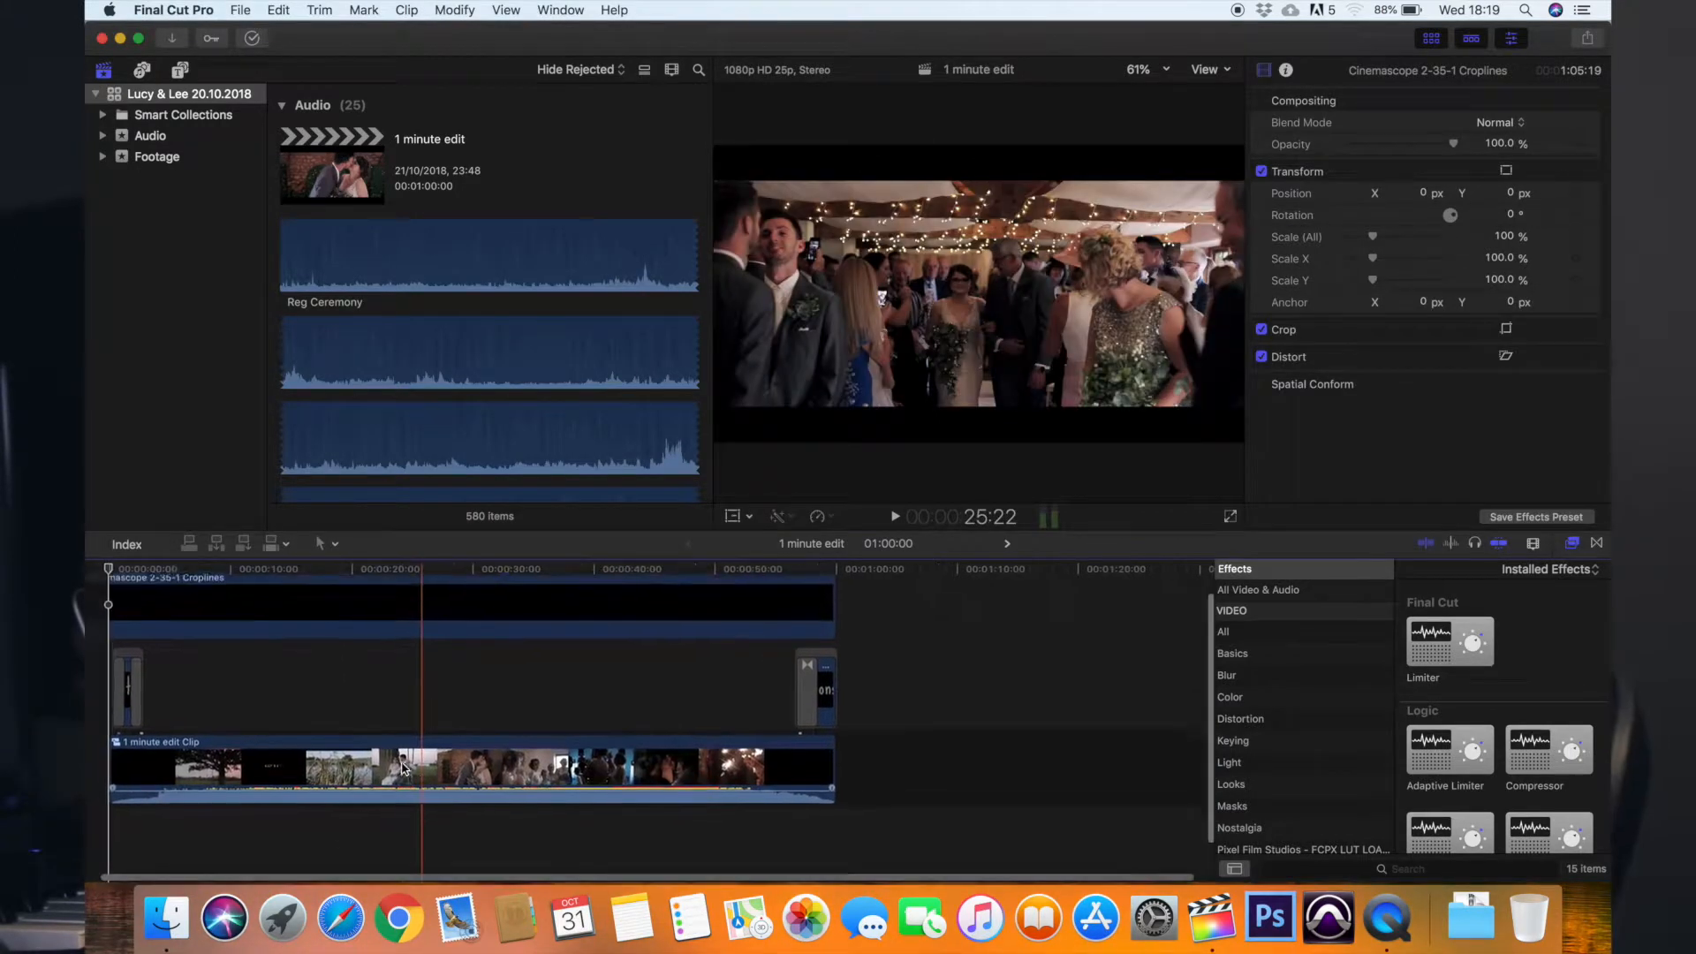
- Skim the edit and open the '1 minute edit Clip' compound clip to reveal its shots
left_click(389, 757)
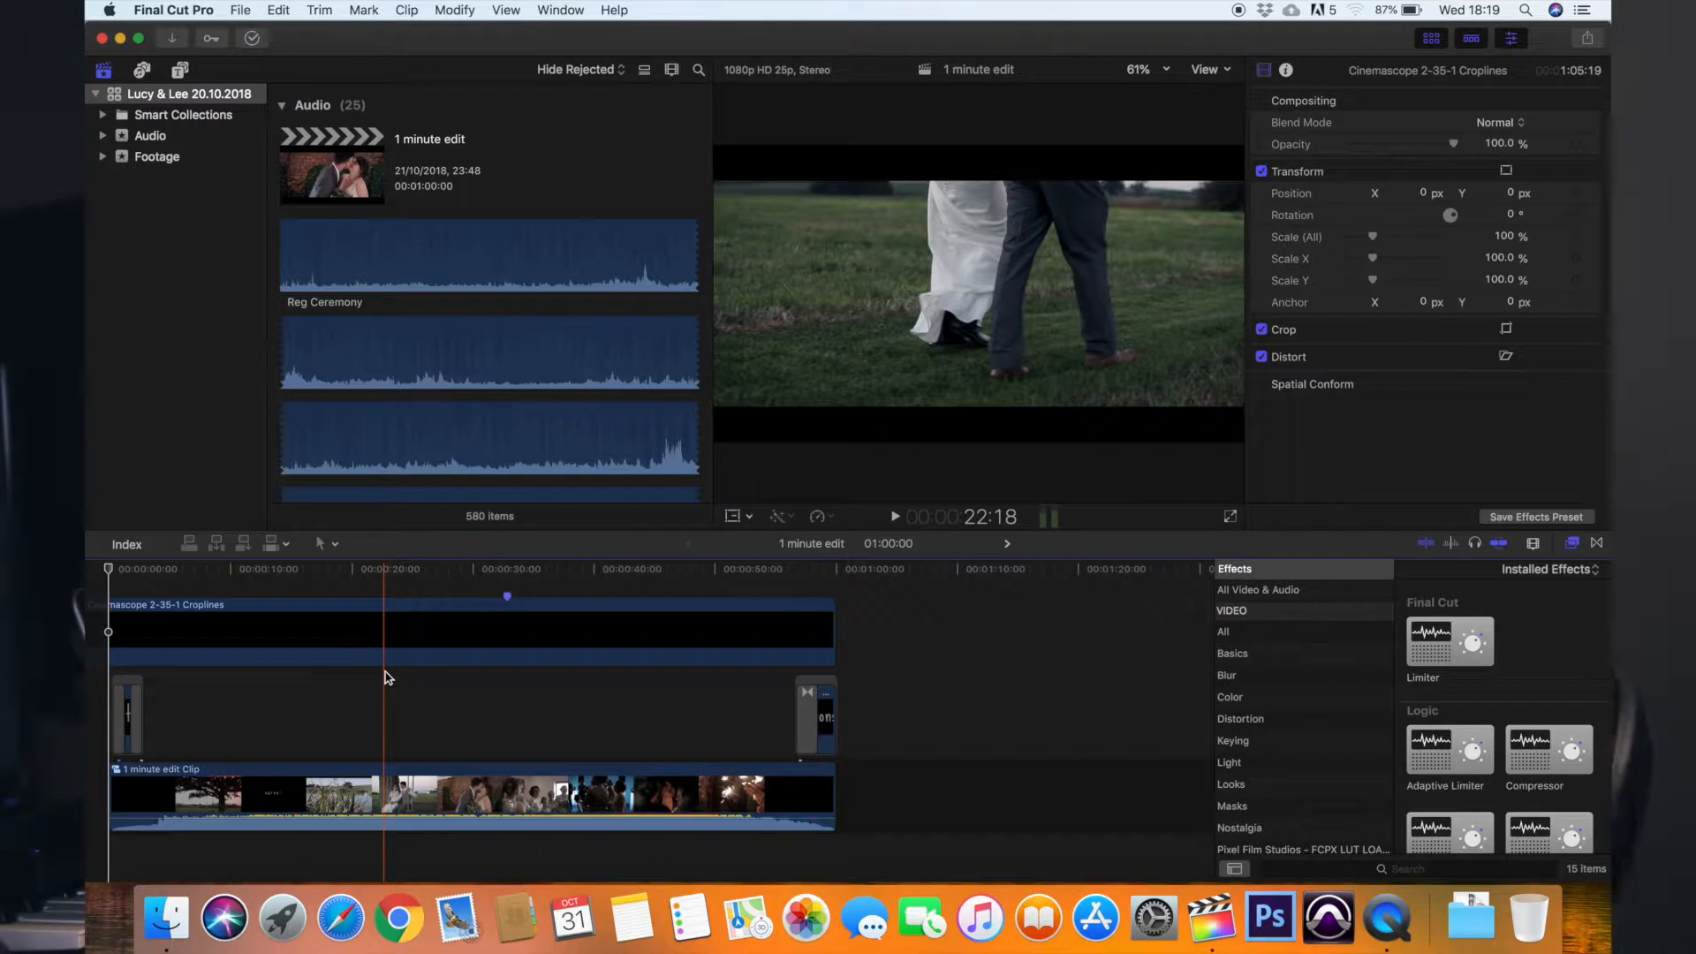
left_click(289, 790)
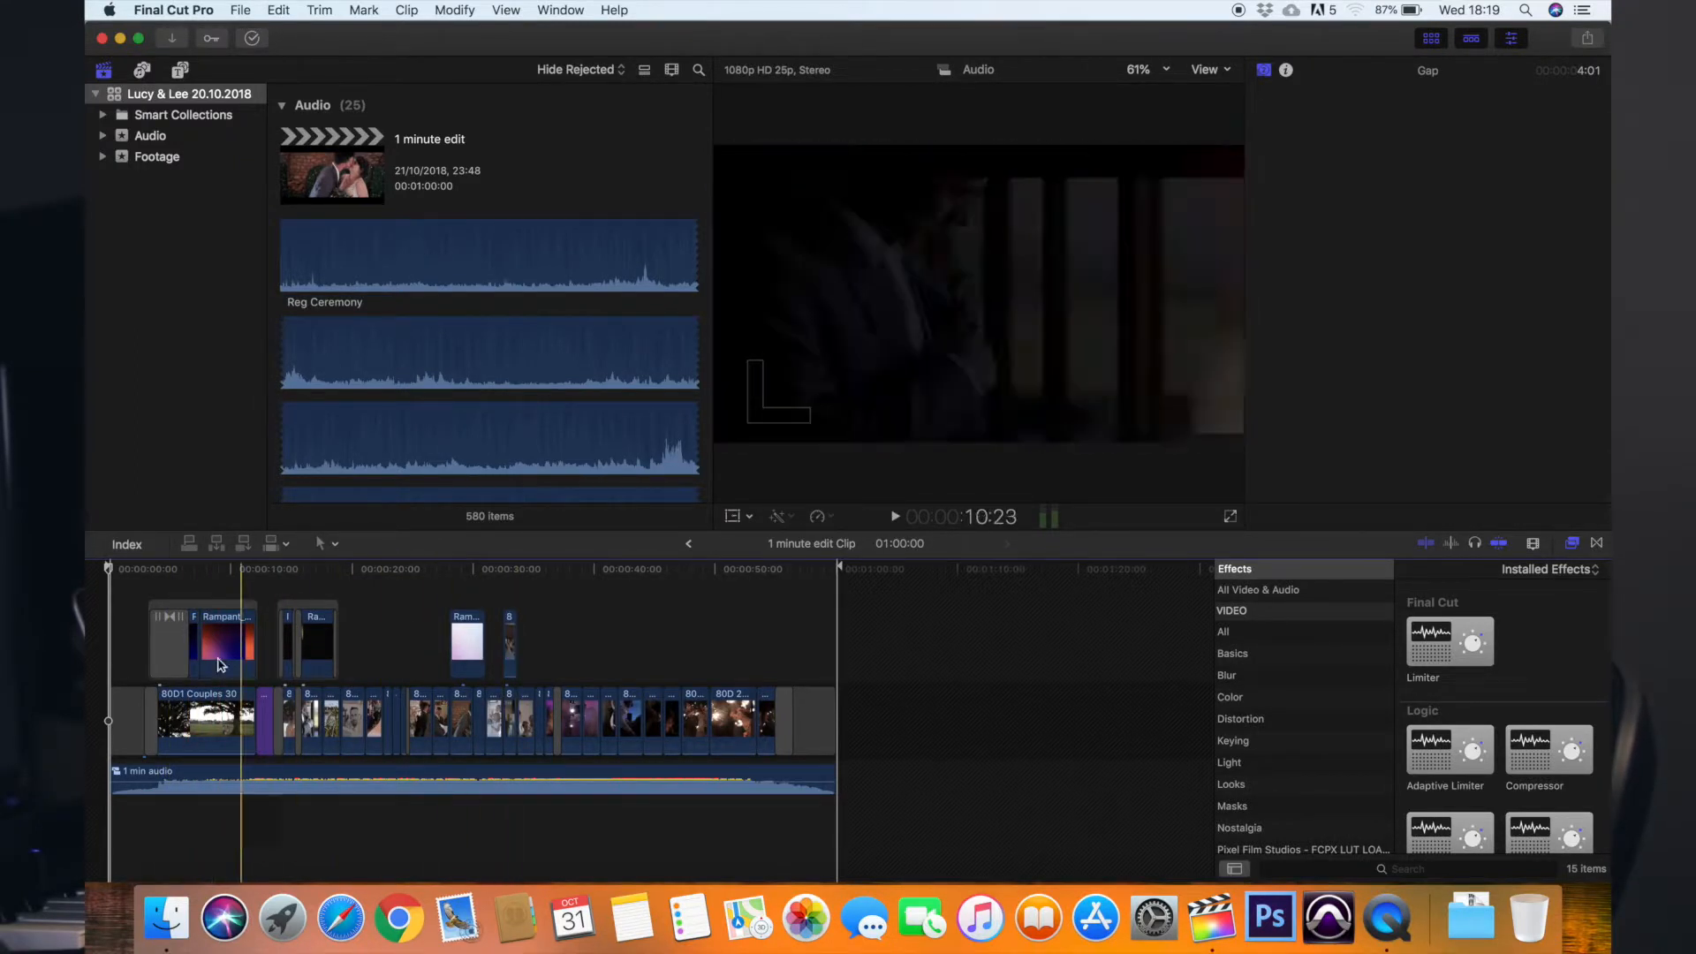
- Select the first Rampant light overlay and preview the couple on the swing
left_click(216, 570)
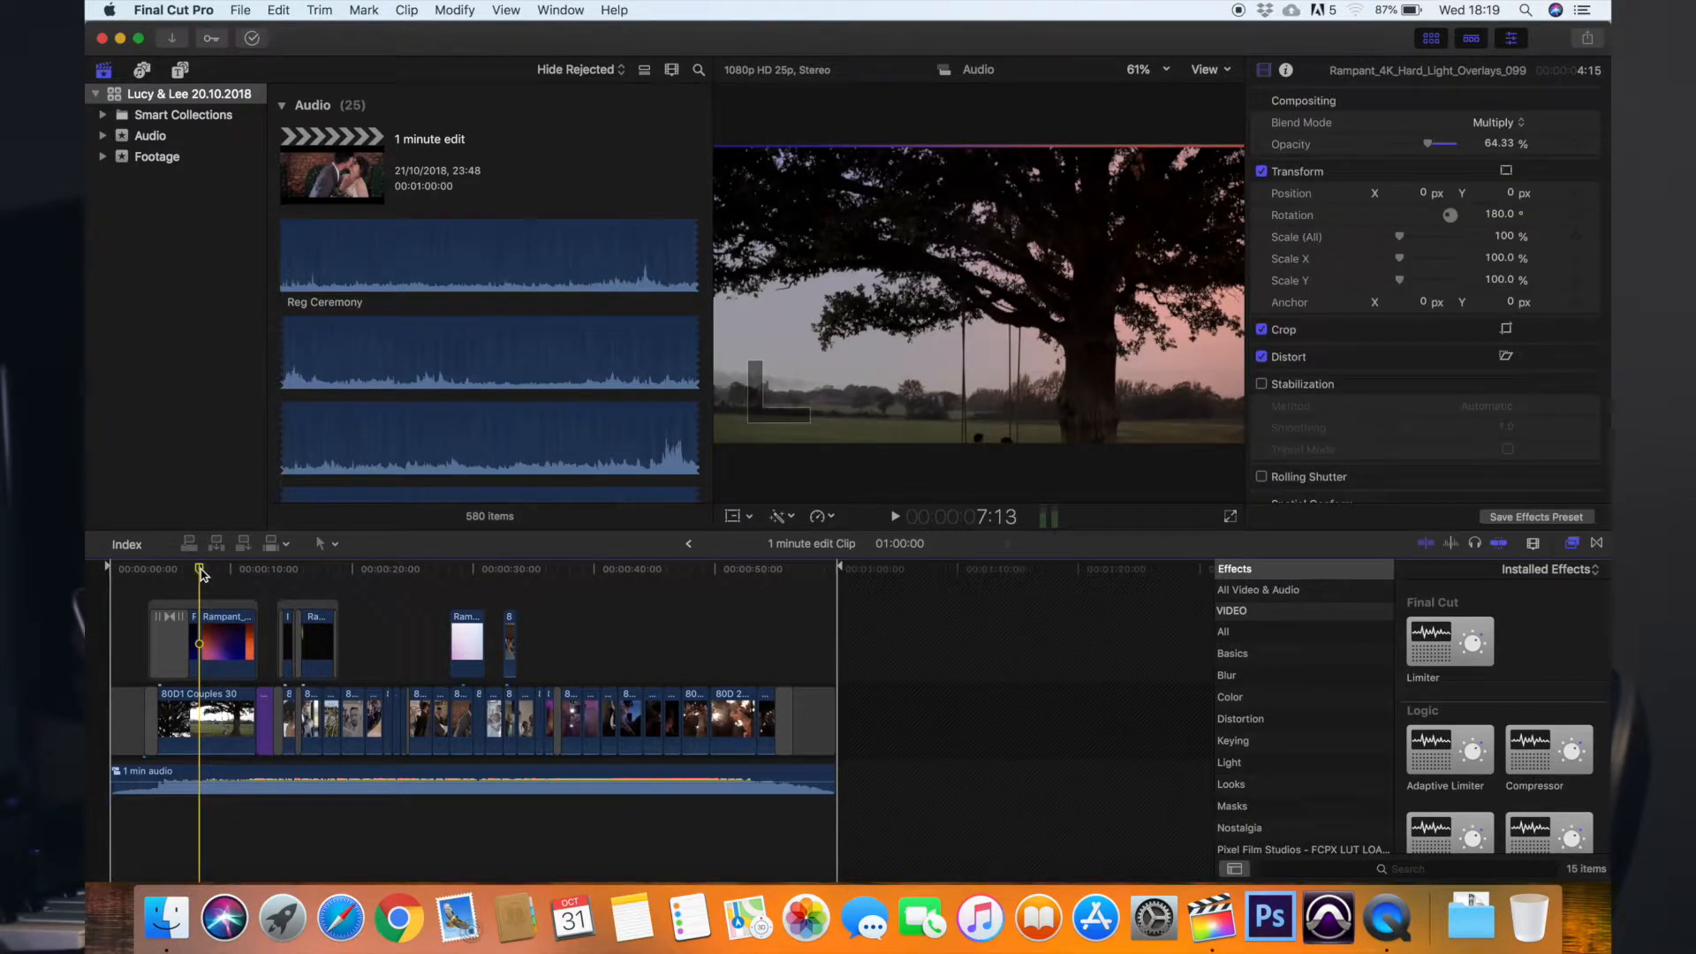
left_click(240, 568)
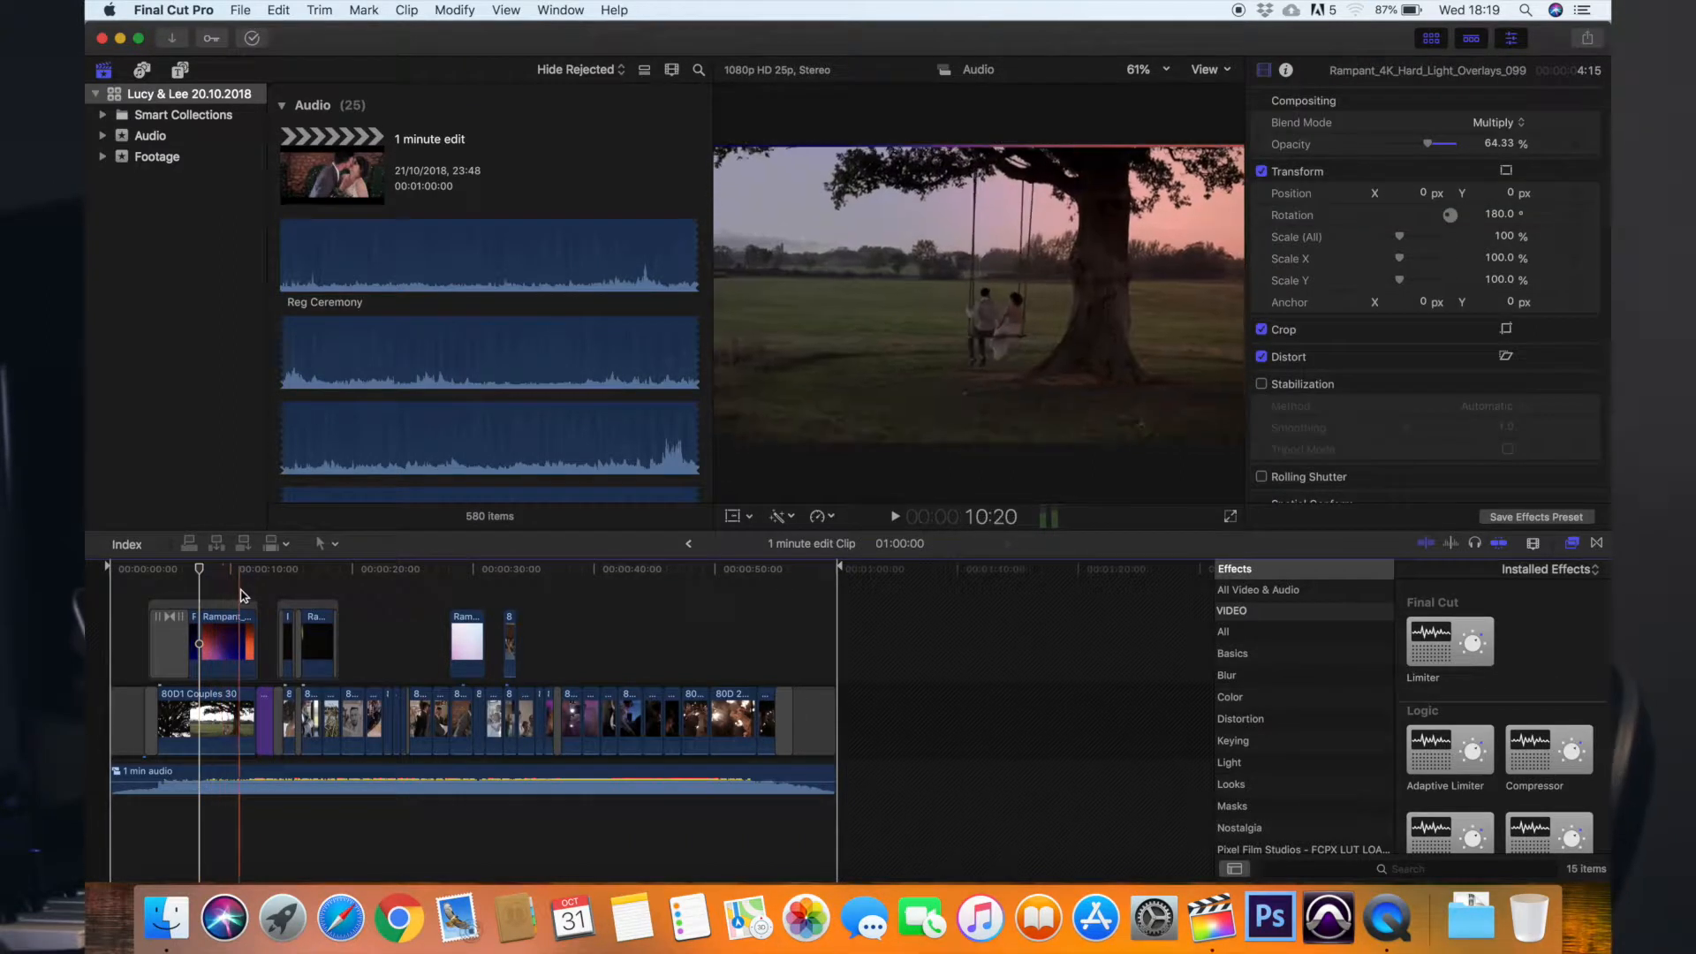
left_click(276, 568)
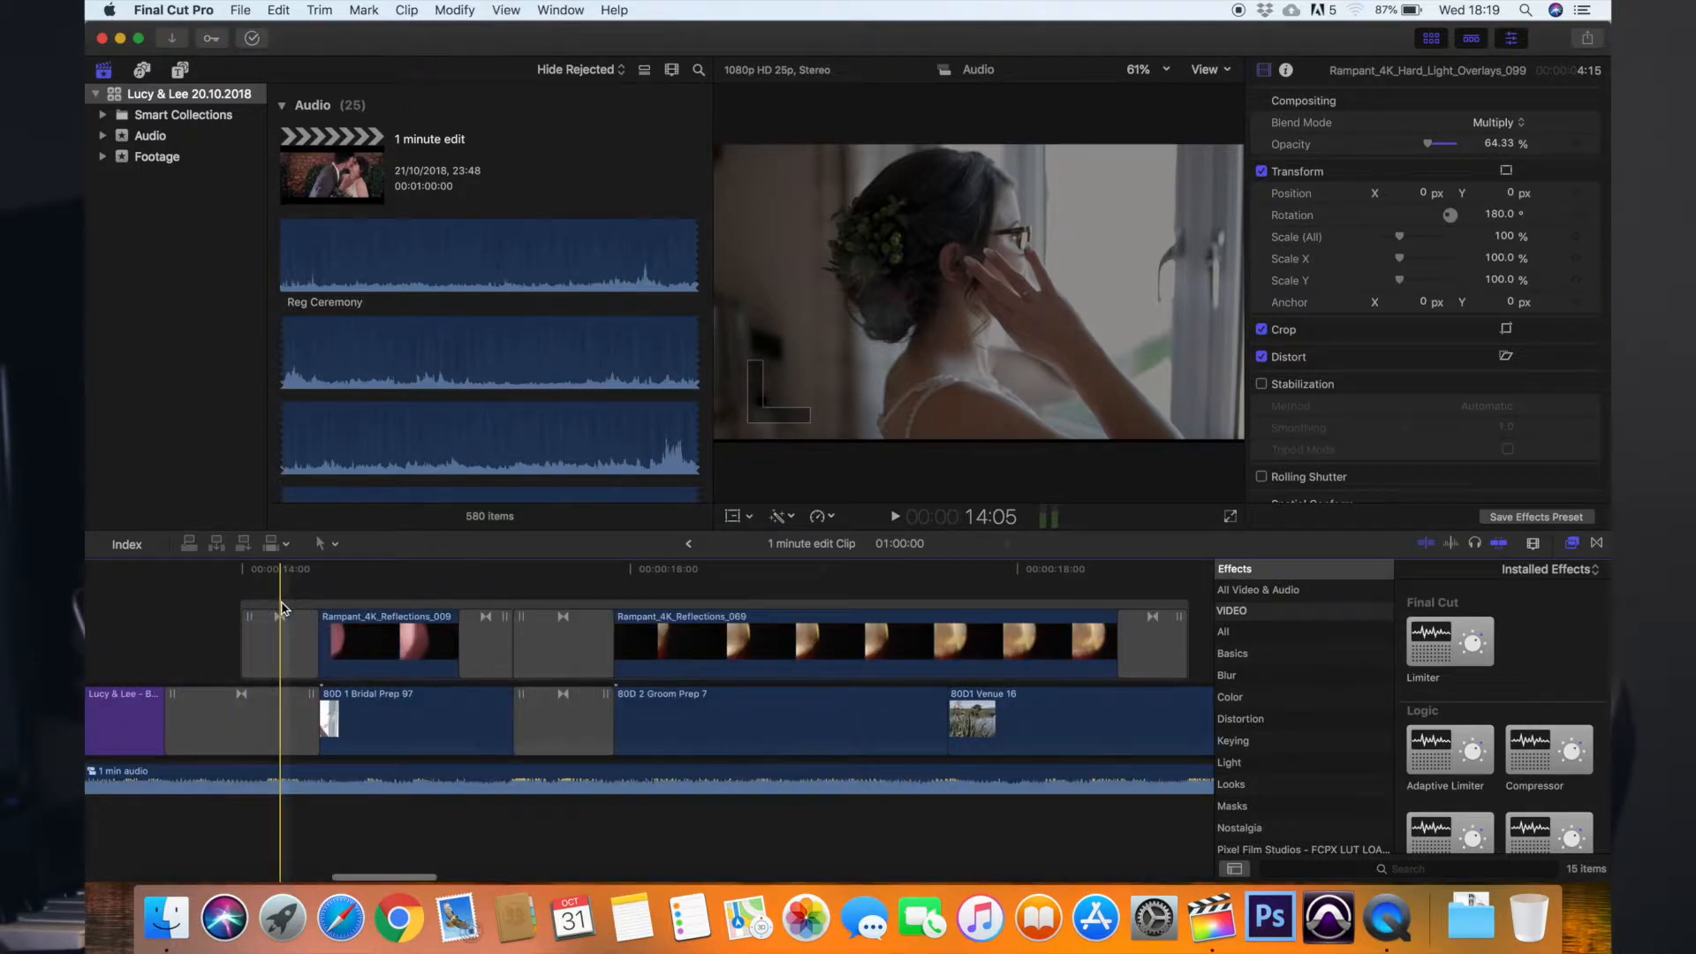
- Preview the flare over the bride's prep shot and select Rampant_4K_Reflections_009
left_click(457, 568)
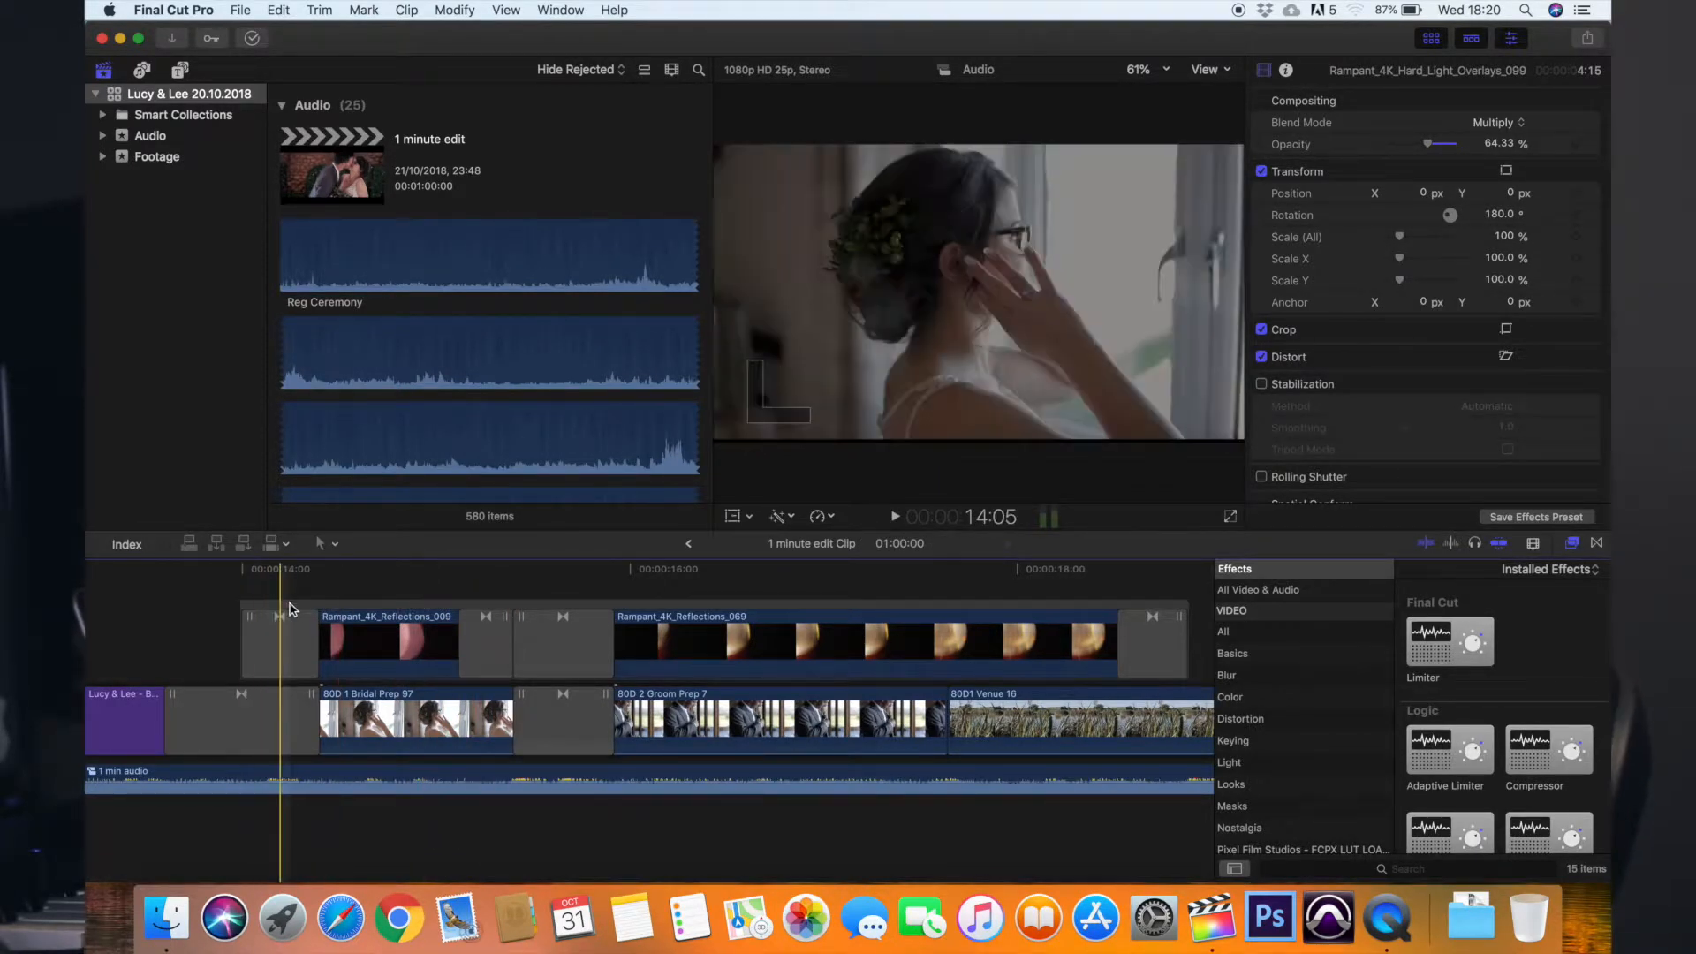
left_click(344, 616)
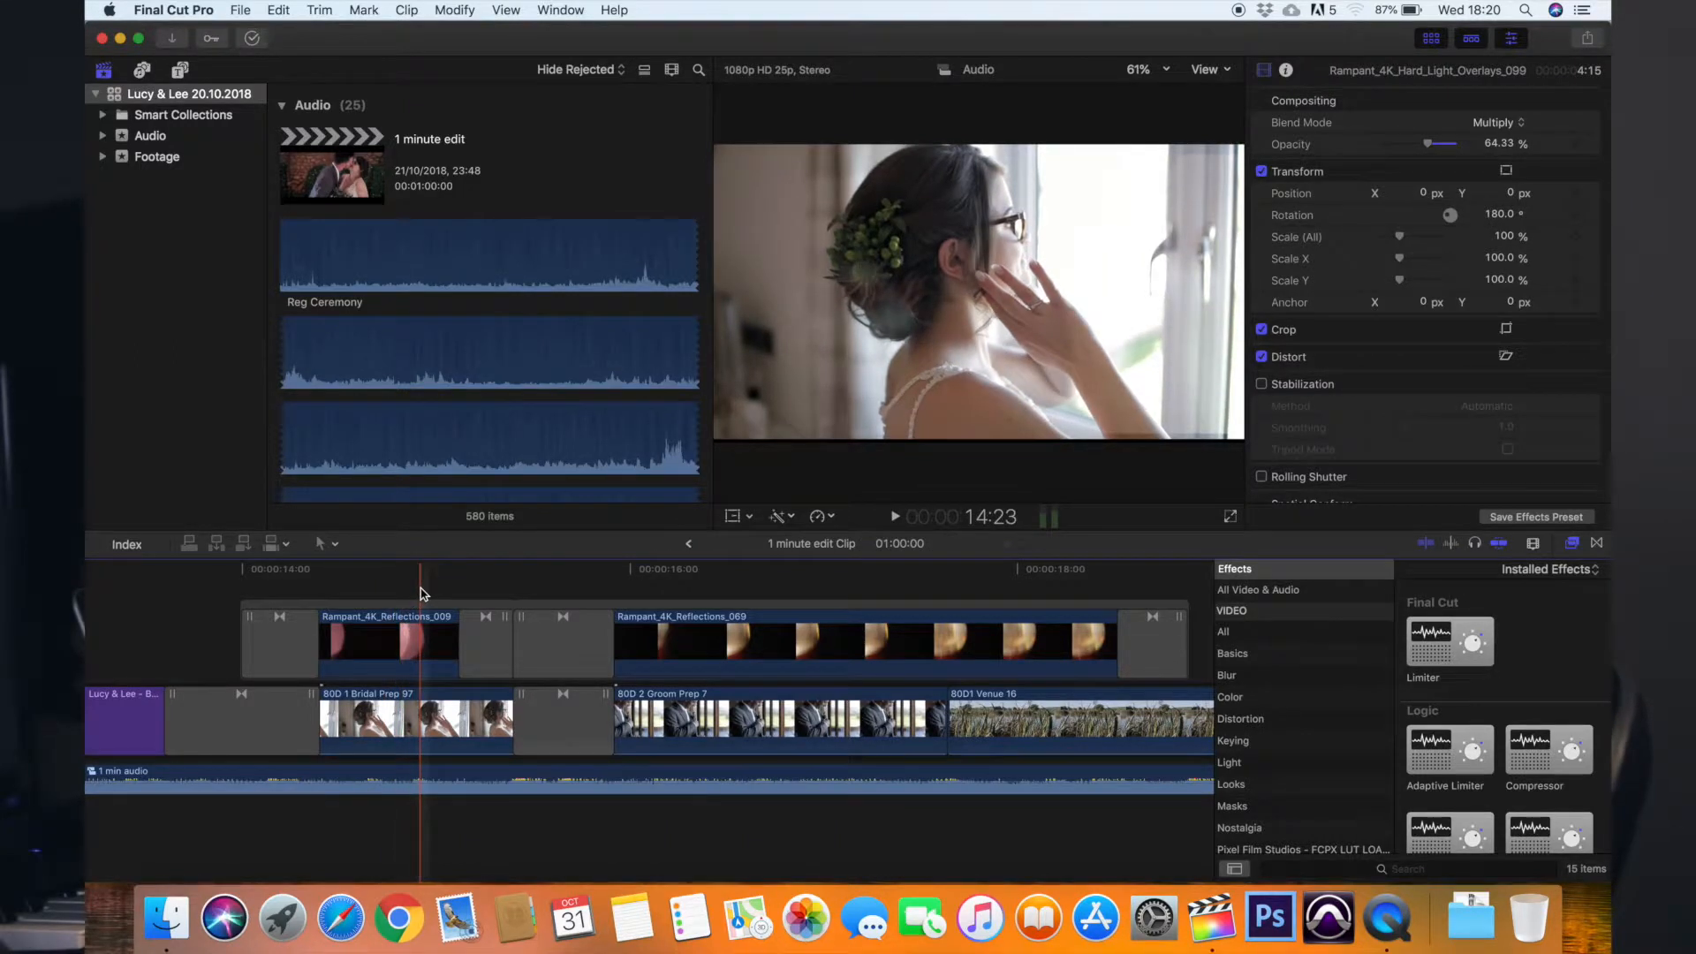
left_click(386, 638)
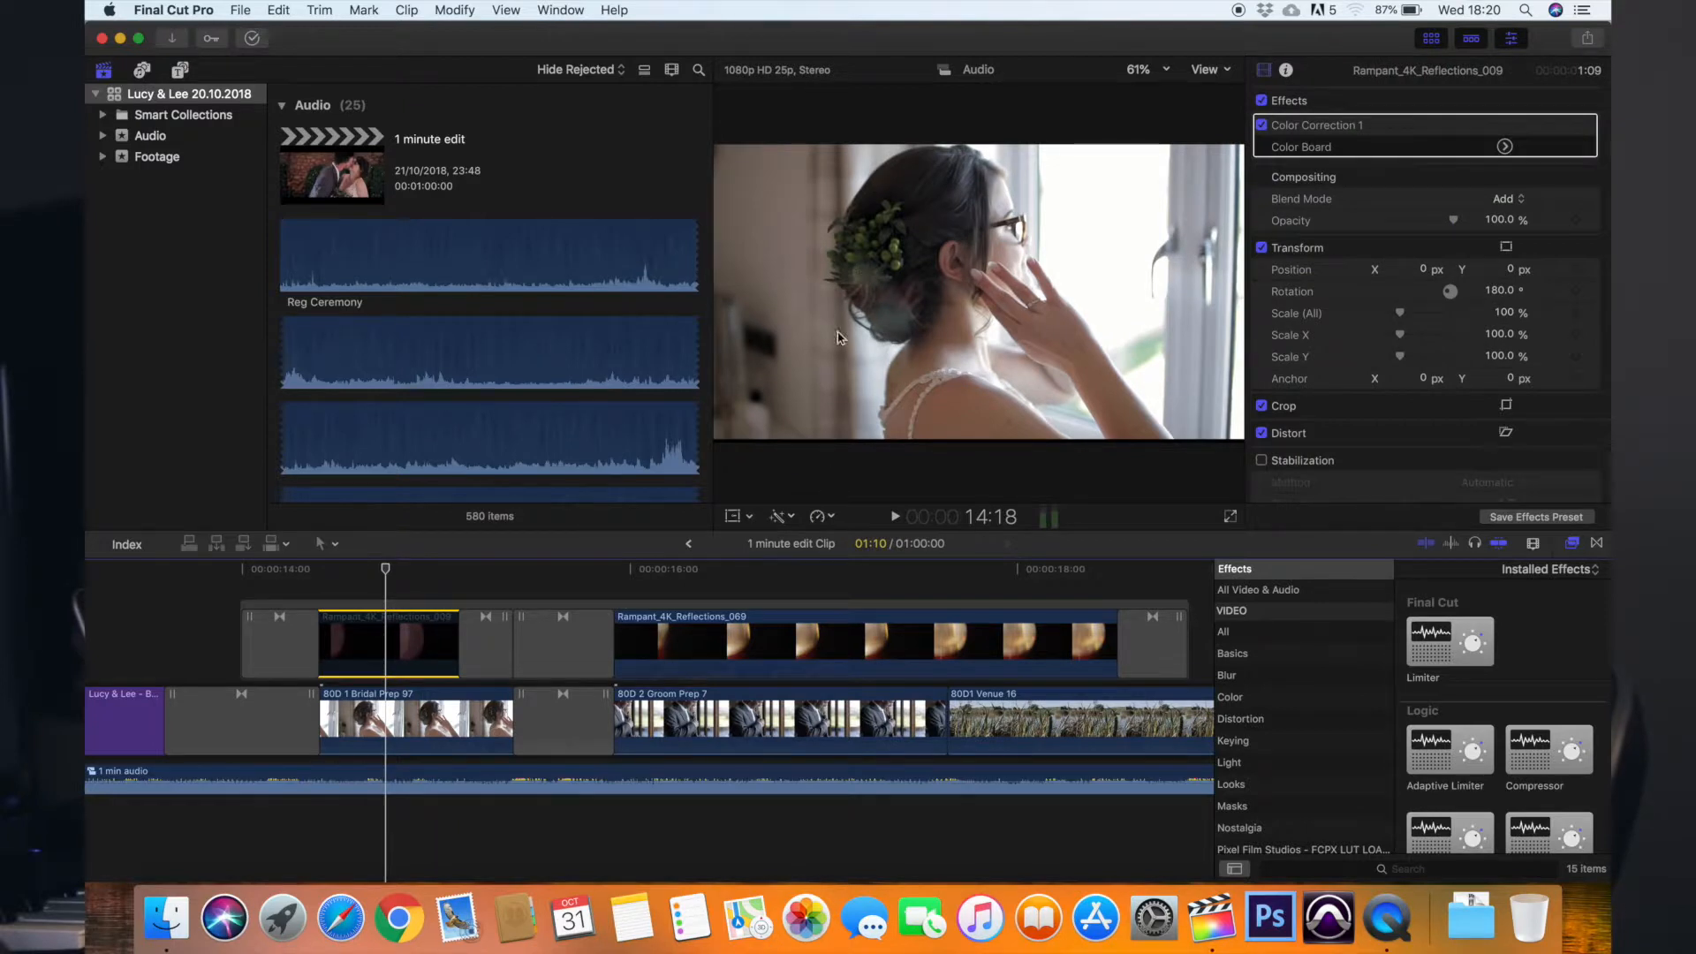
mouse_move(854, 322)
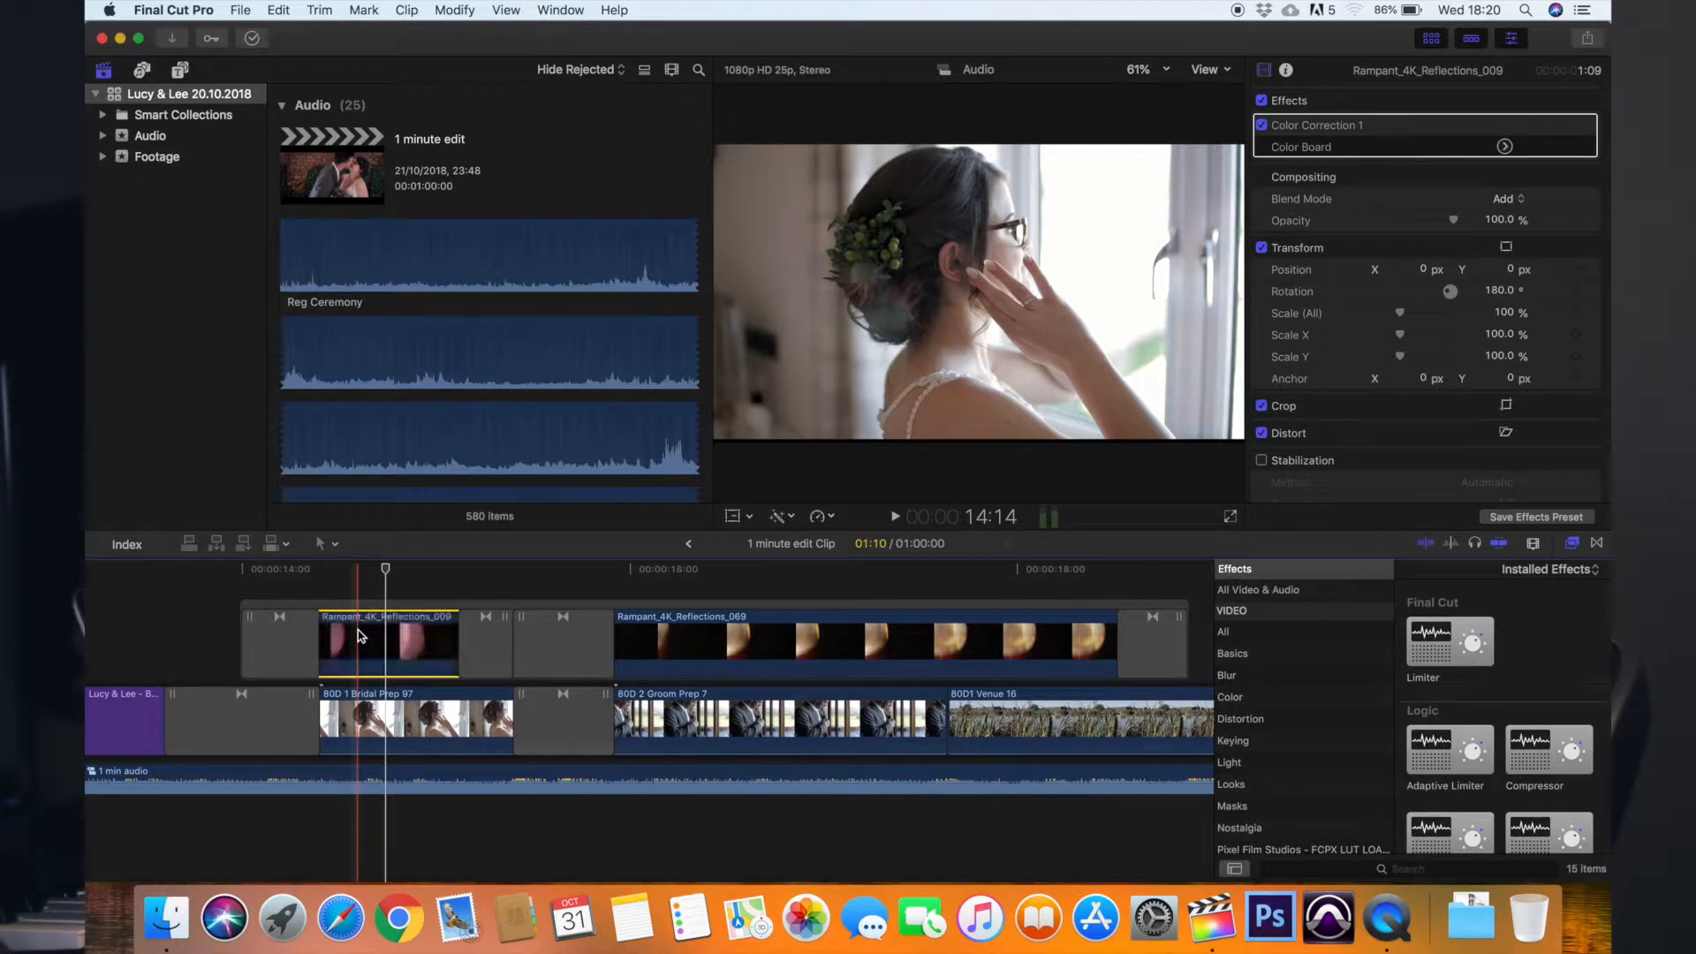
left_click(406, 593)
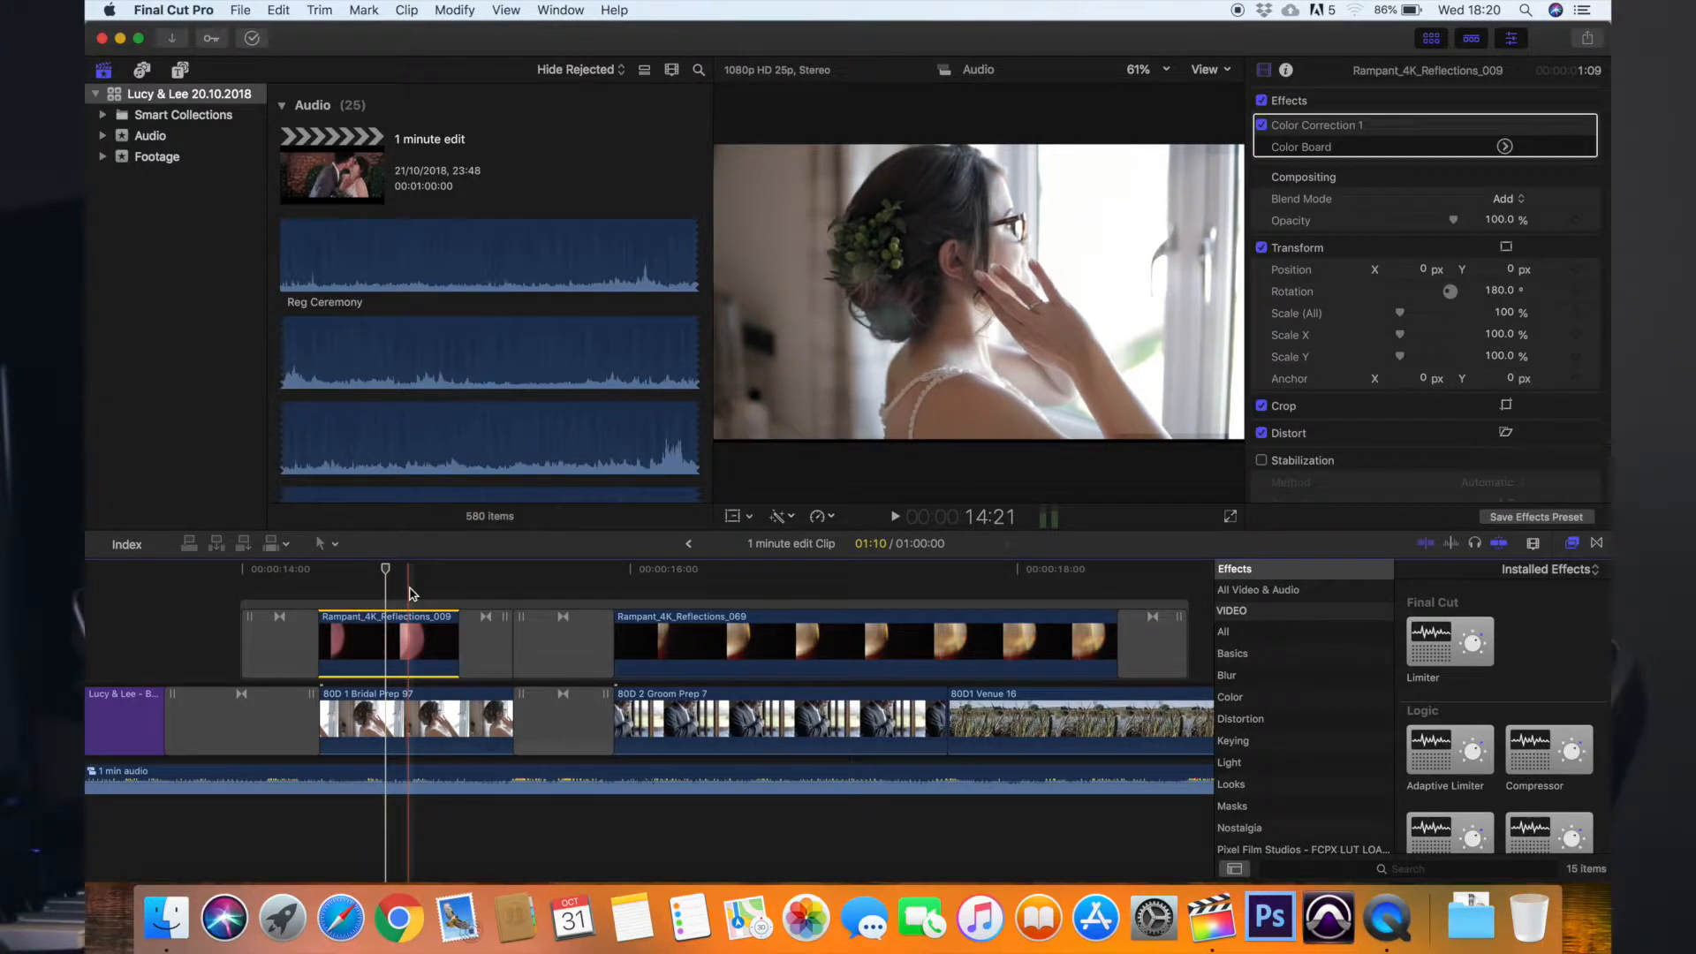
left_click(471, 568)
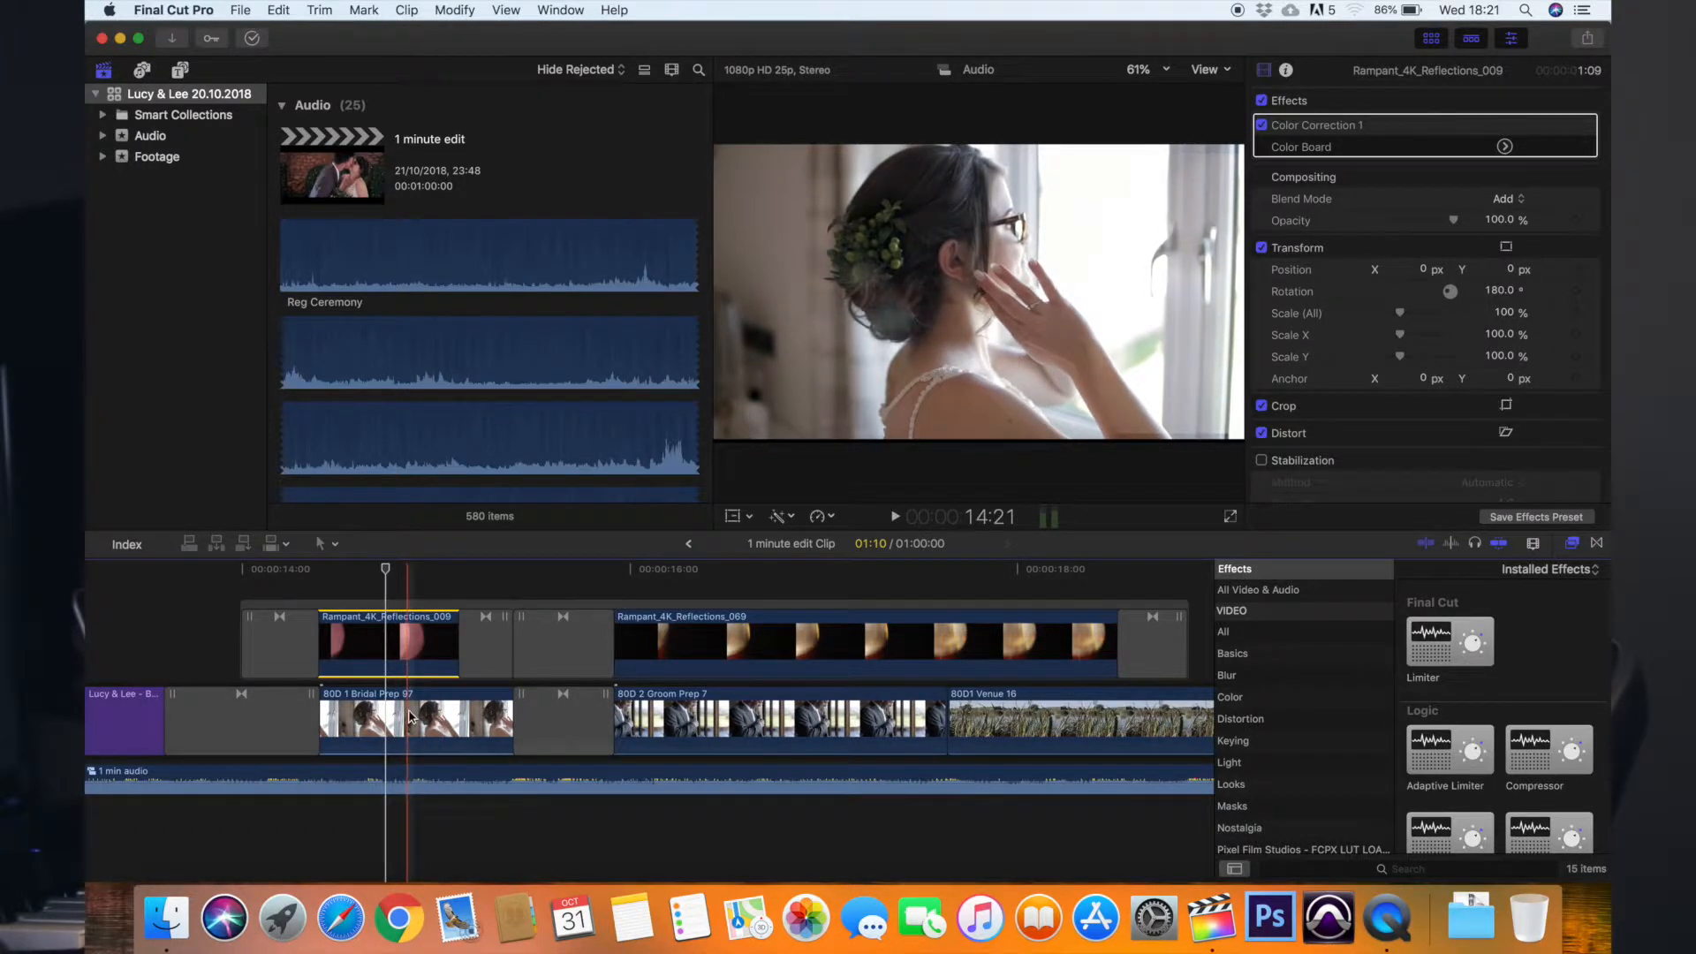
left_click(410, 719)
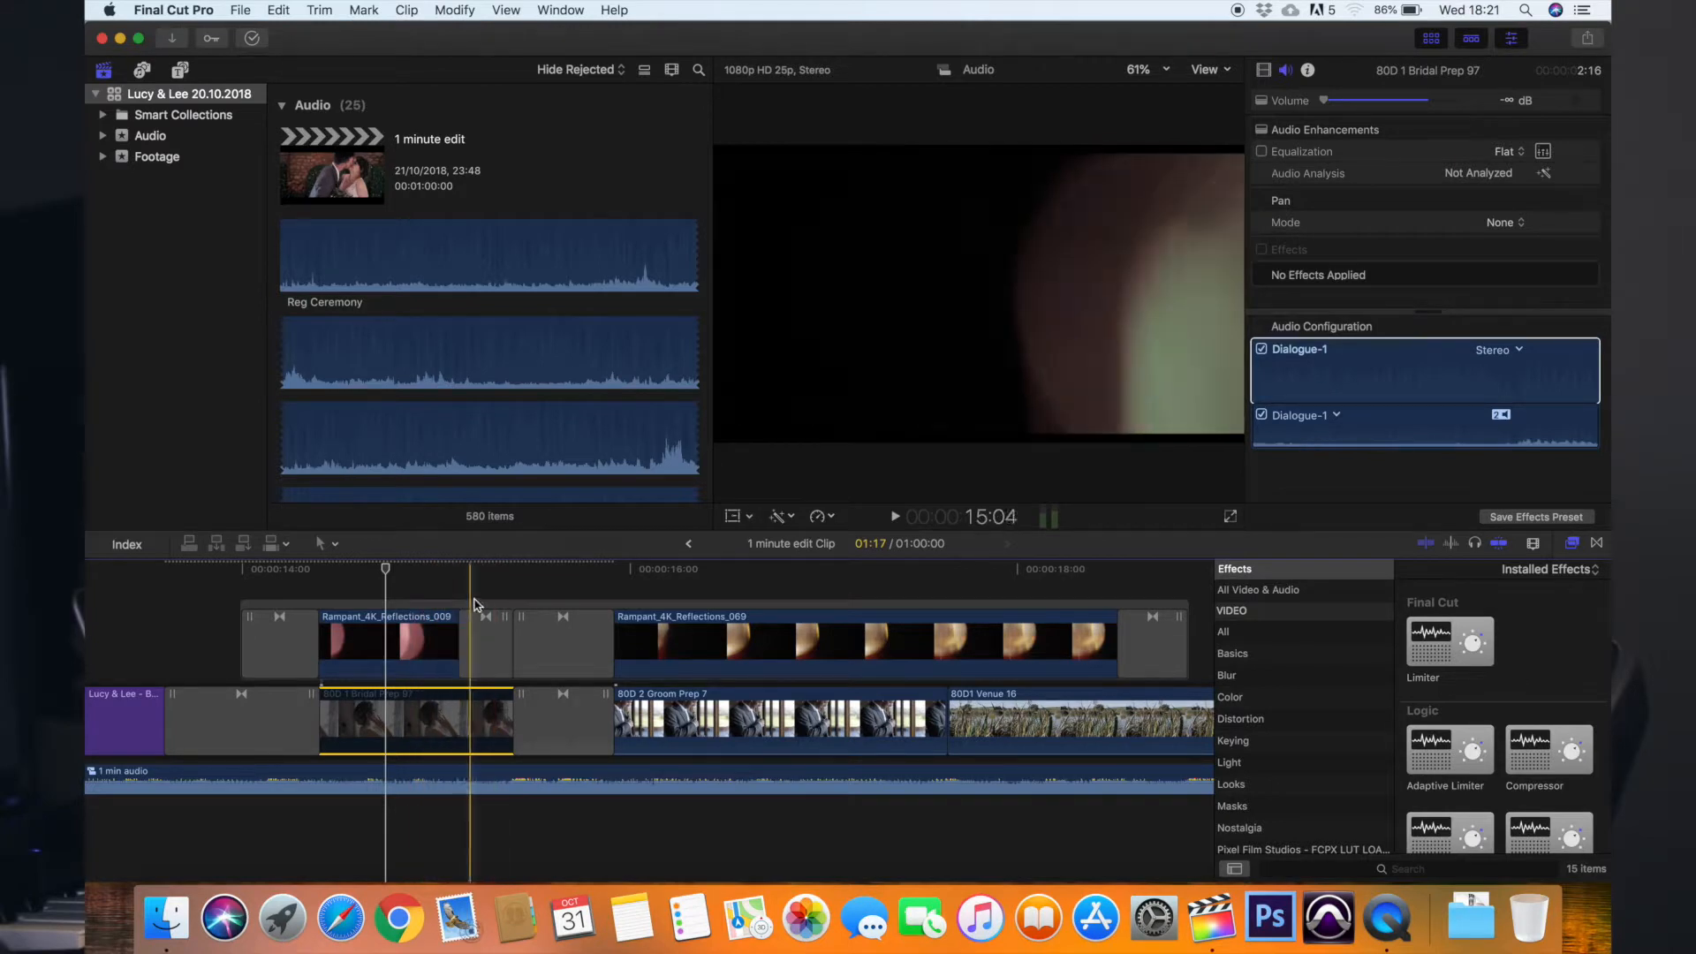
left_click(336, 579)
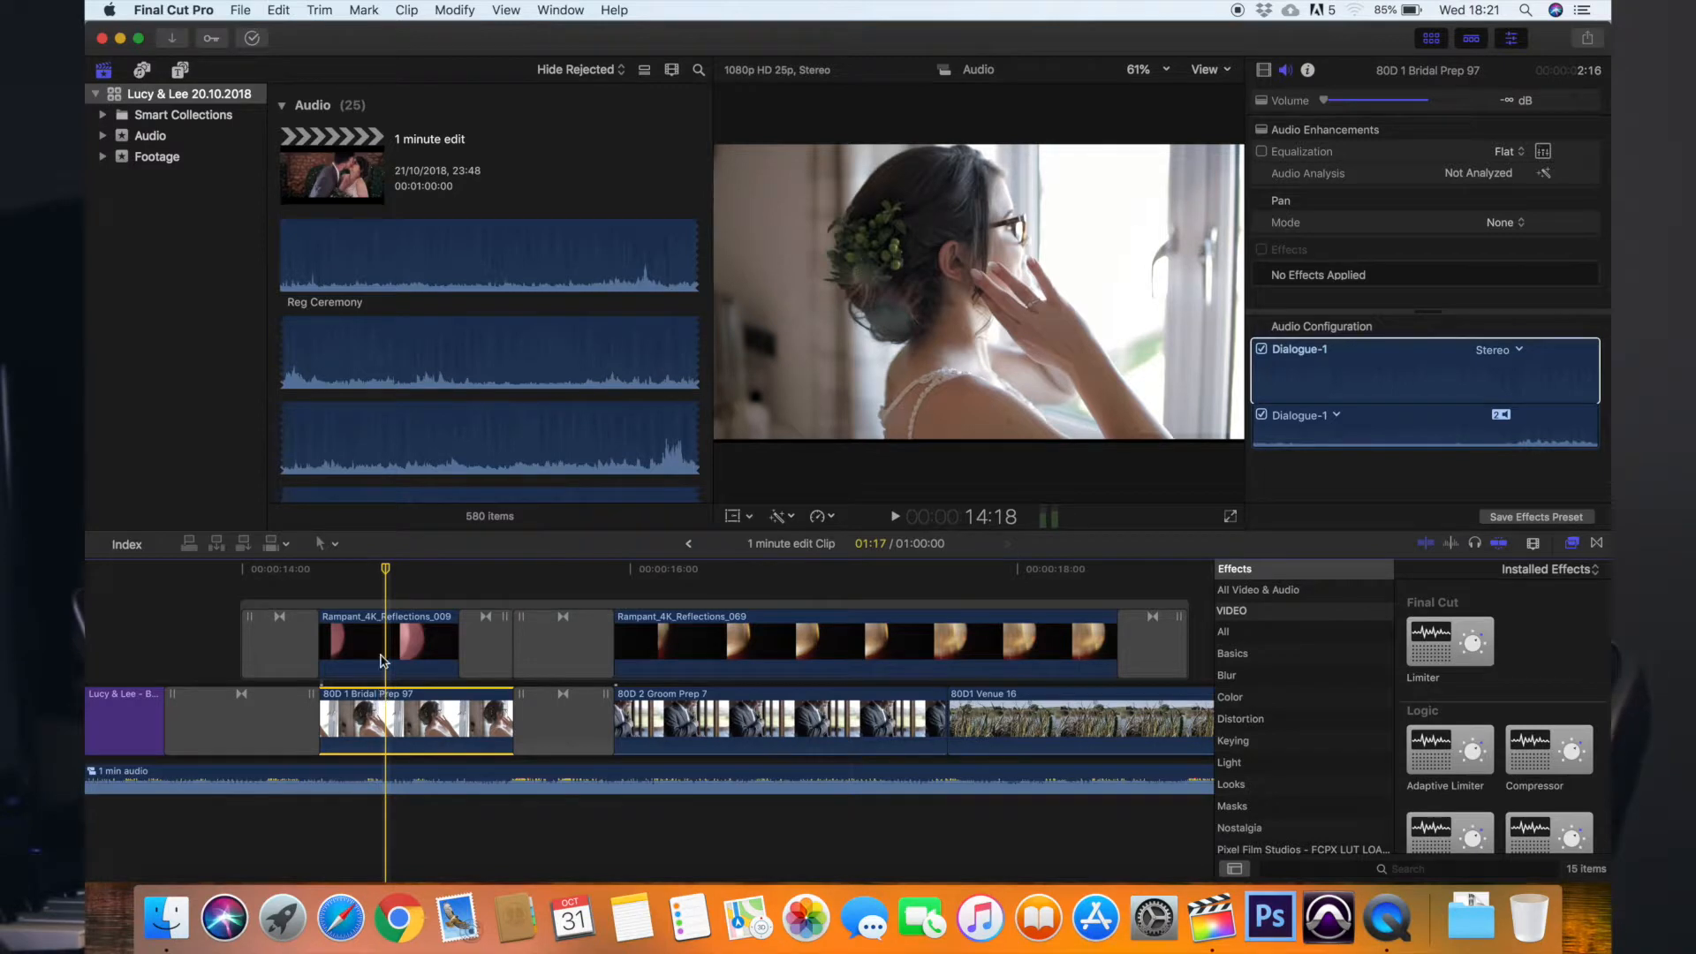
left_click(341, 644)
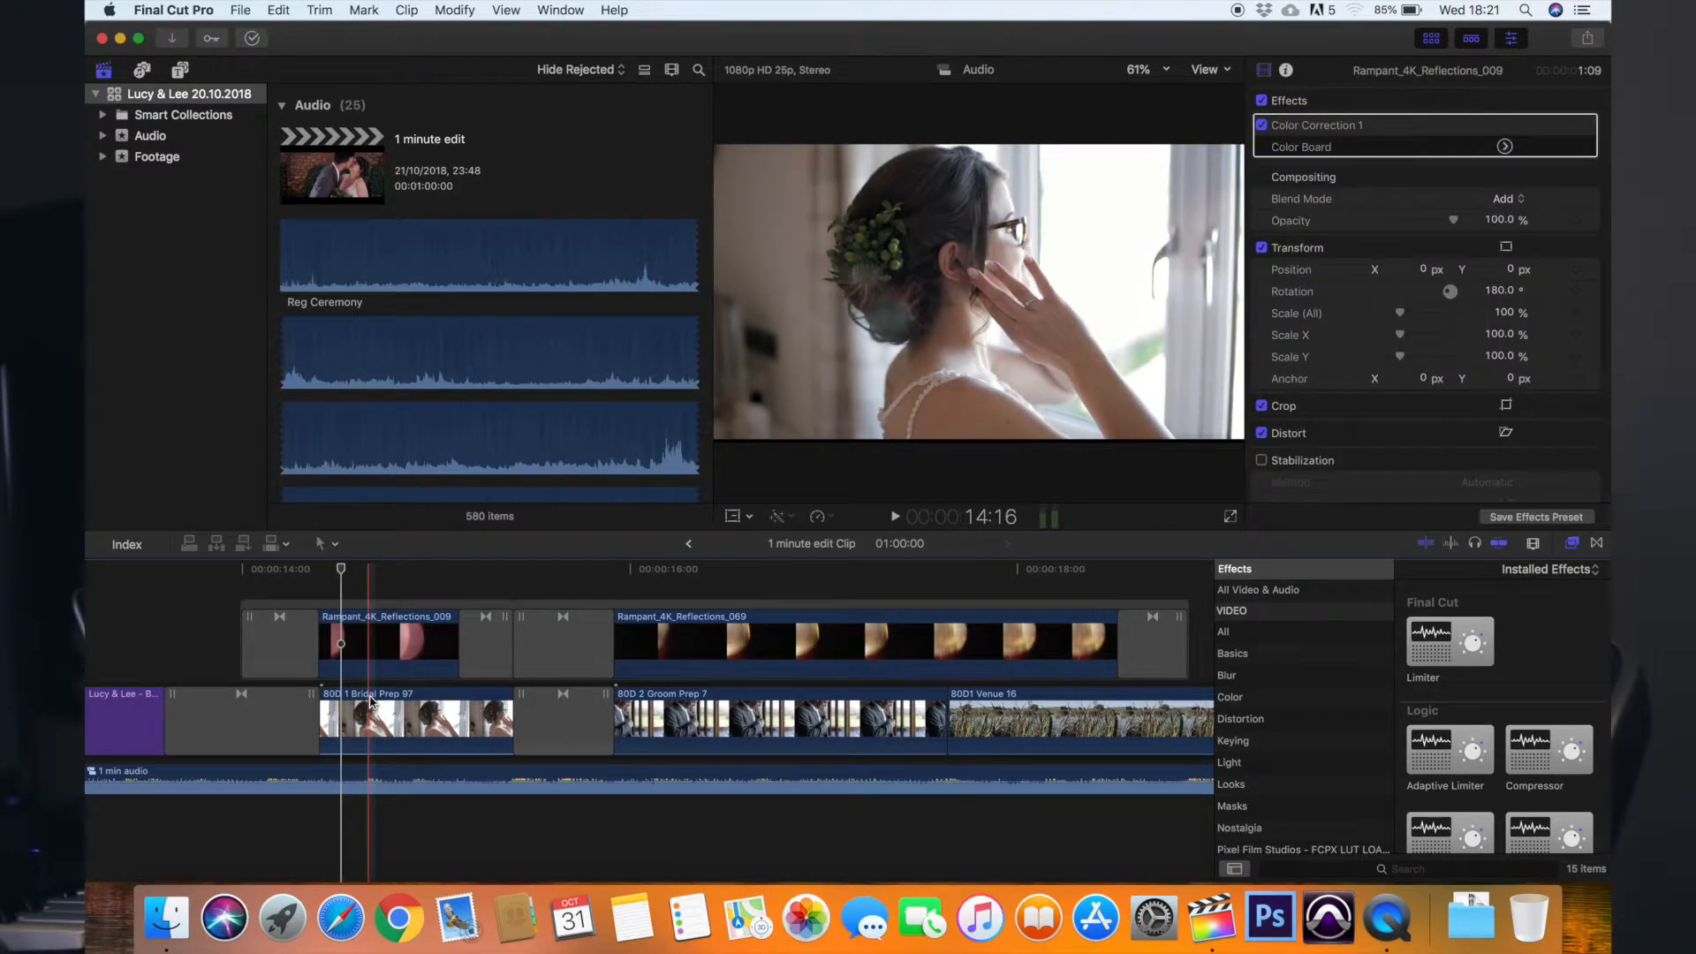
left_click(411, 719)
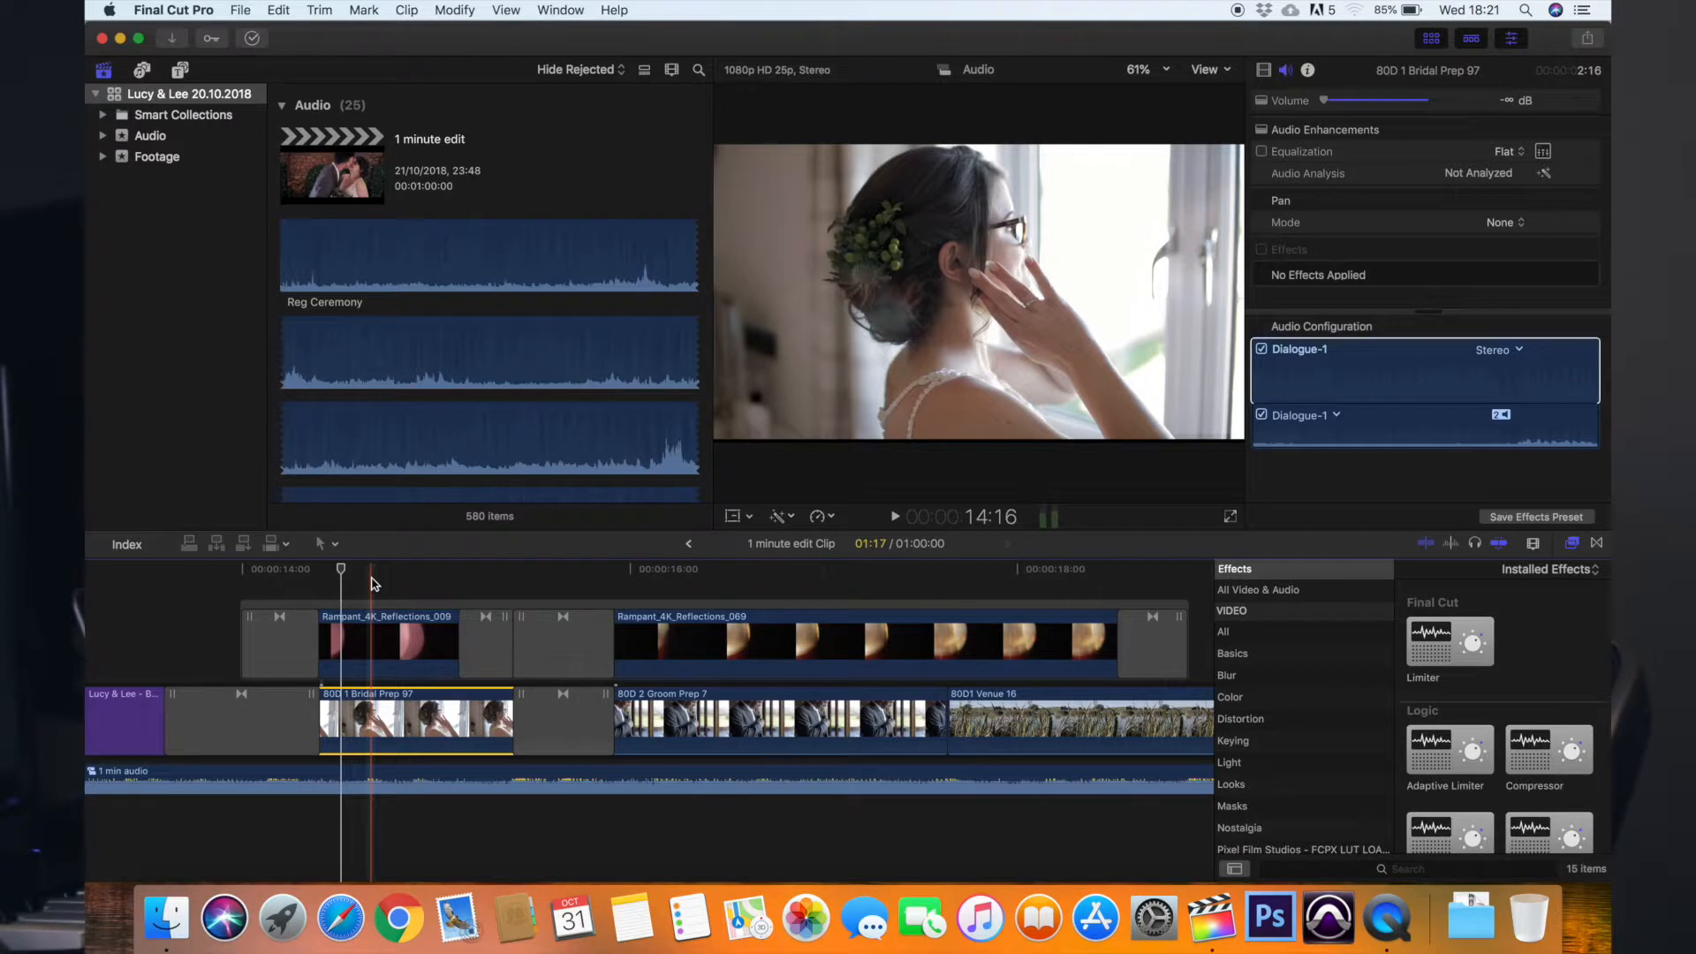
left_click(457, 569)
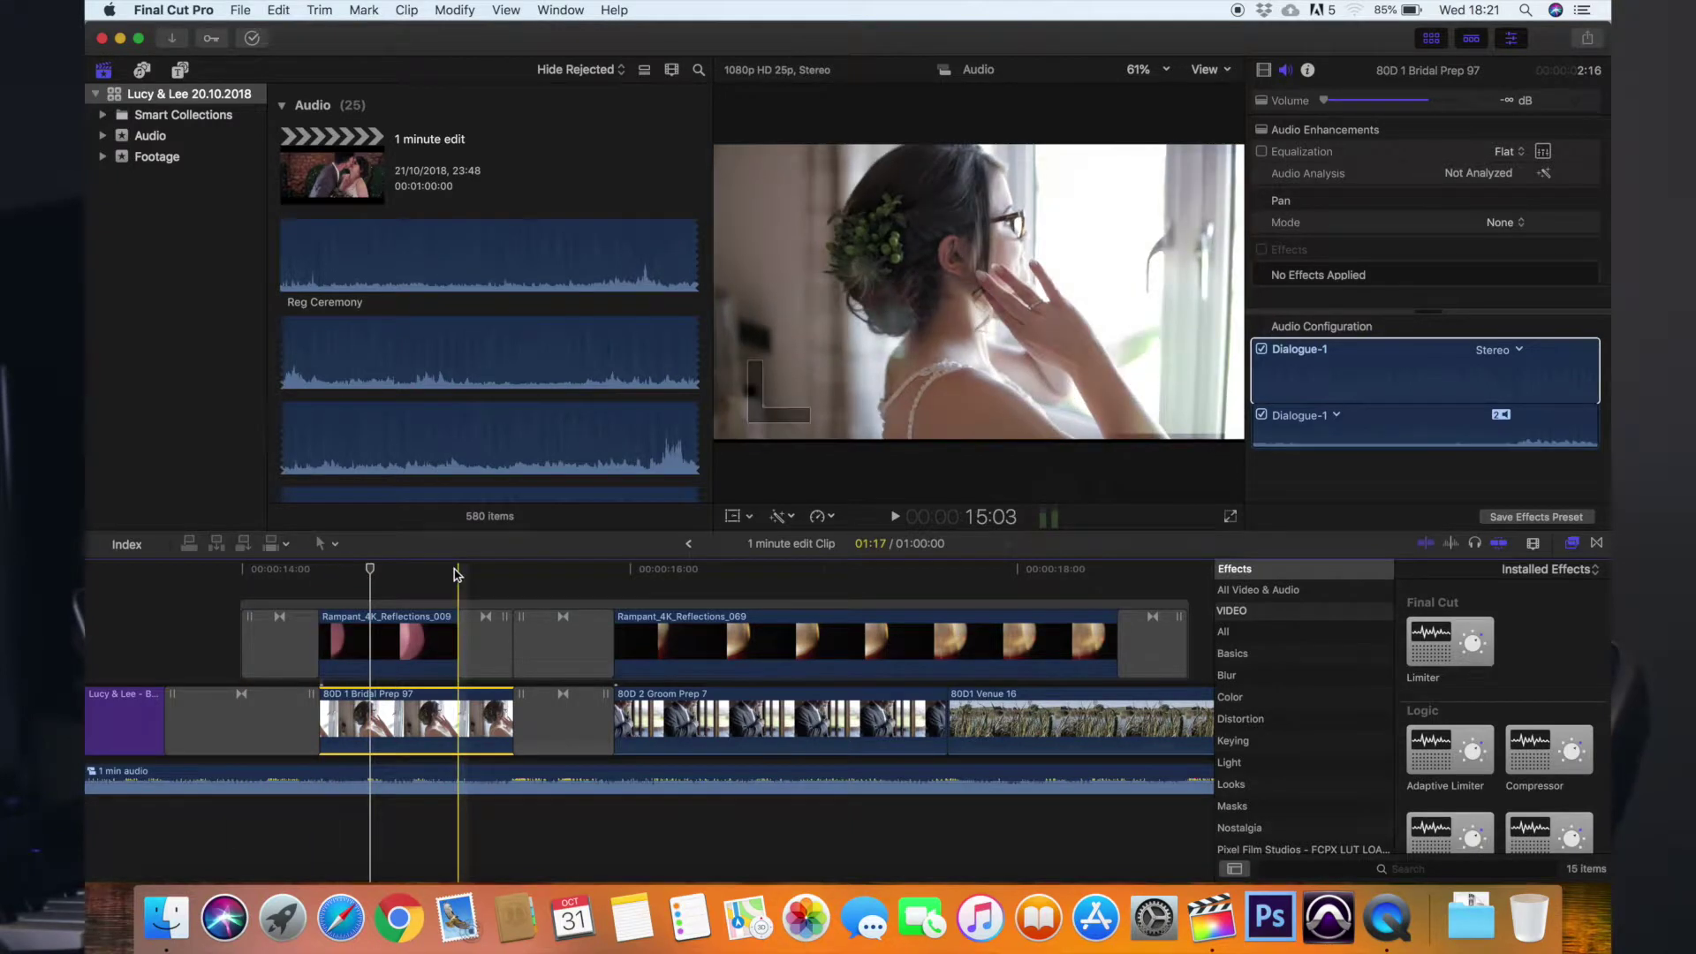
left_click(370, 570)
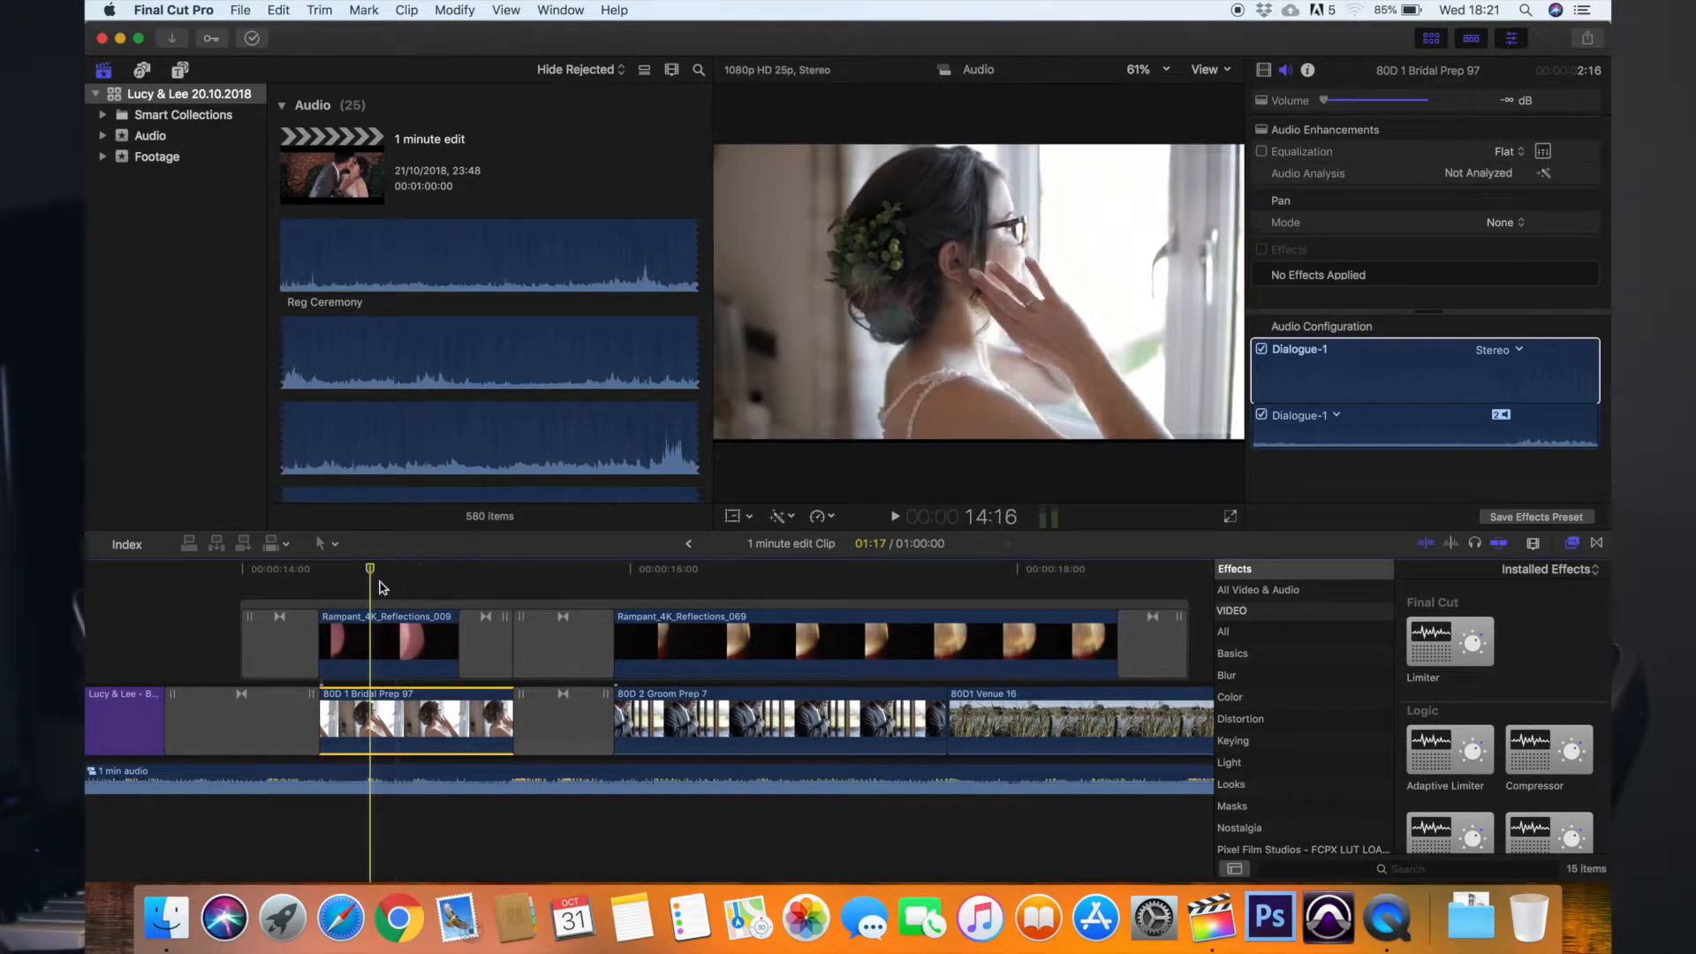
left_click(386, 637)
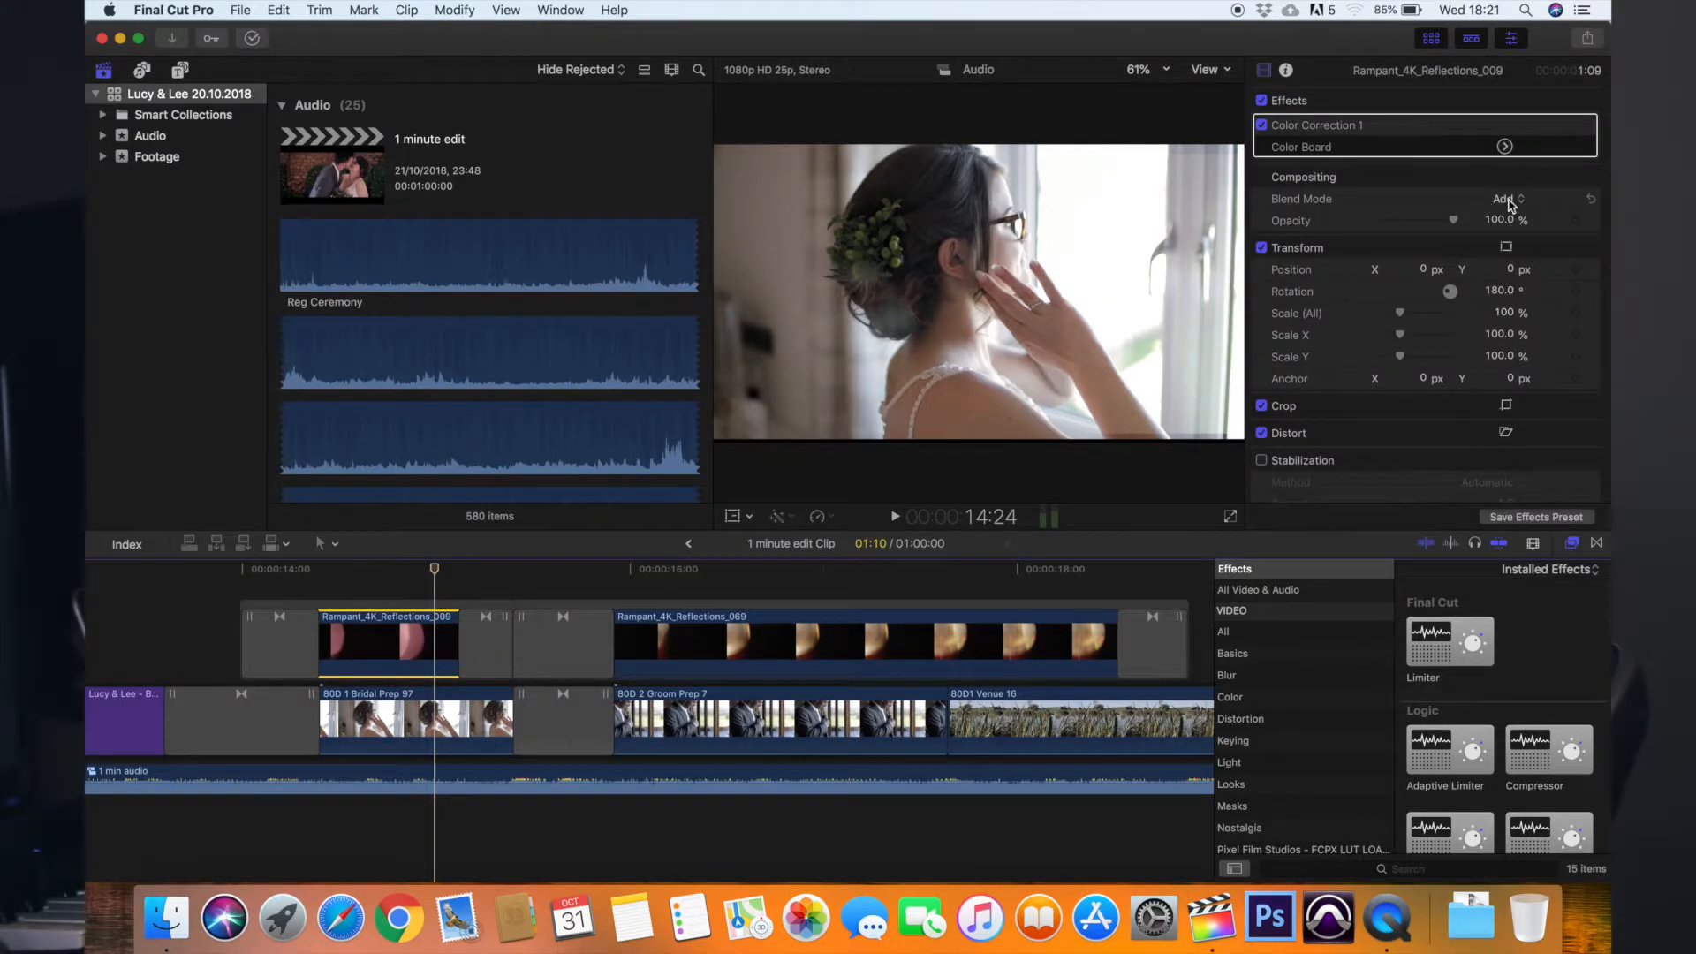
- Try Overlay and Soft Light blend modes on the flare, then settle on Add
left_click(1507, 198)
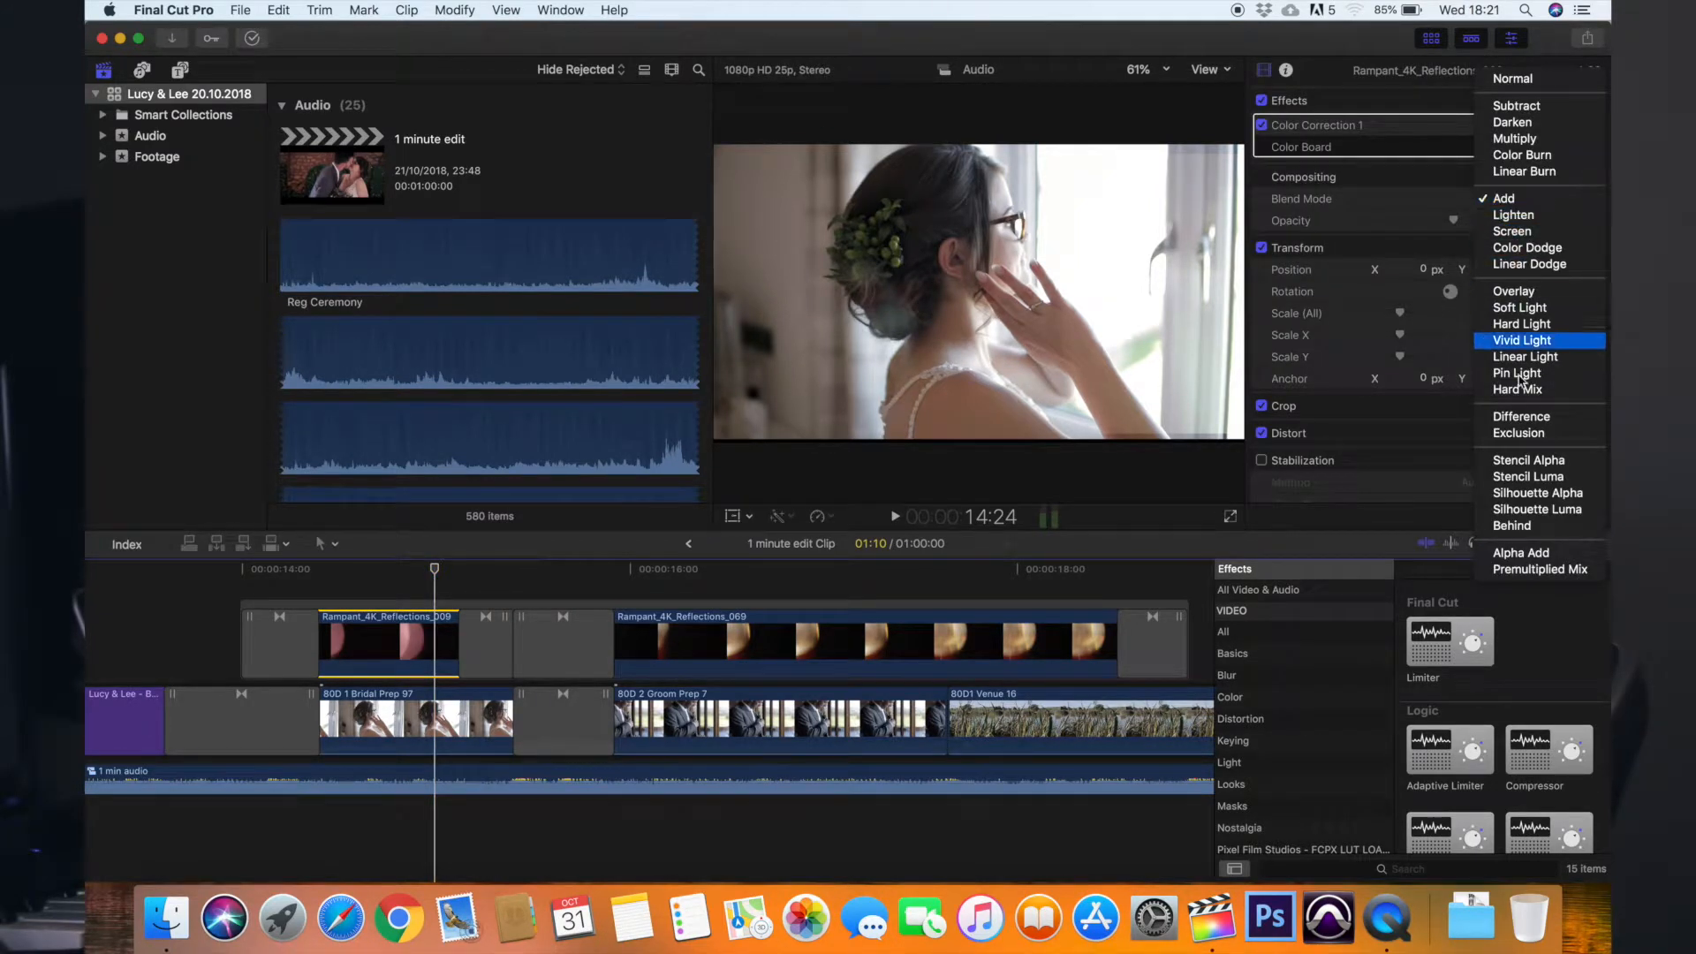
mouse_move(1514, 290)
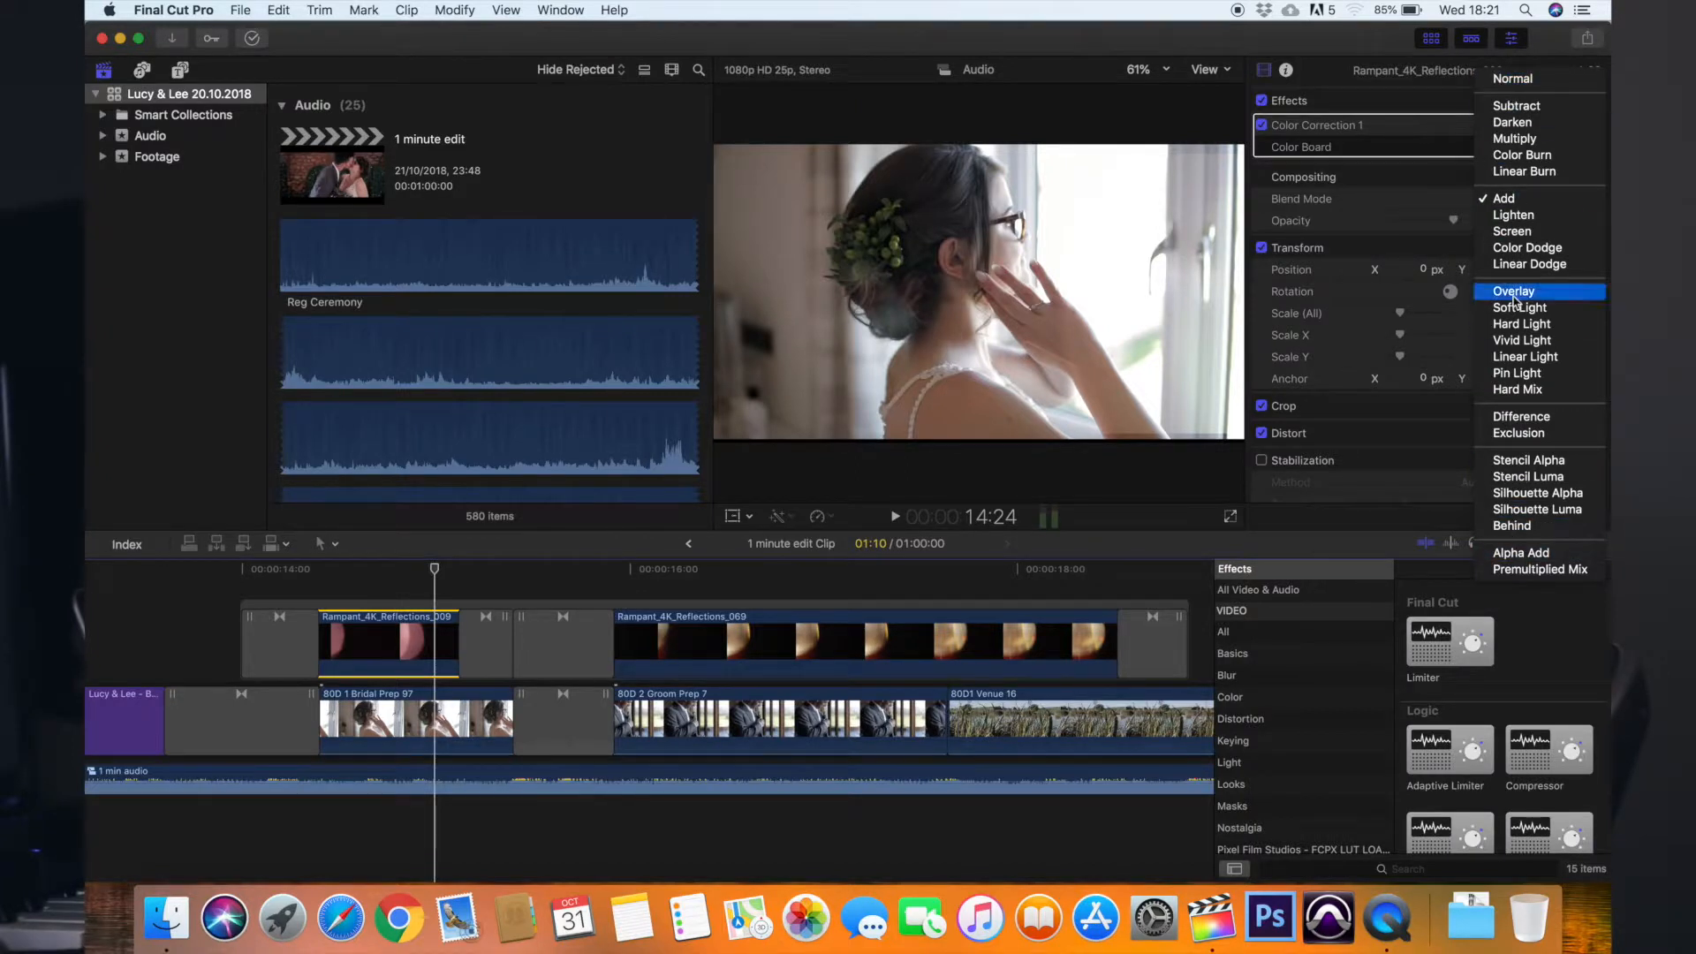
left_click(1513, 291)
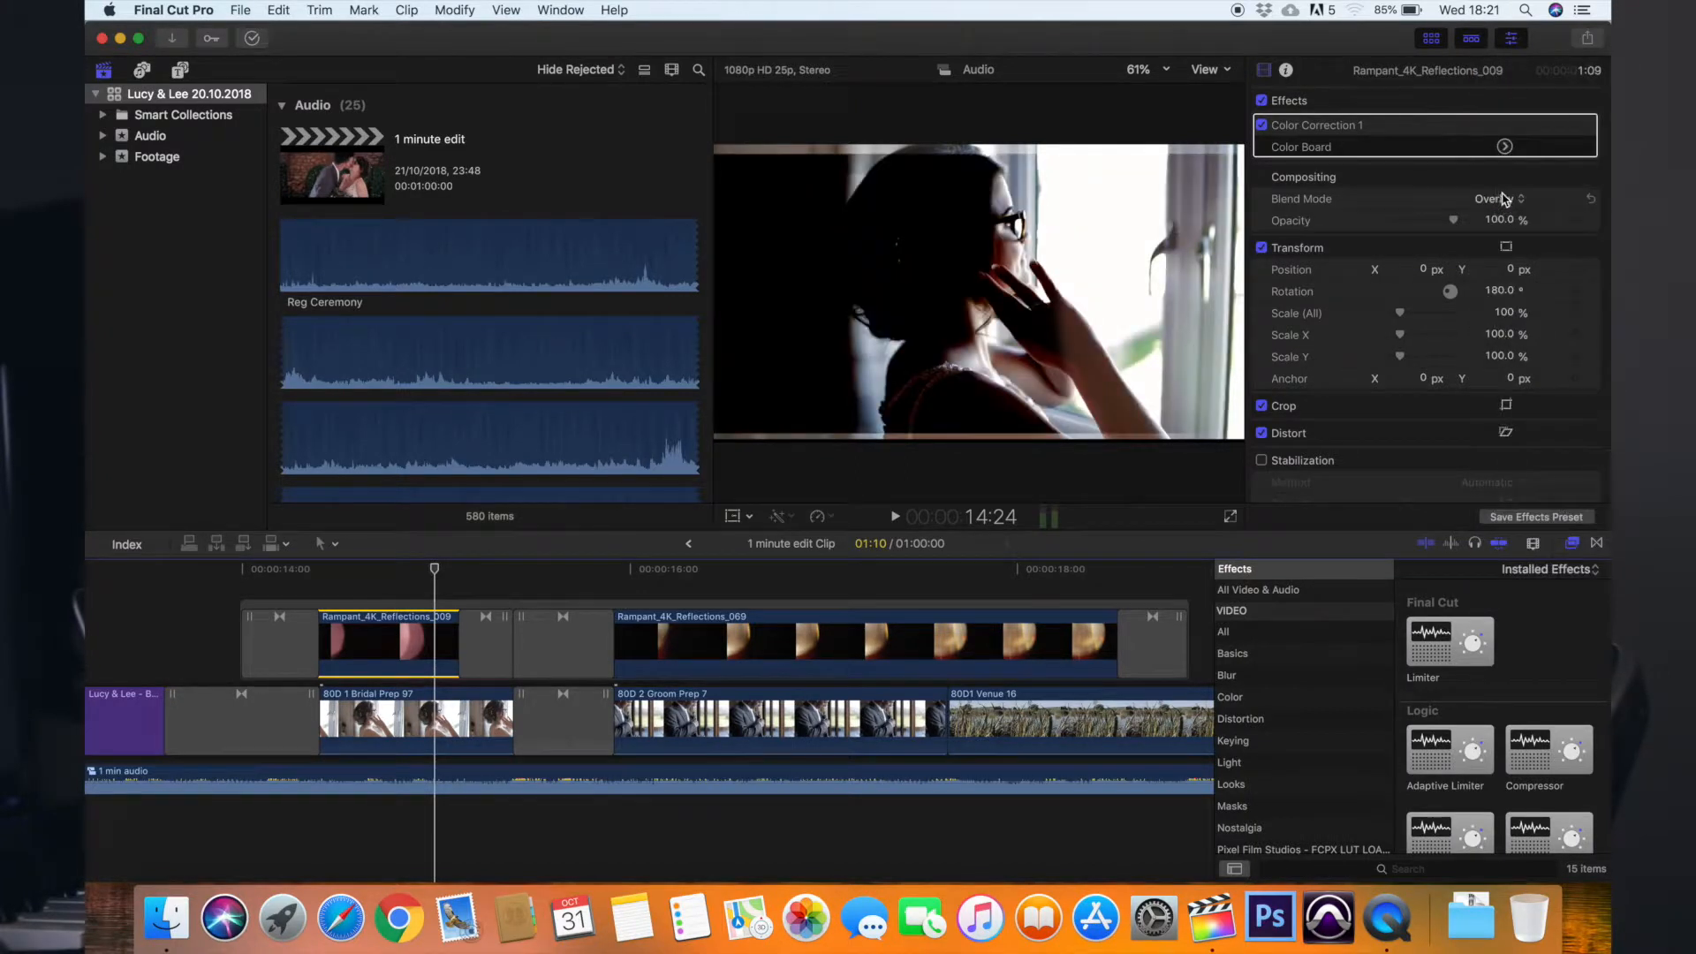
left_click(1490, 198)
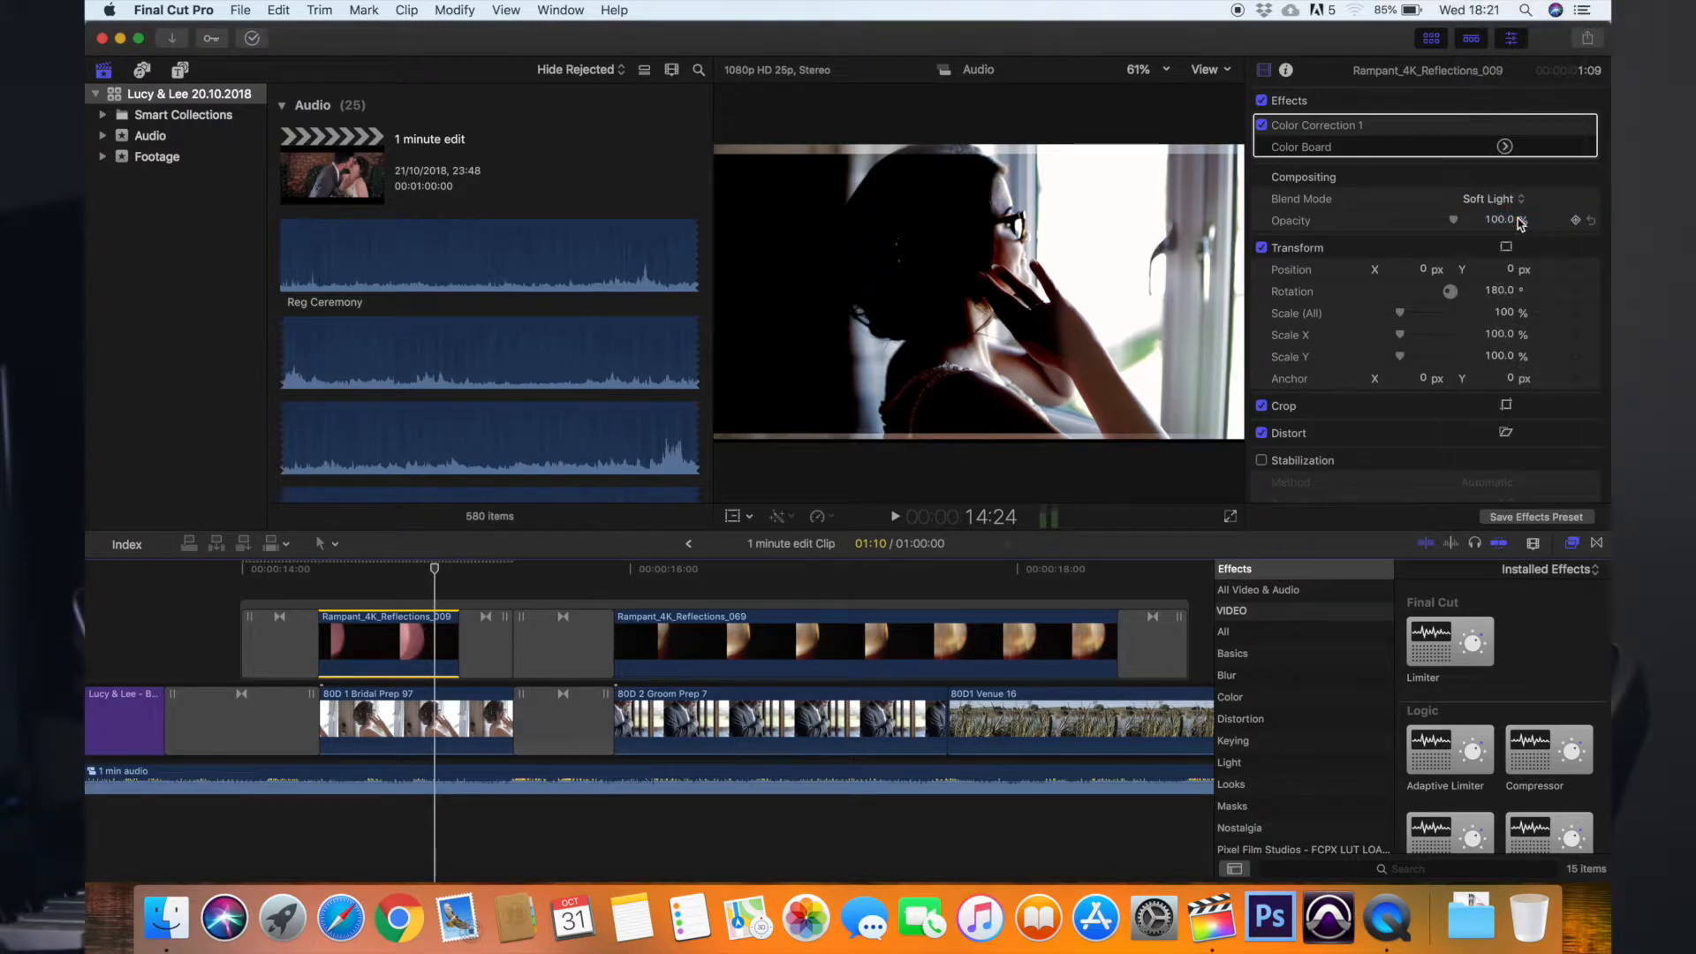
left_click(1493, 197)
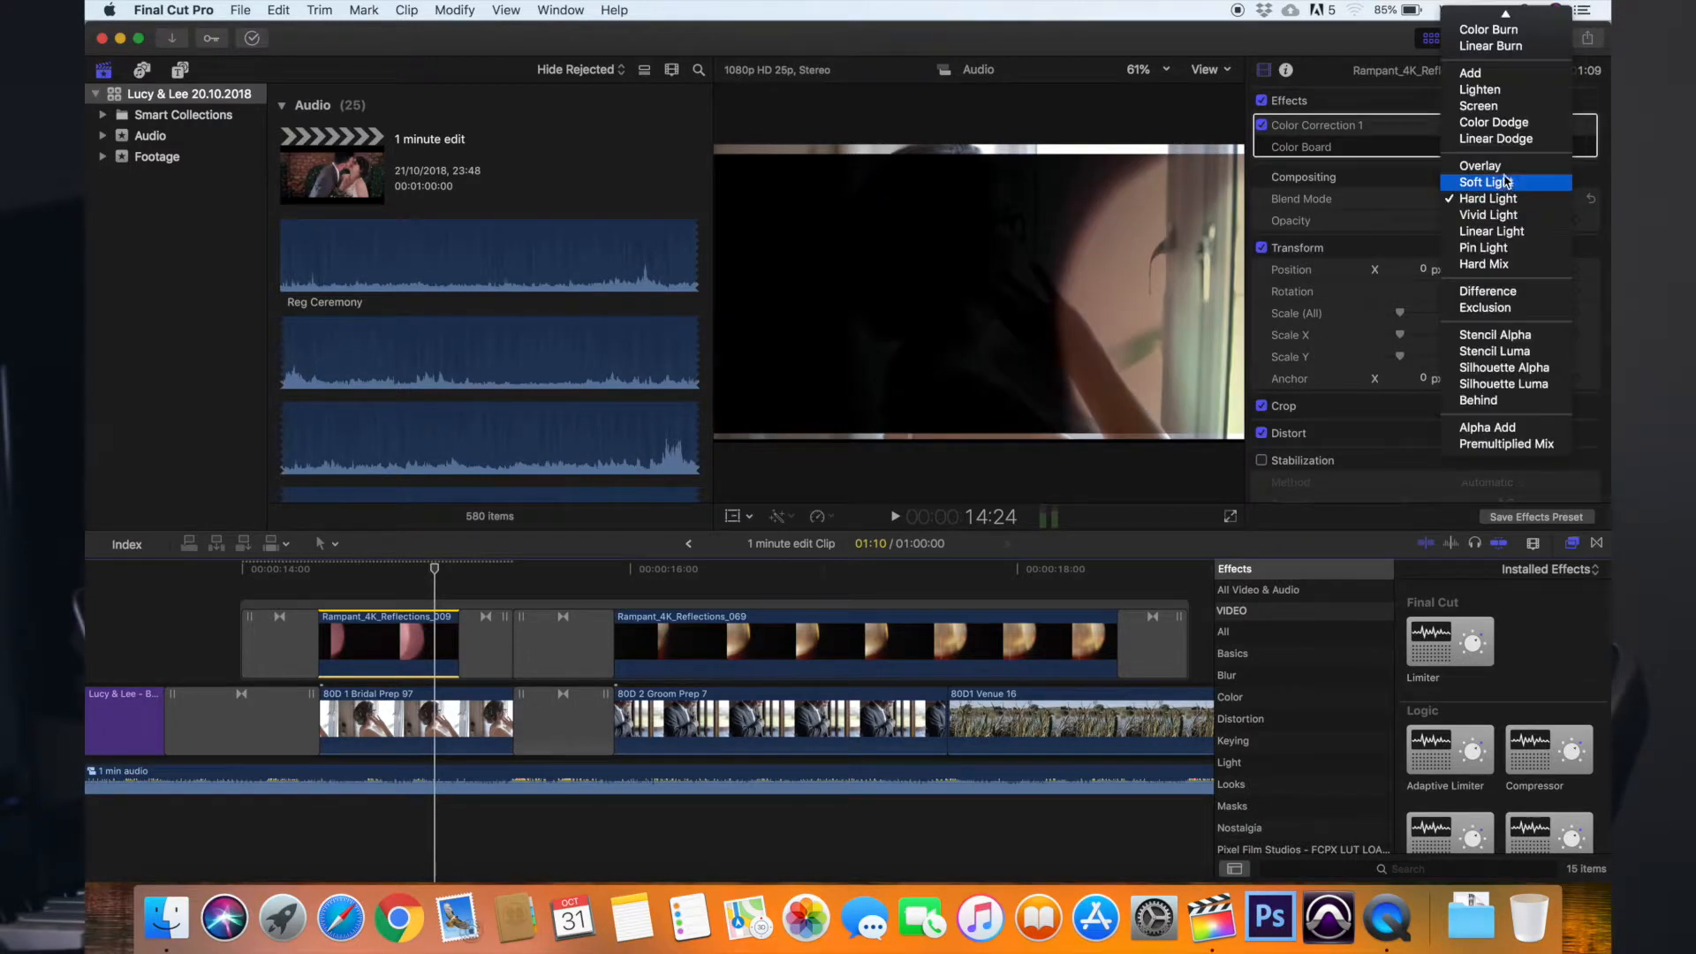
left_click(1480, 164)
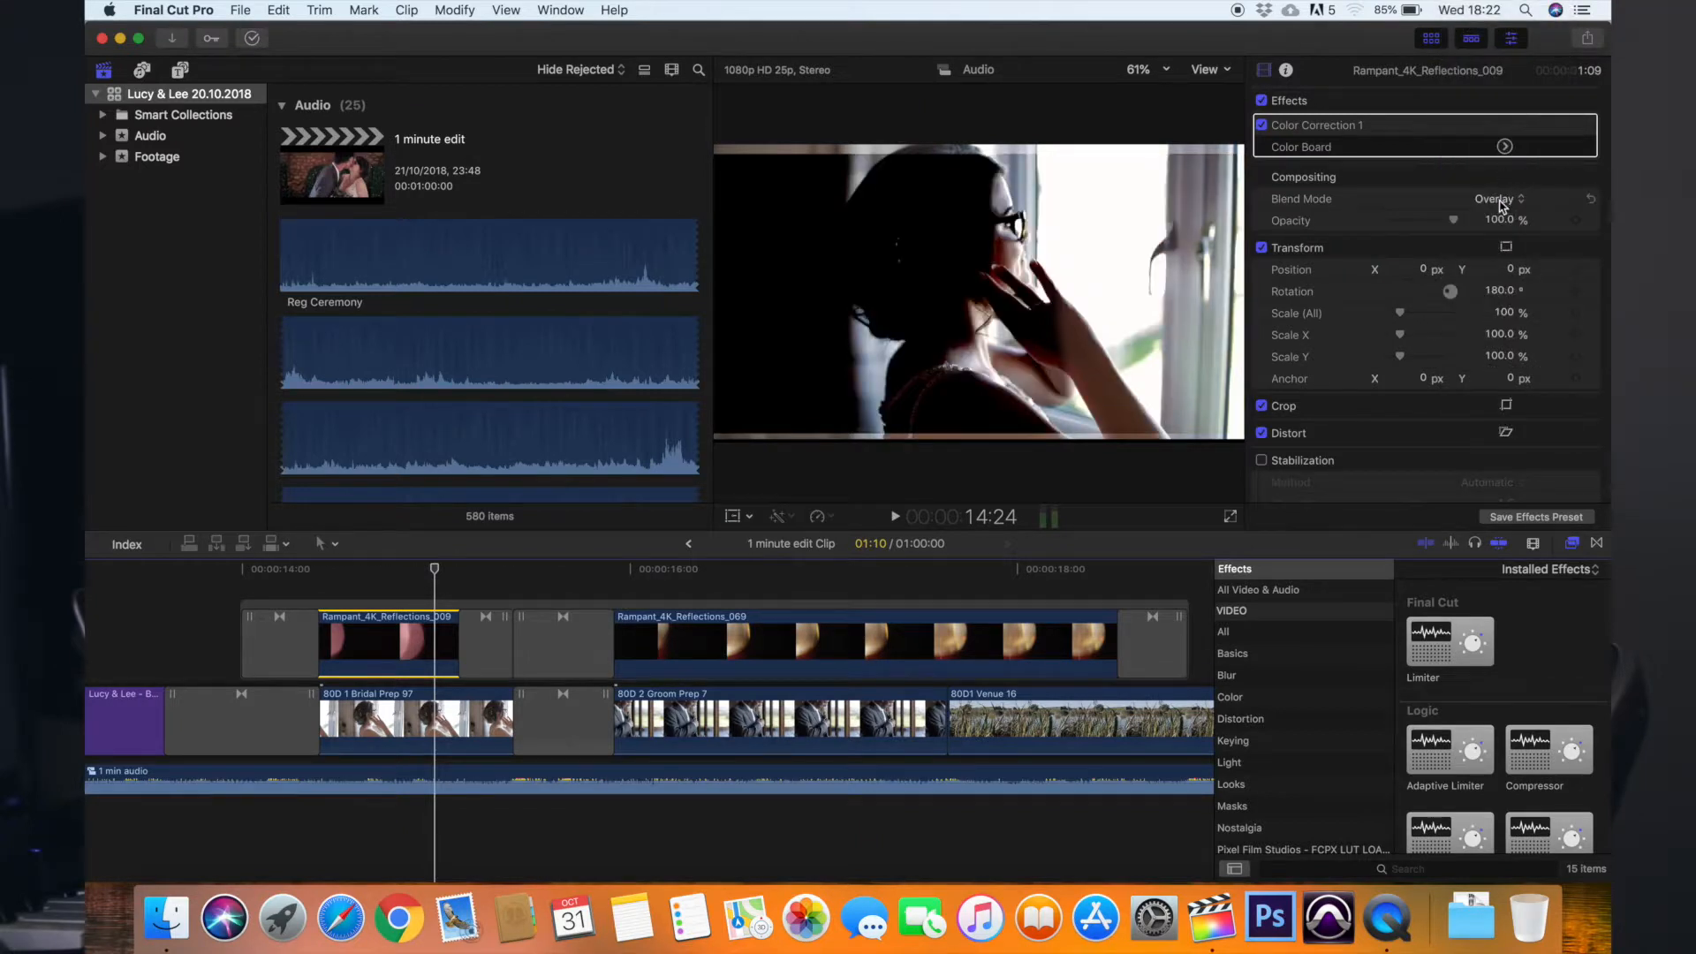
left_click(1499, 198)
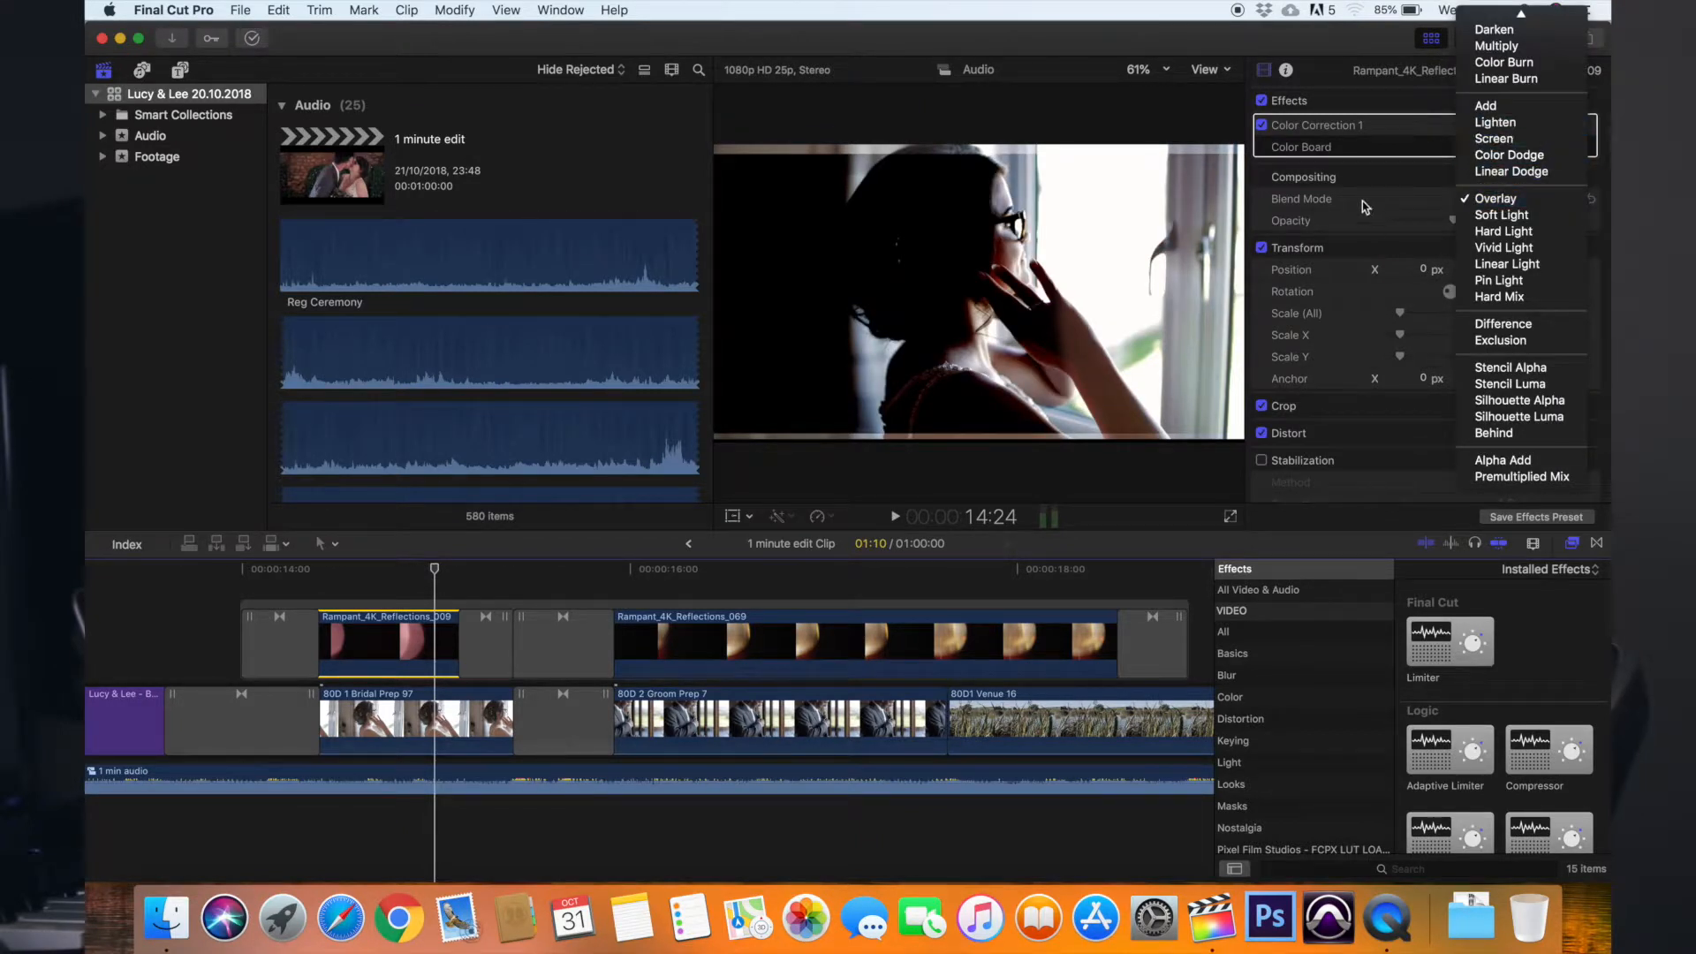
left_click(1495, 197)
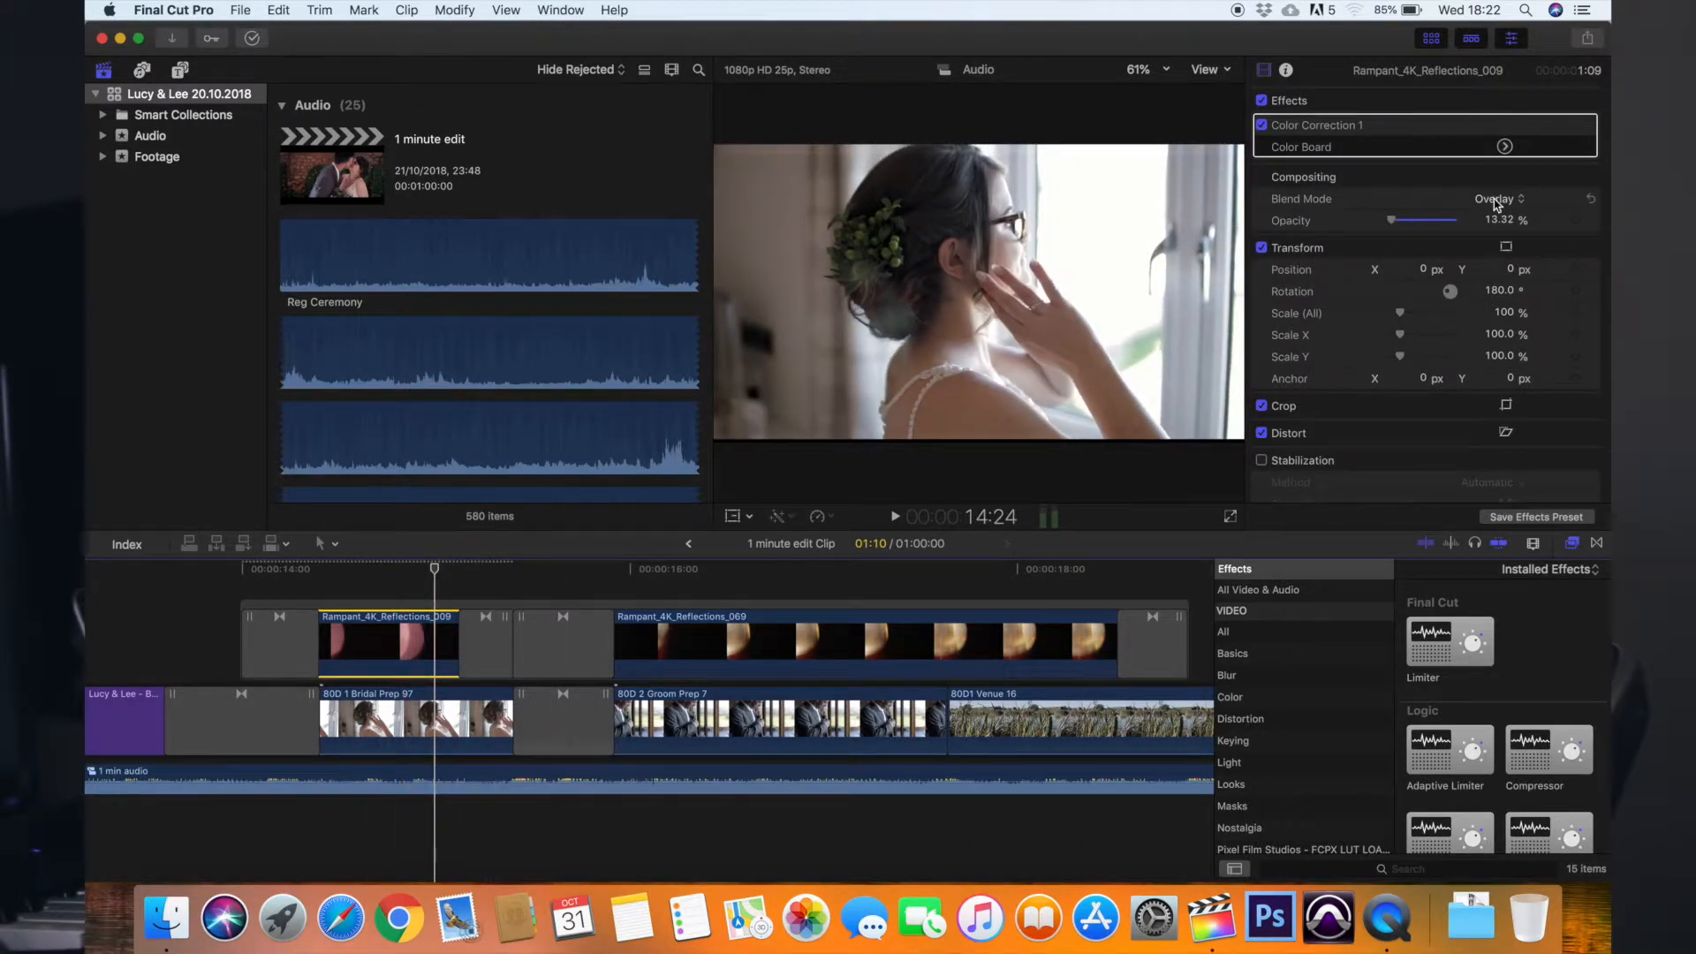
left_click(1501, 199)
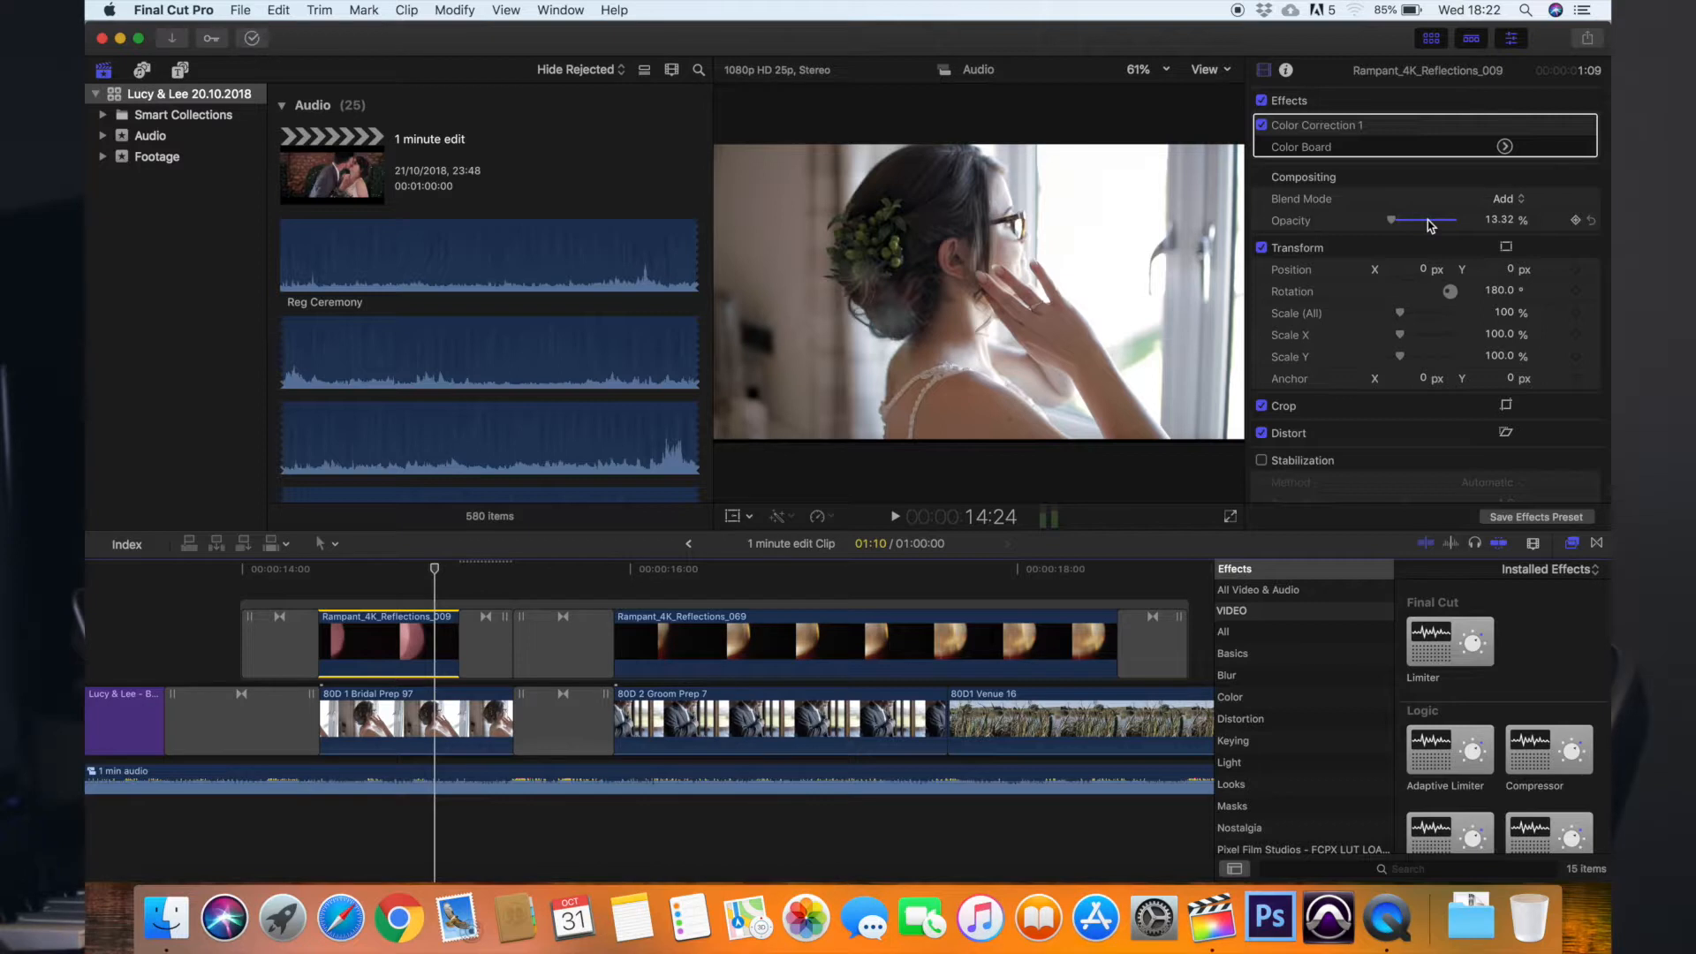
mouse_move(1442, 226)
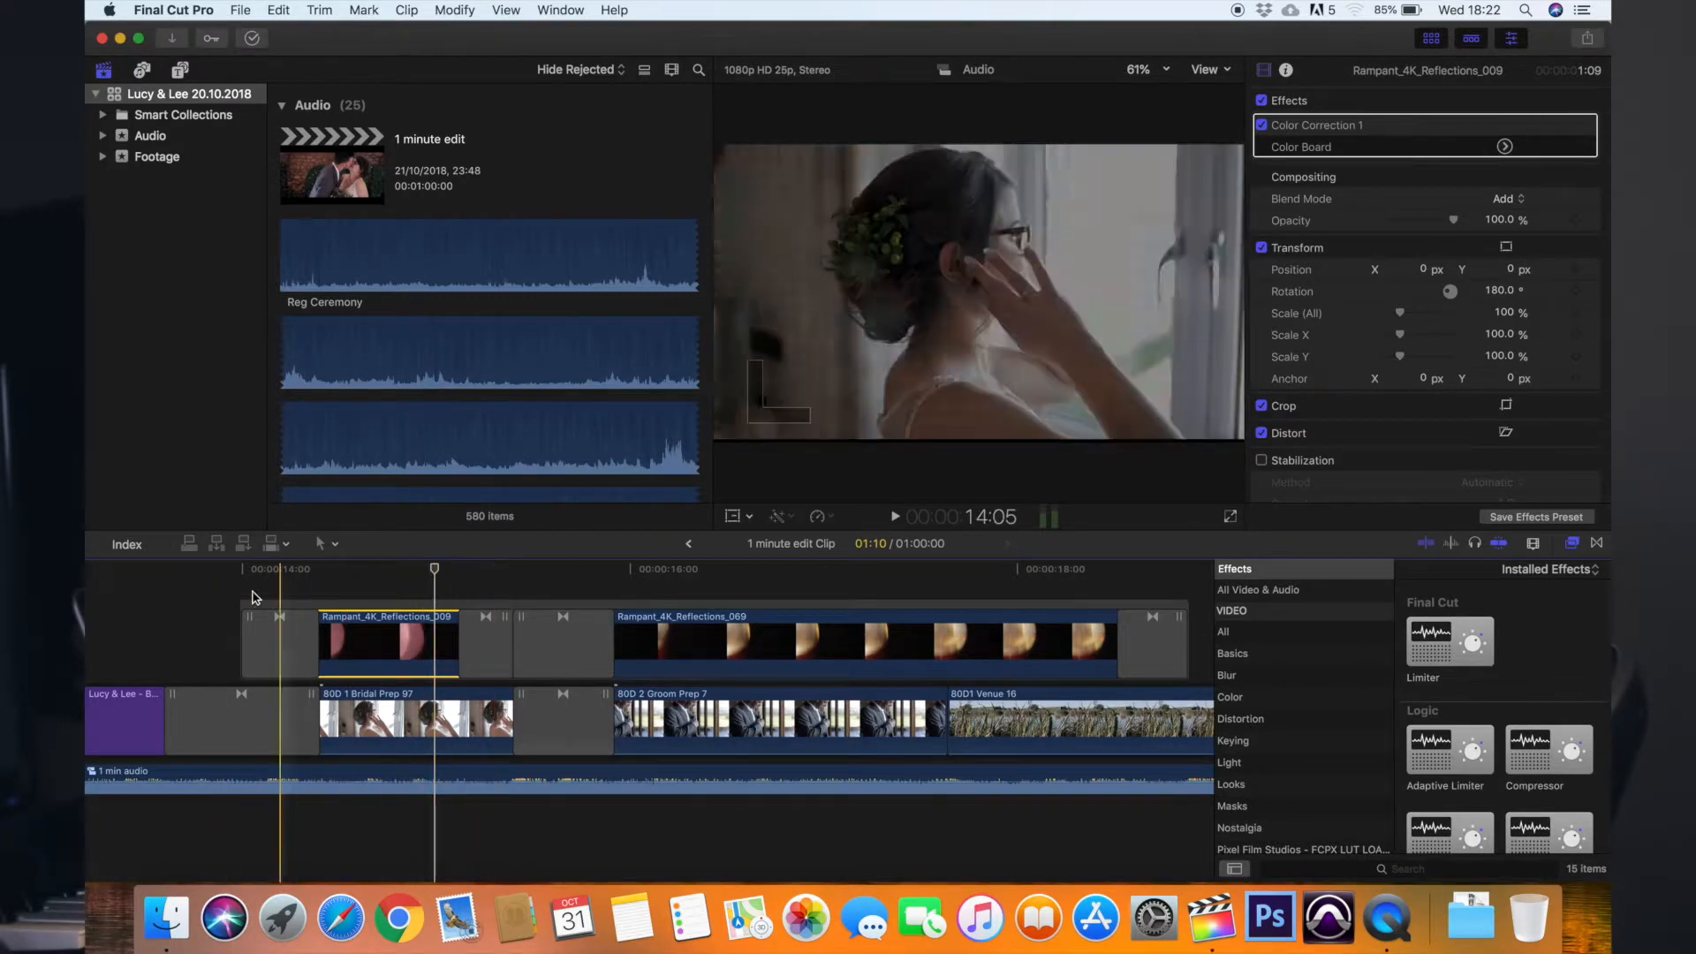
left_click(208, 572)
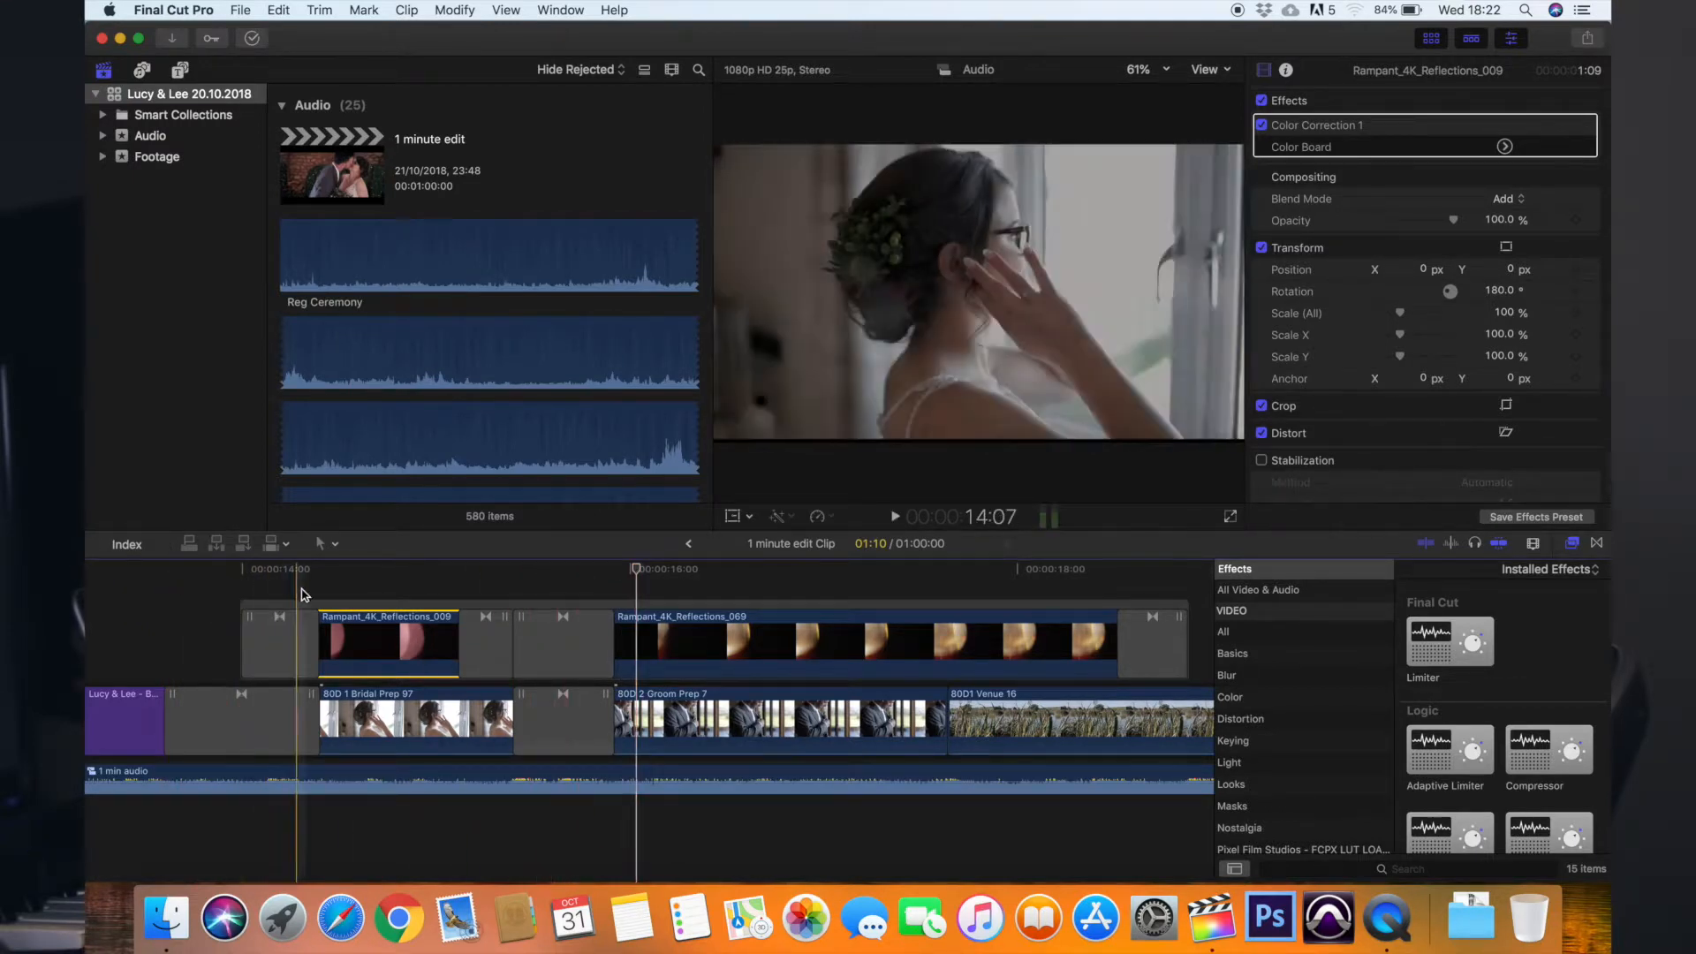
left_click(408, 603)
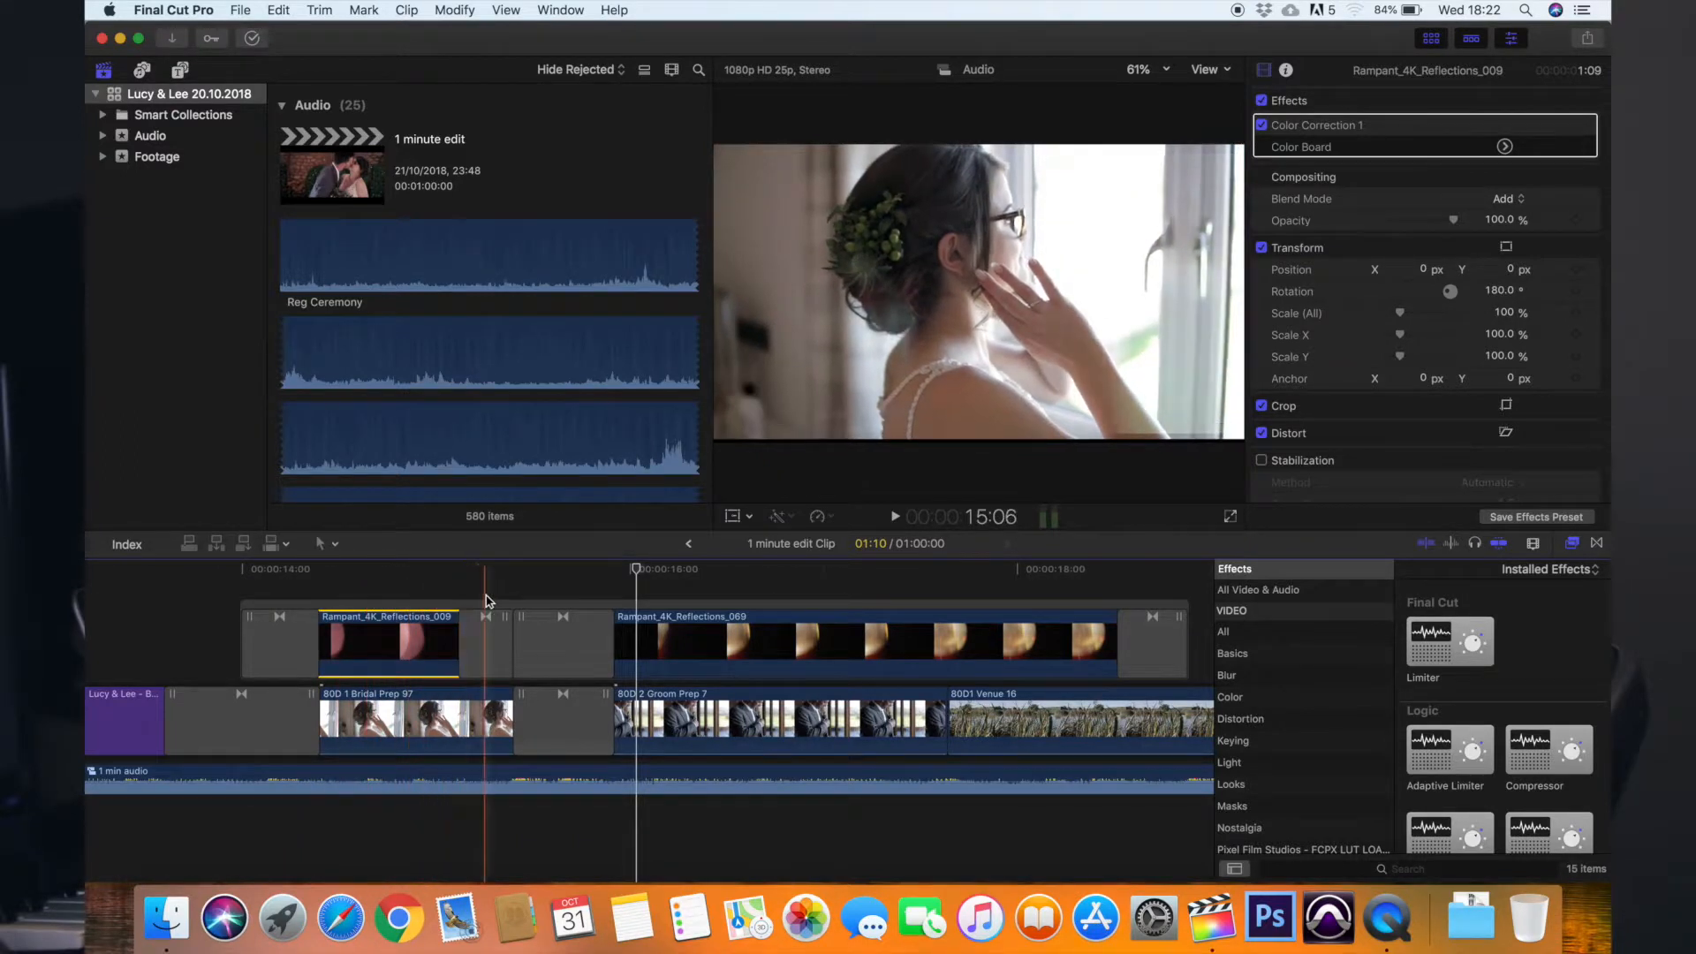
left_click(458, 602)
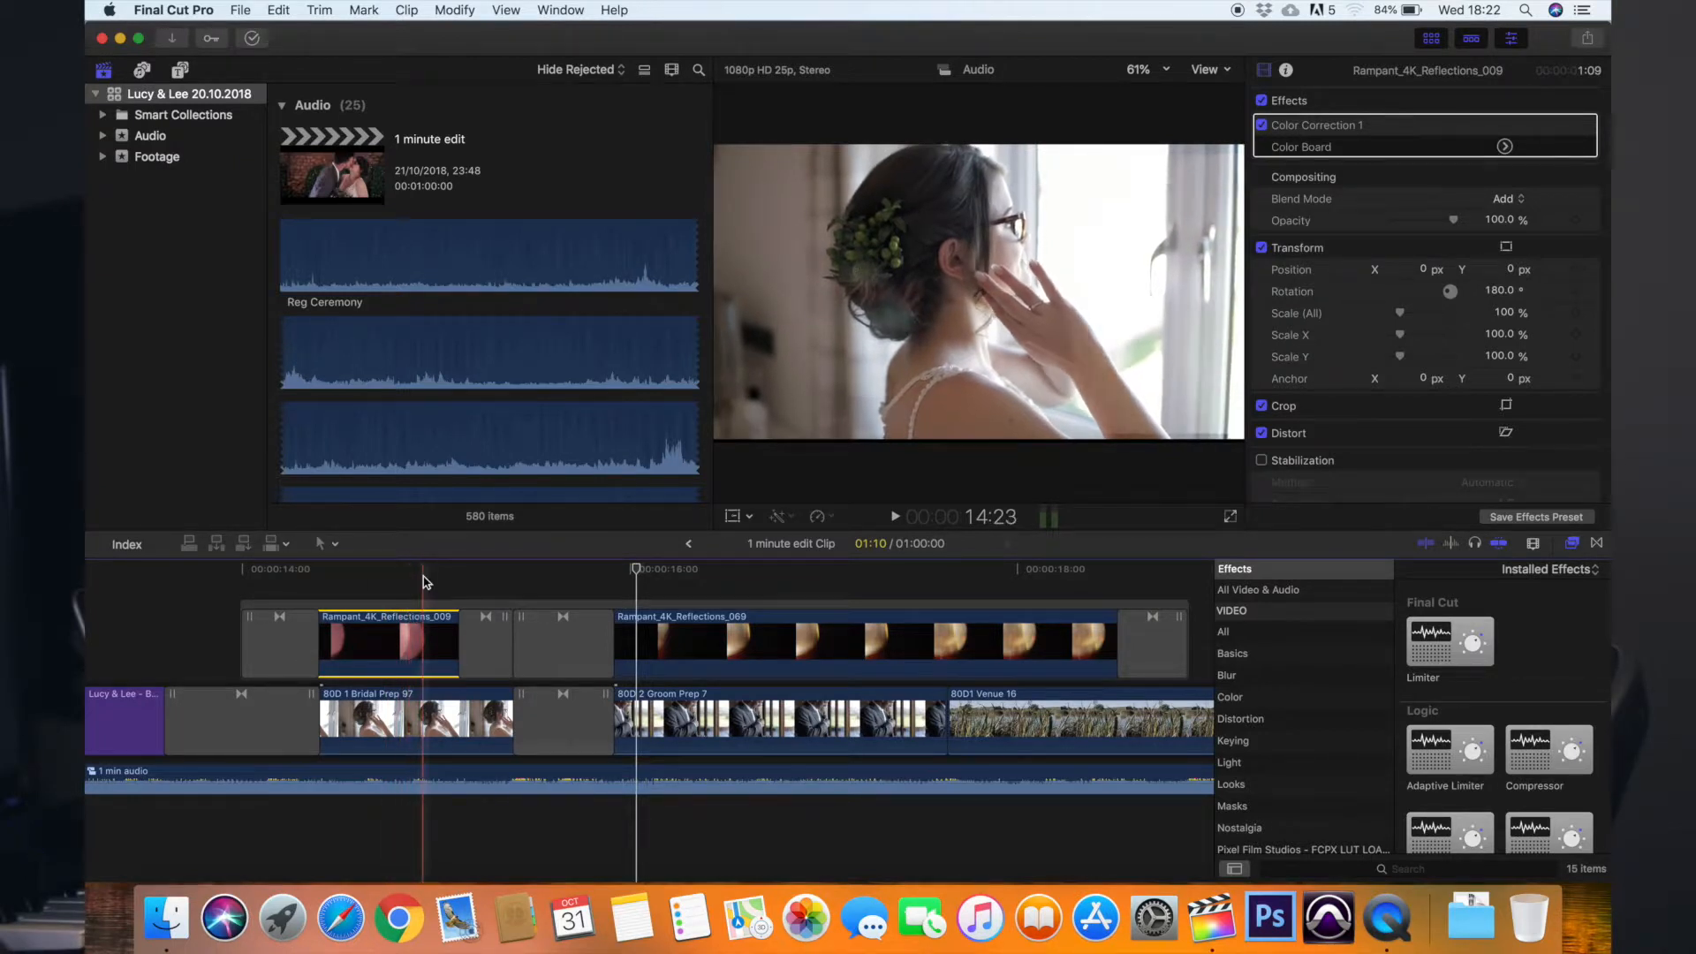
left_click(321, 584)
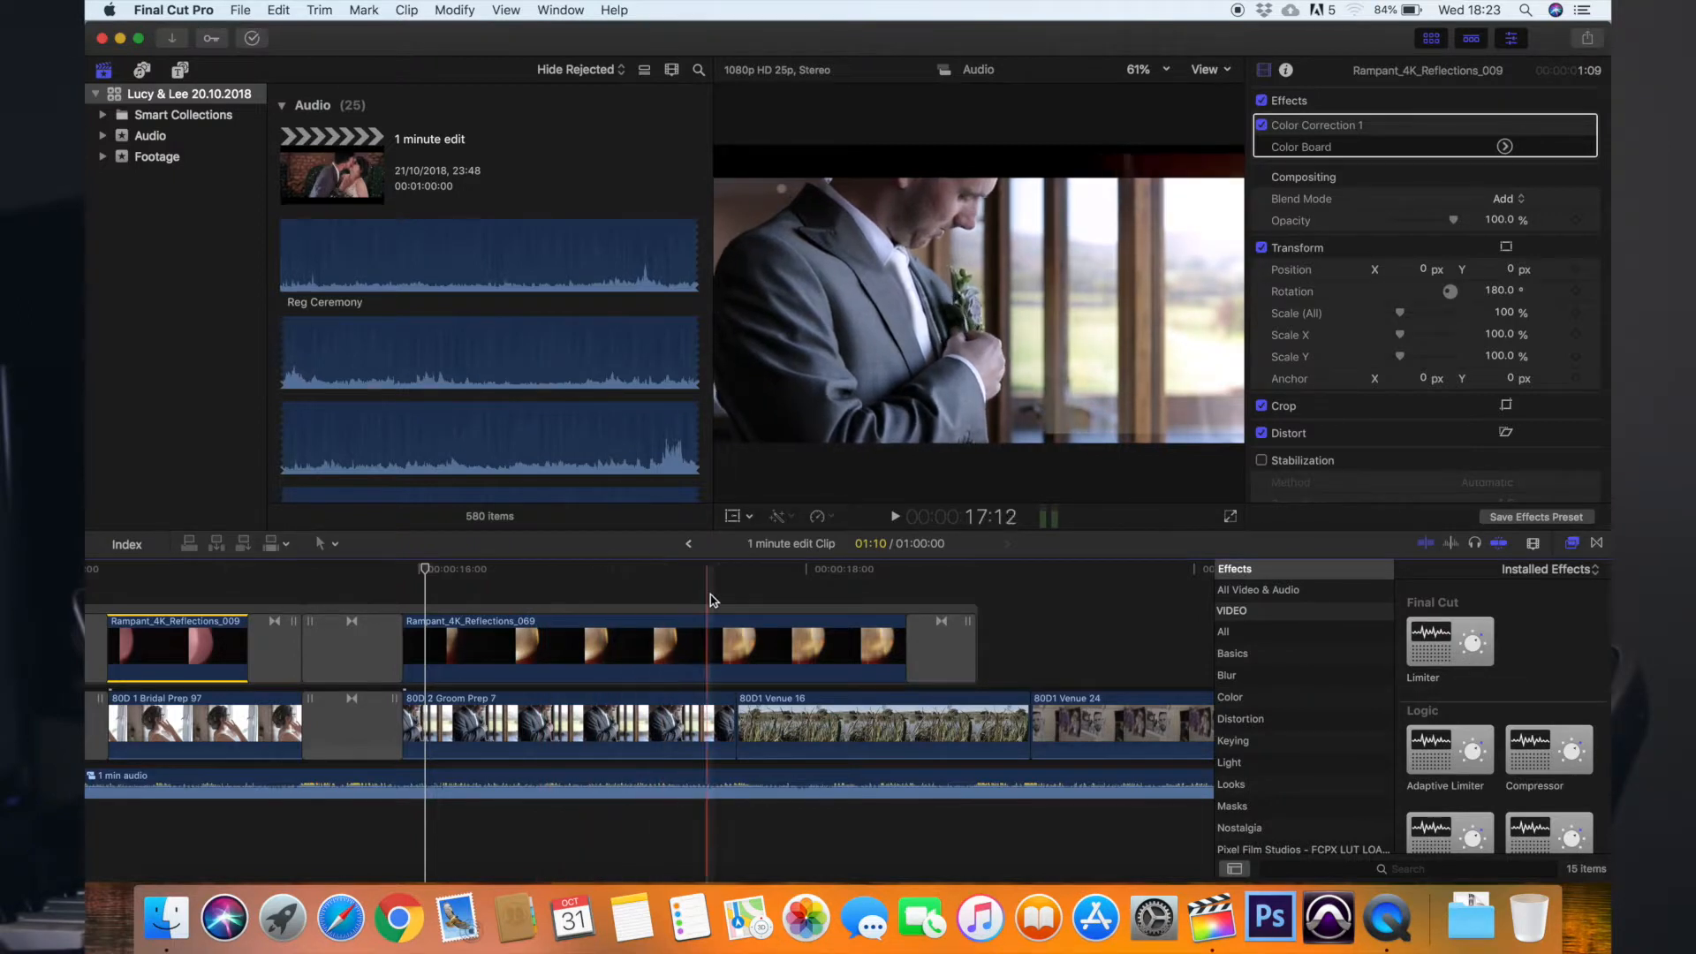
left_click(563, 724)
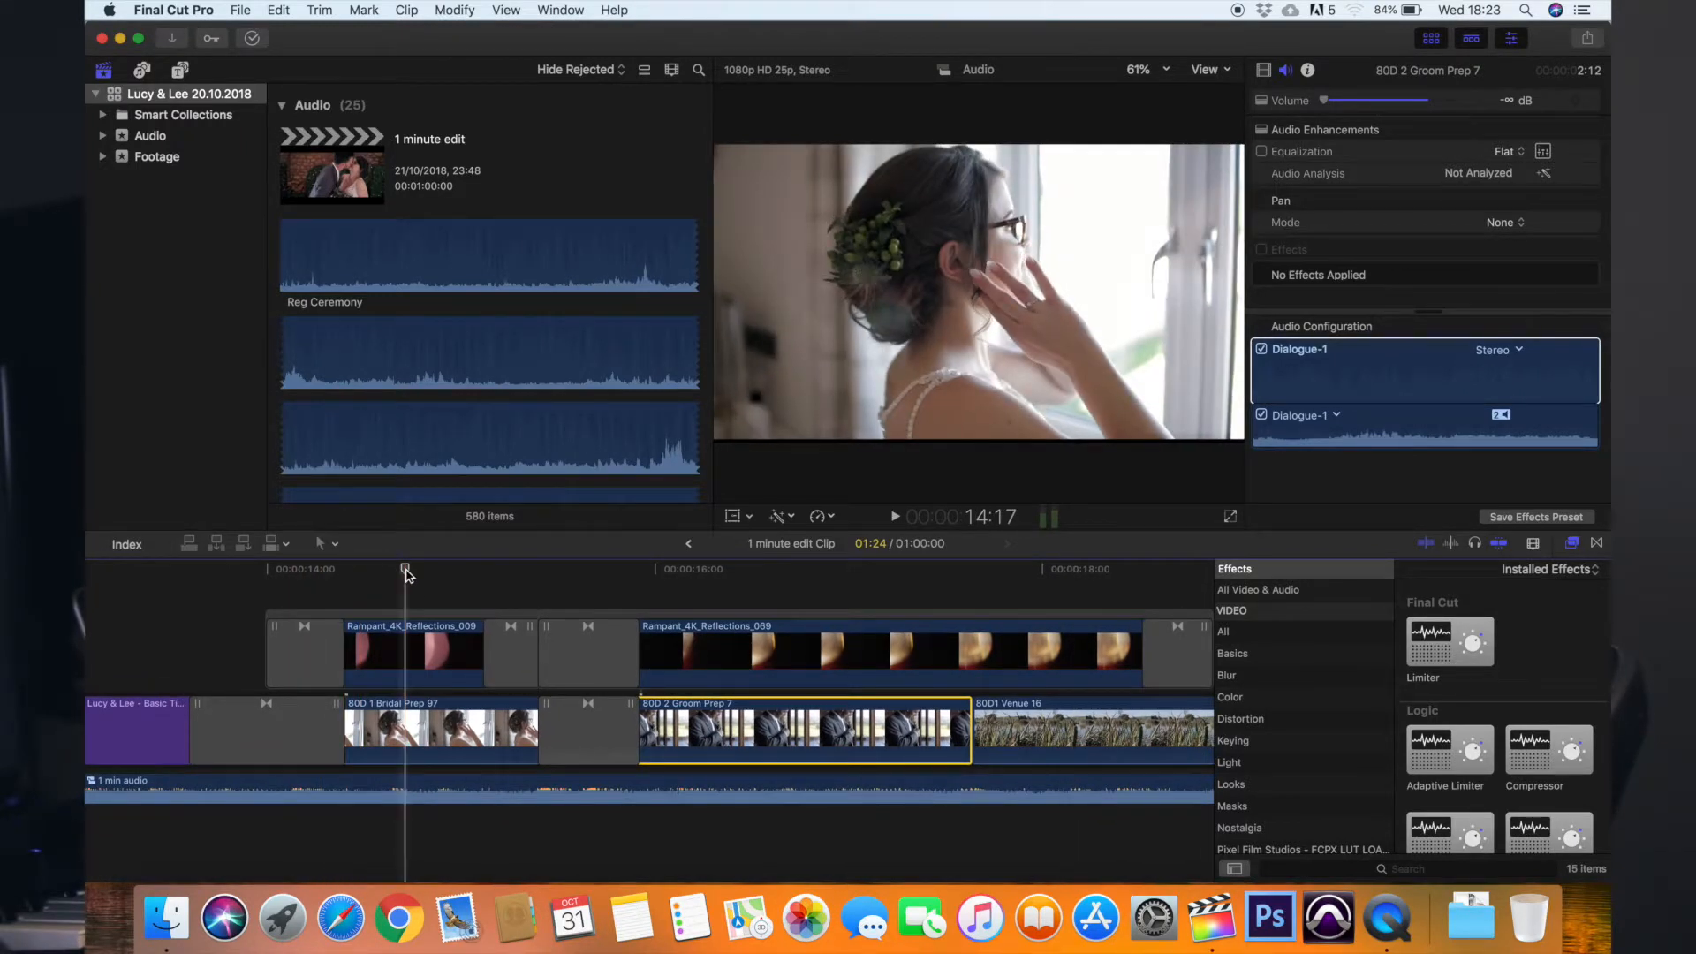
- Compare the flare alone and without colour correction by toggling the Bridal Prep 97 shot
left_click(411, 652)
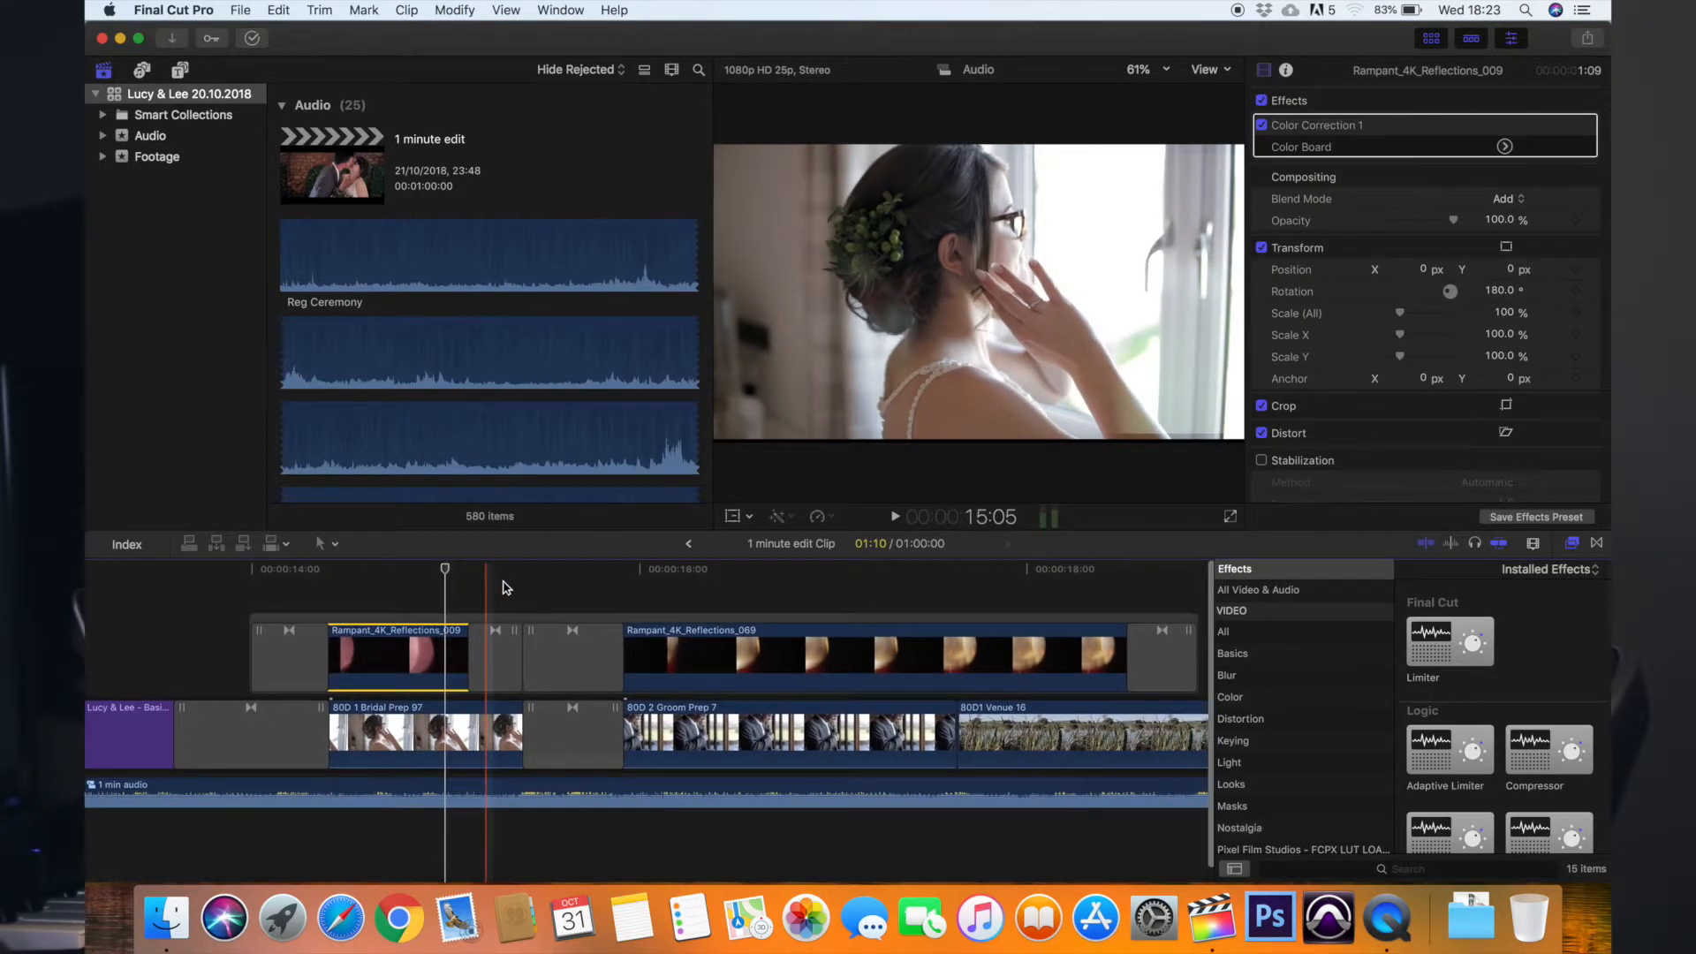
left_click(423, 733)
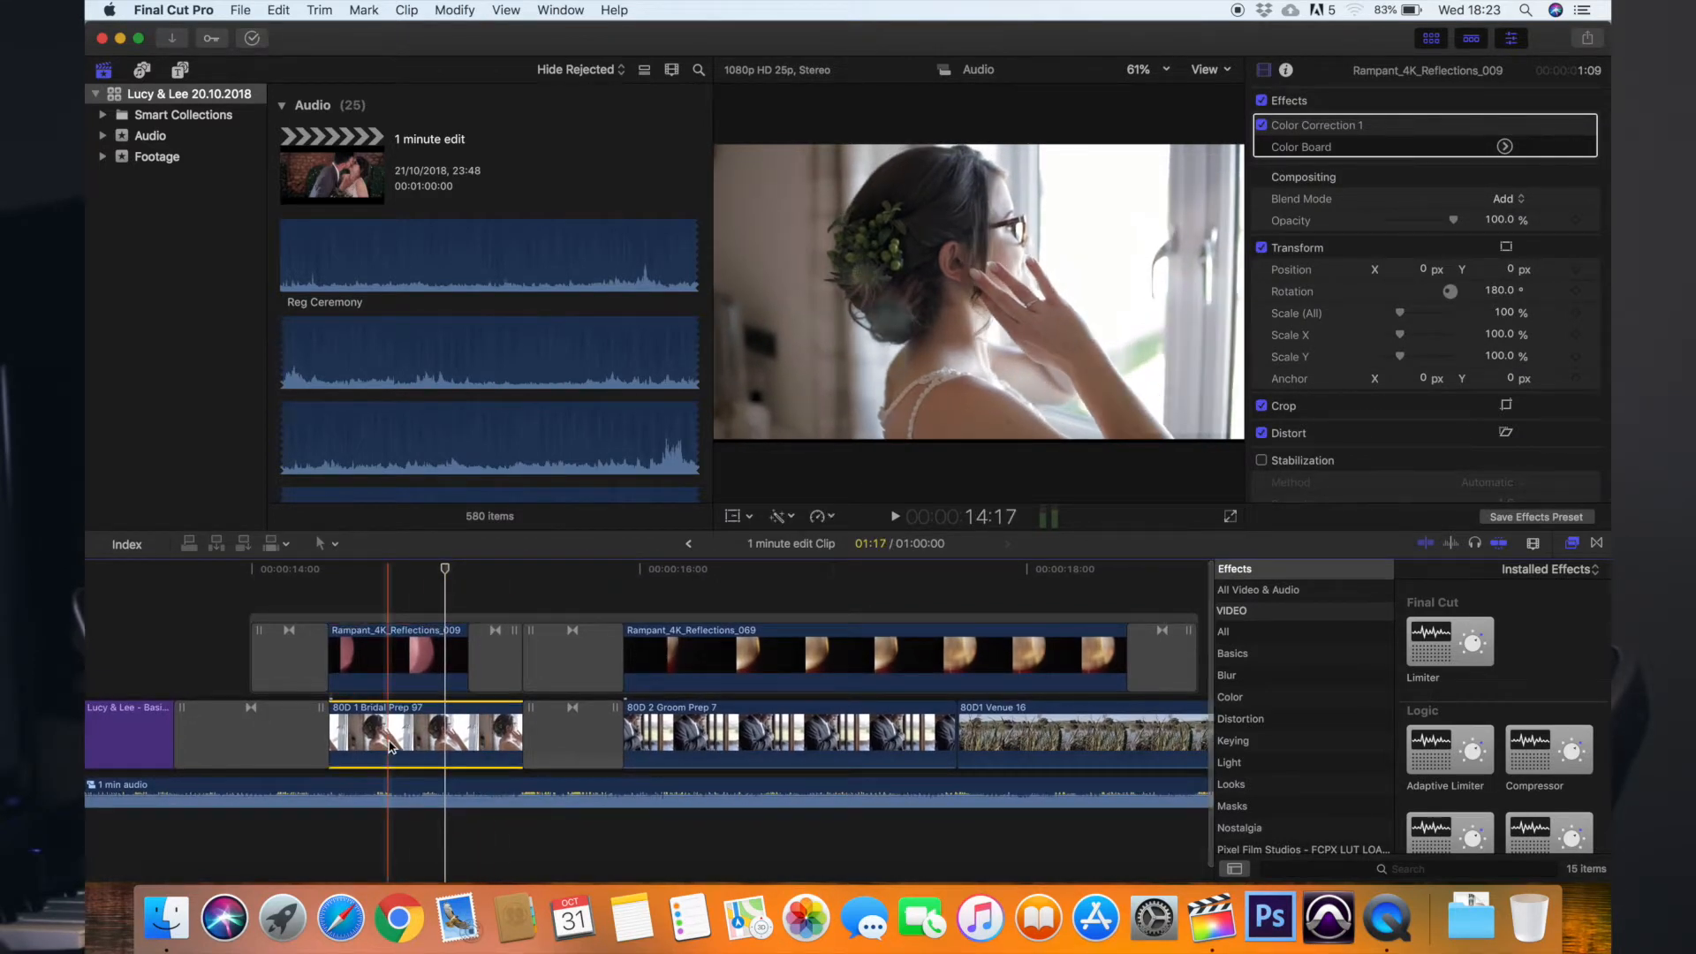
left_click(423, 736)
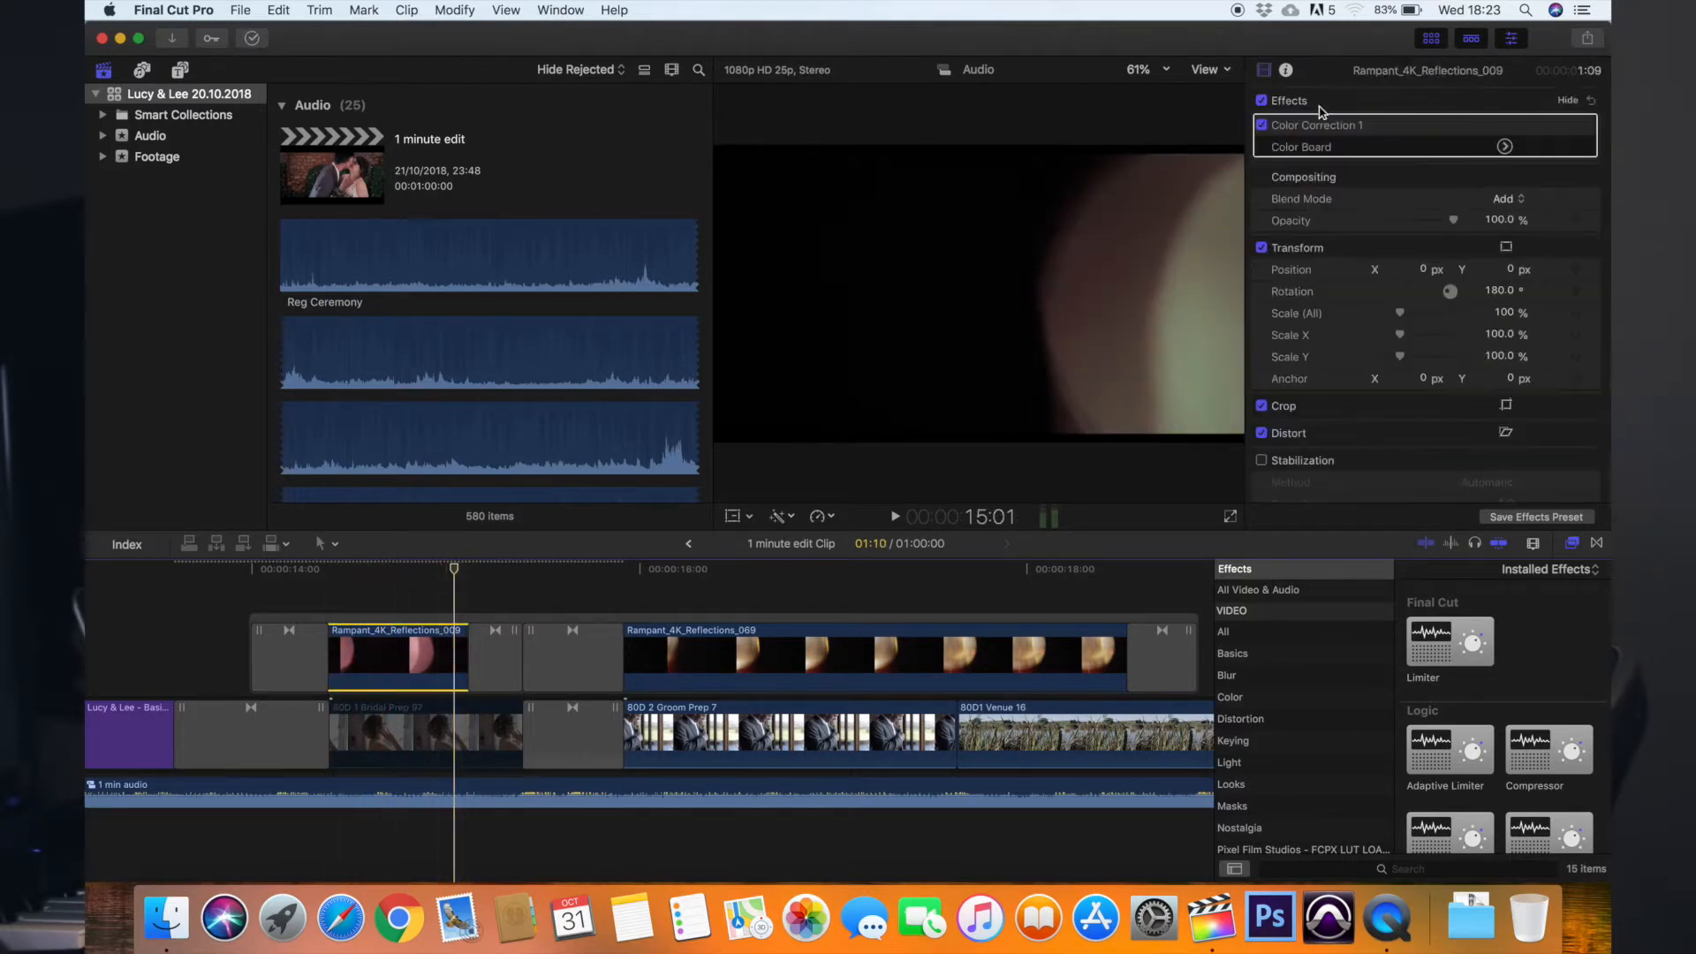
left_click(1261, 124)
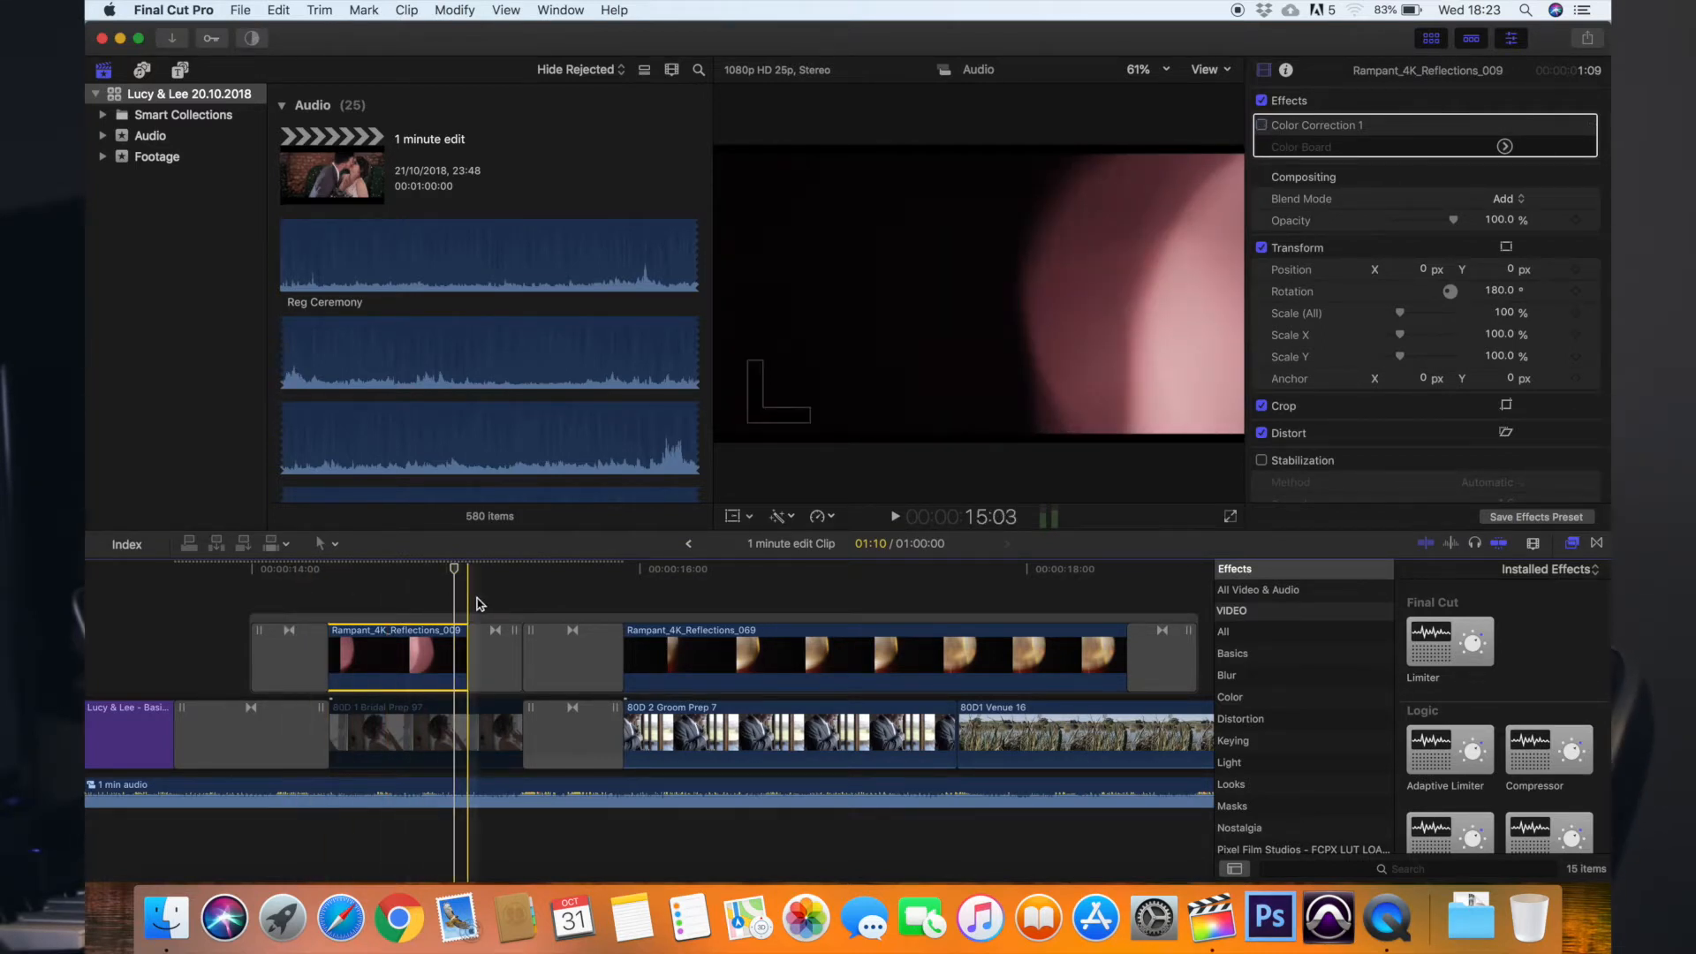
left_click(424, 733)
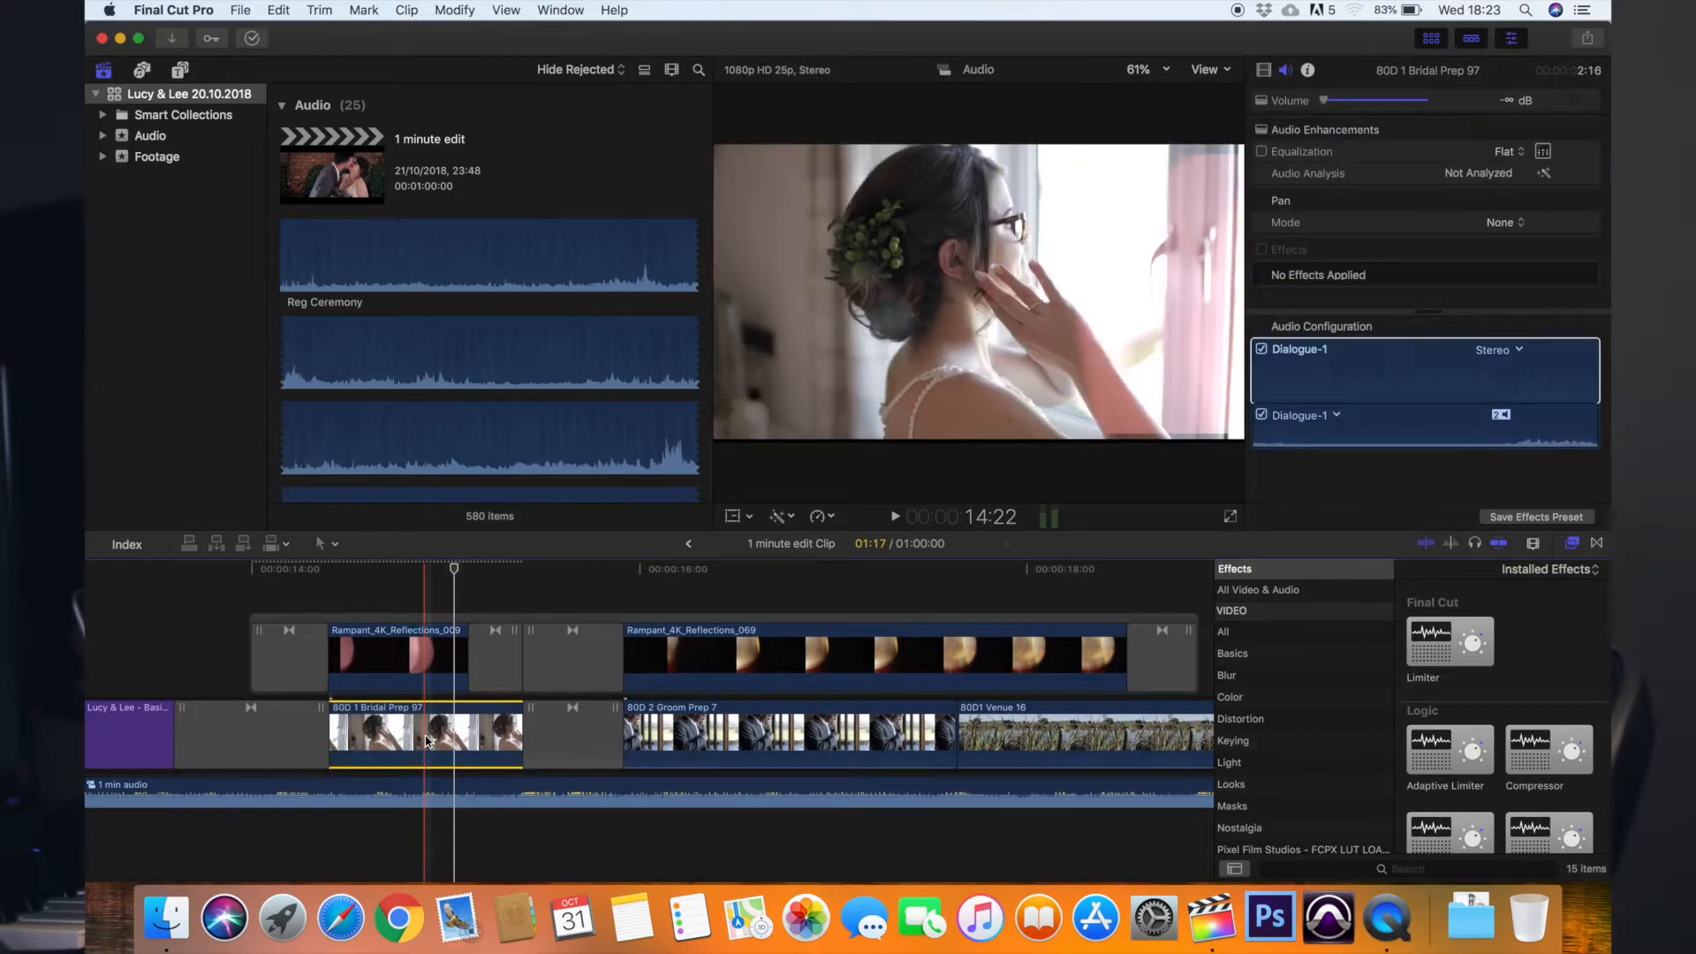
mouse_move(430, 569)
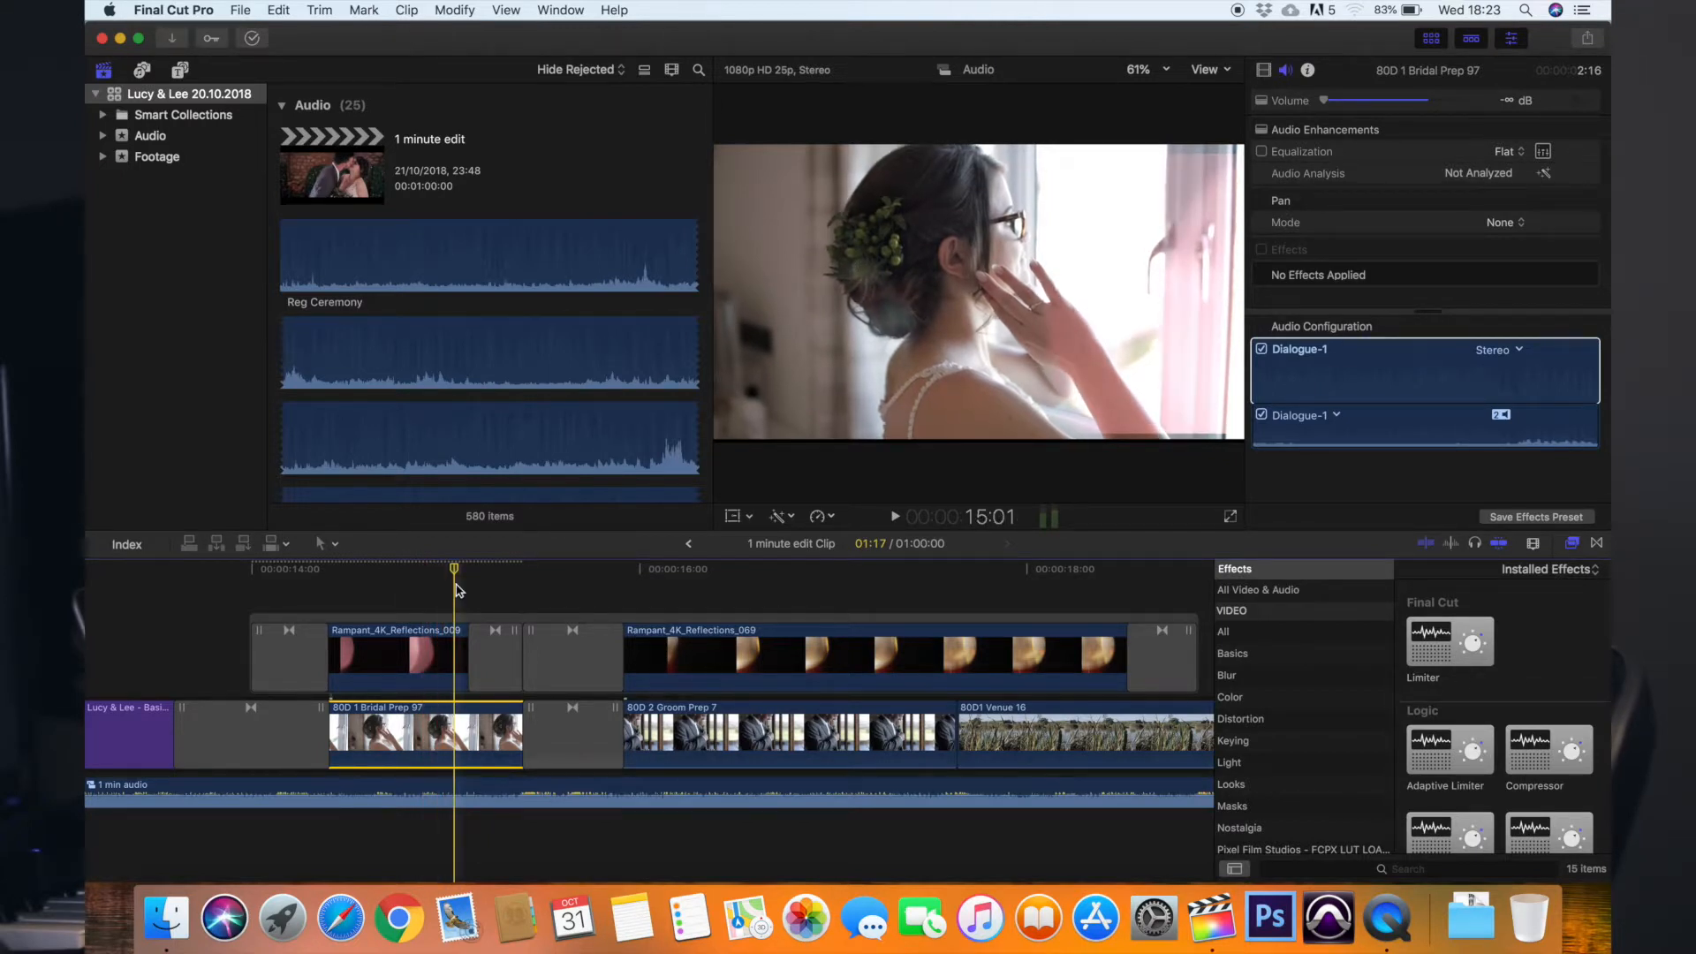
- Re-enable the flare's Color Correction 1 and view its Color Board highlight settings
left_click(395, 654)
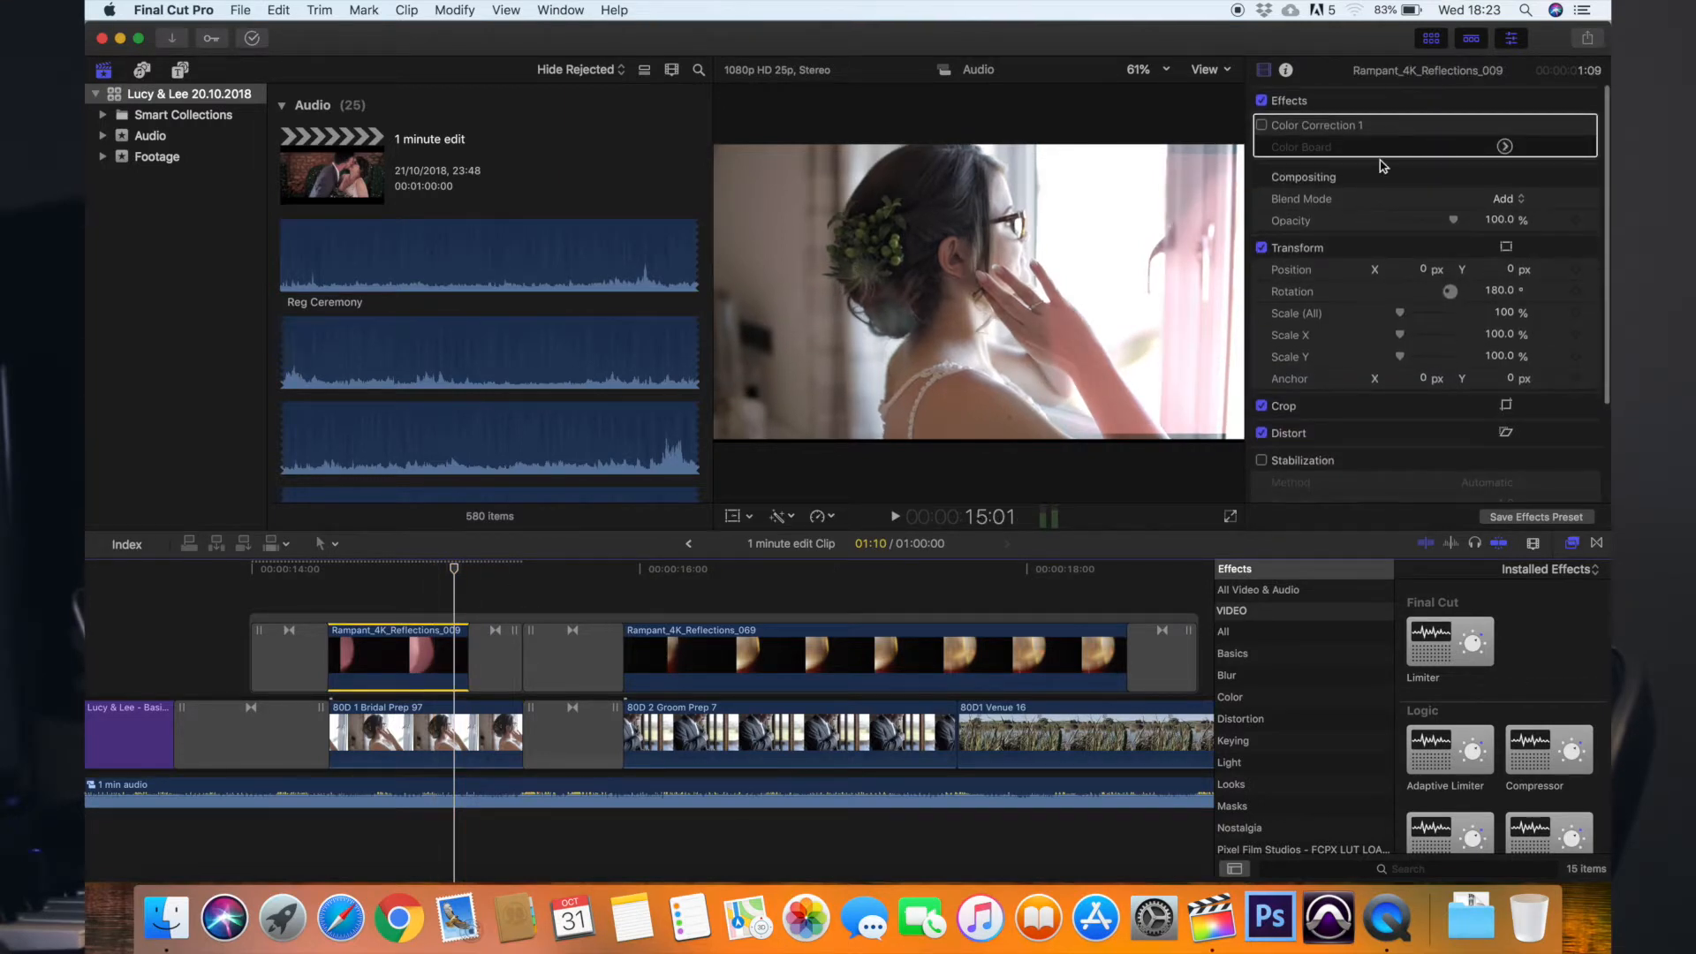
left_click(1263, 125)
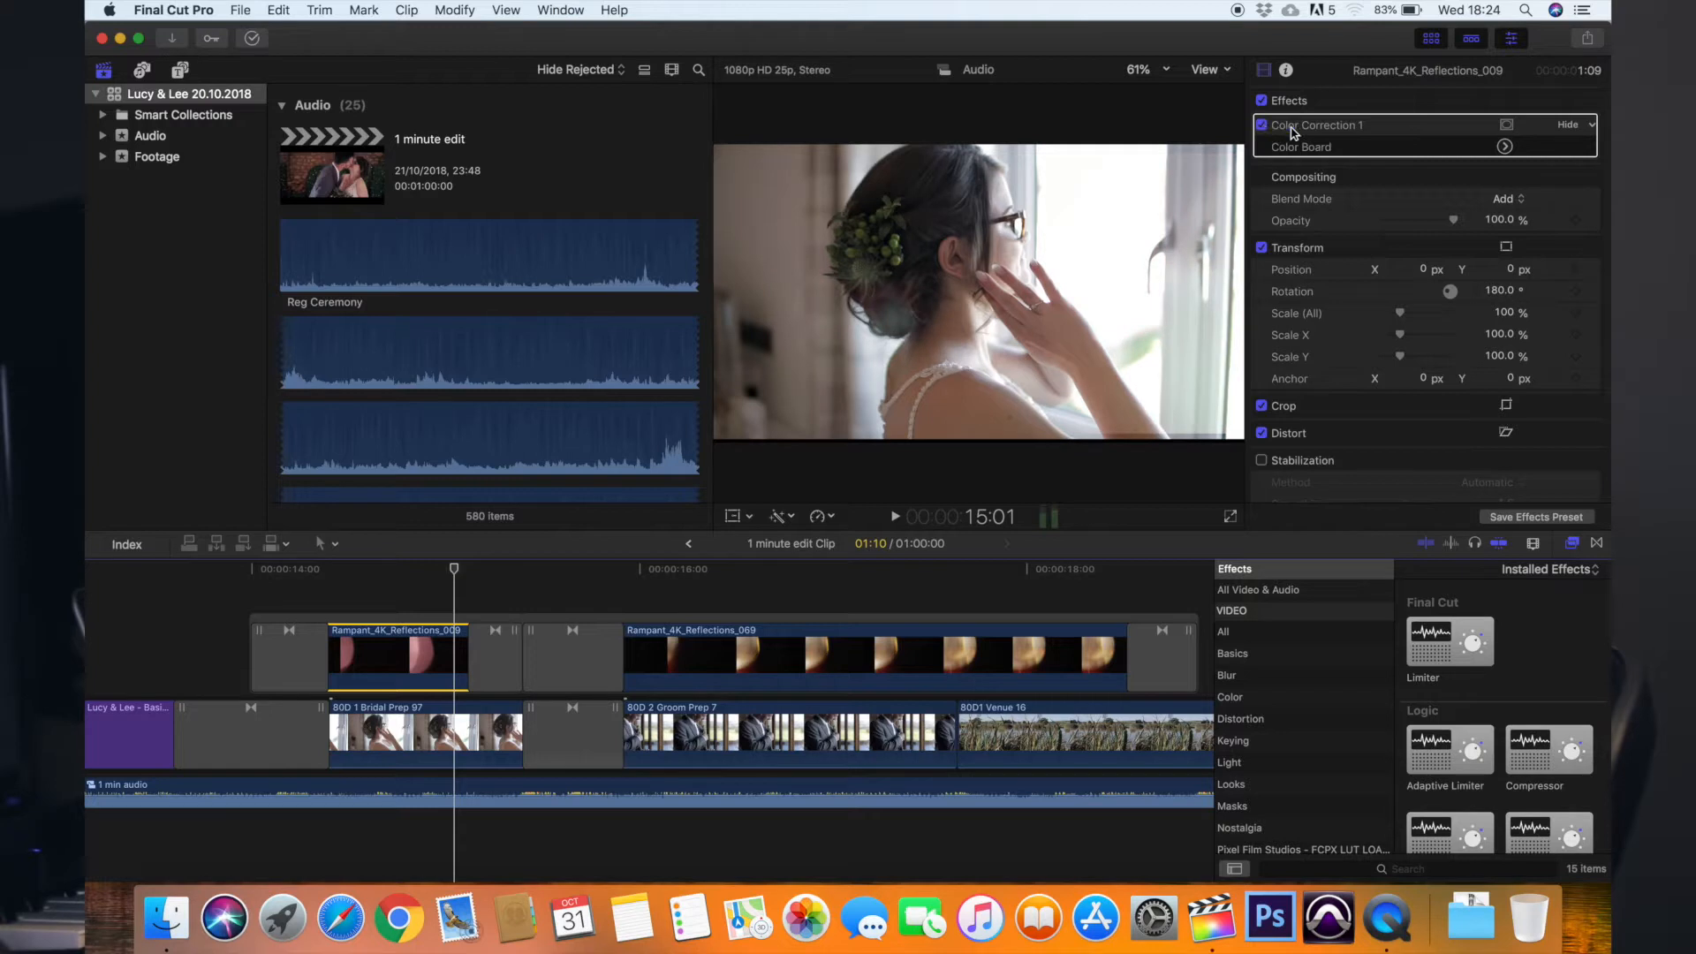
left_click(1504, 148)
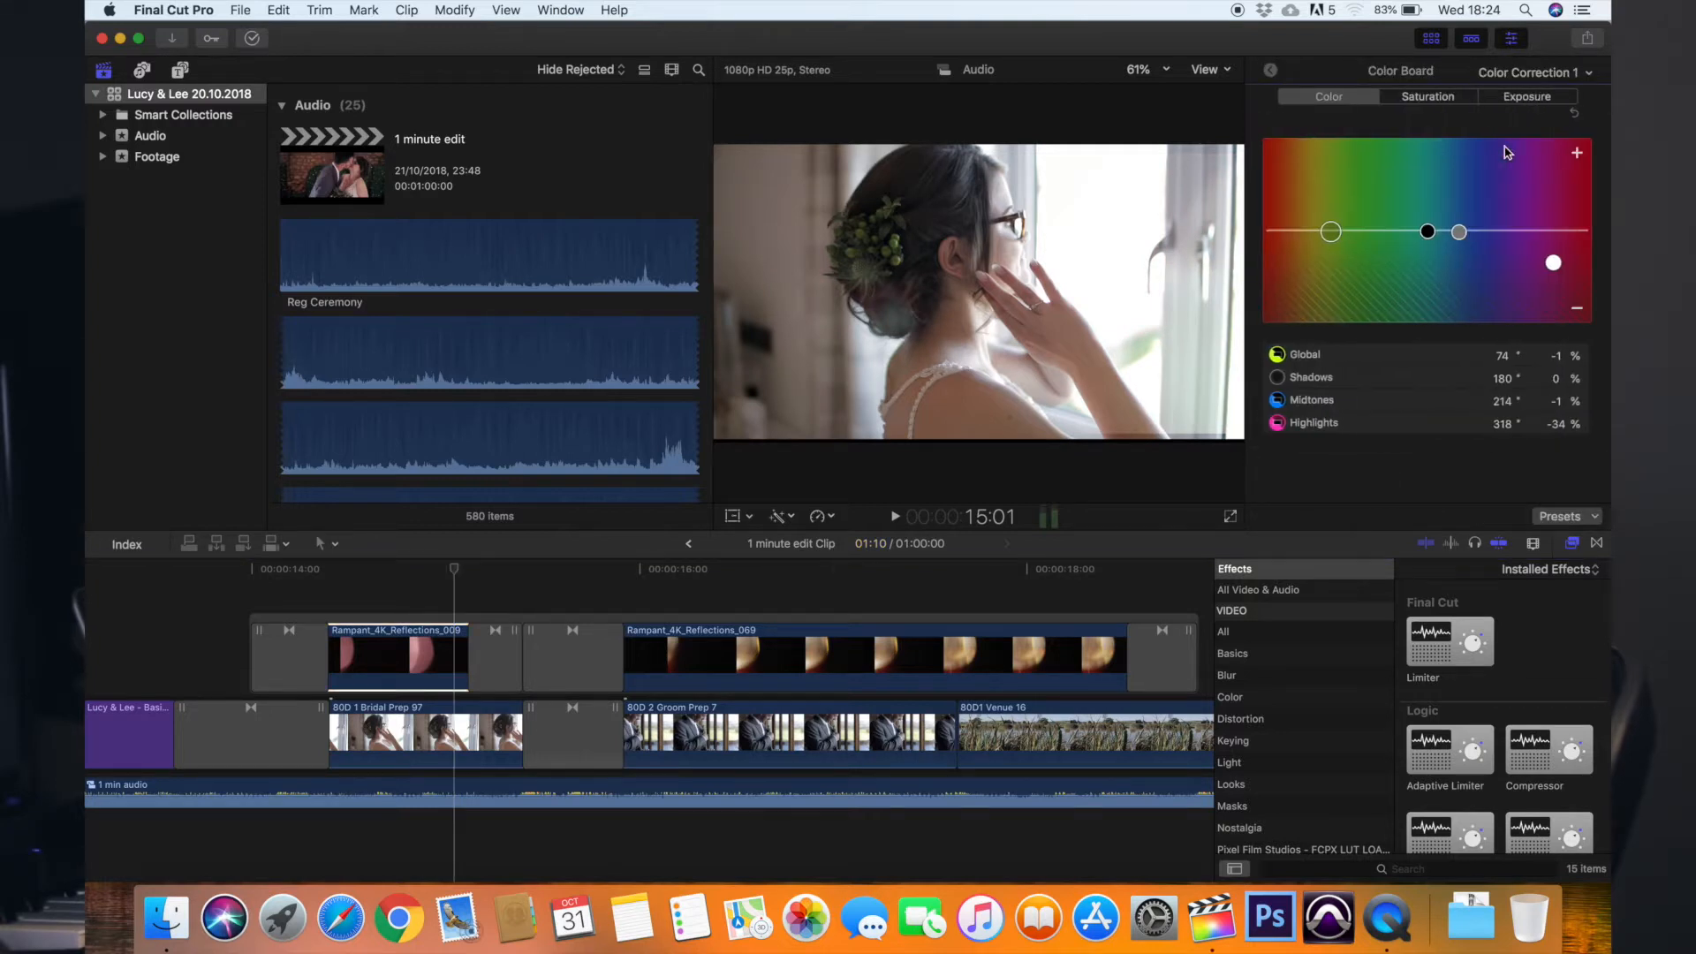
mouse_move(1317, 435)
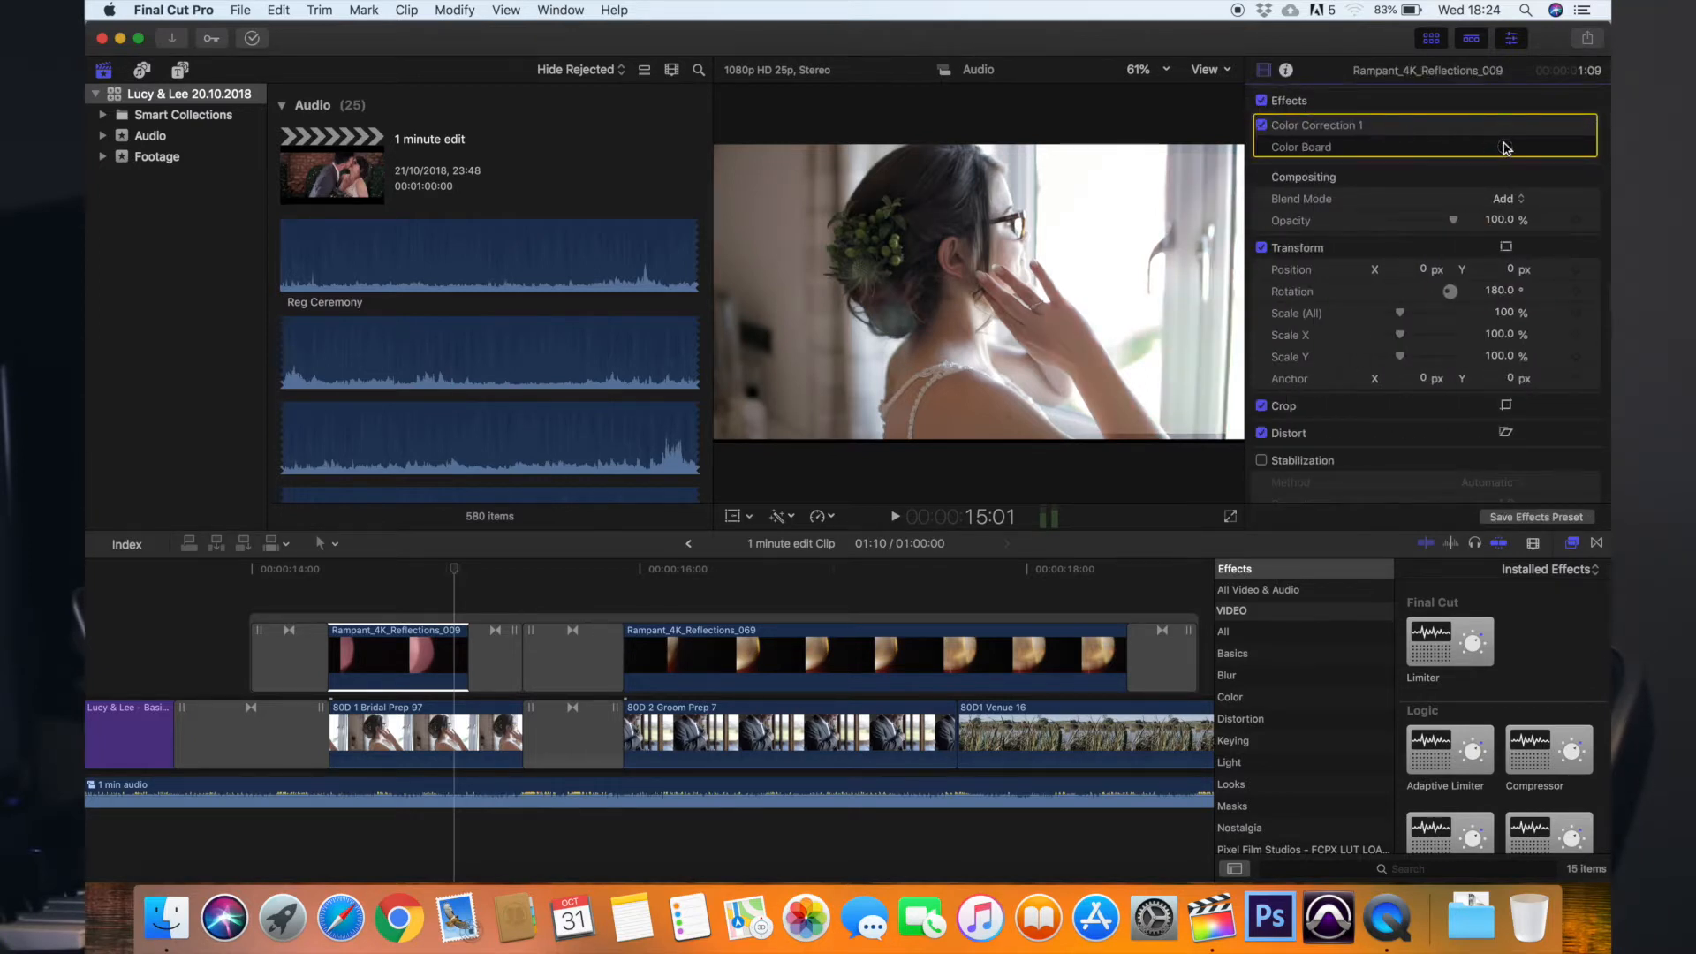
left_click(1301, 146)
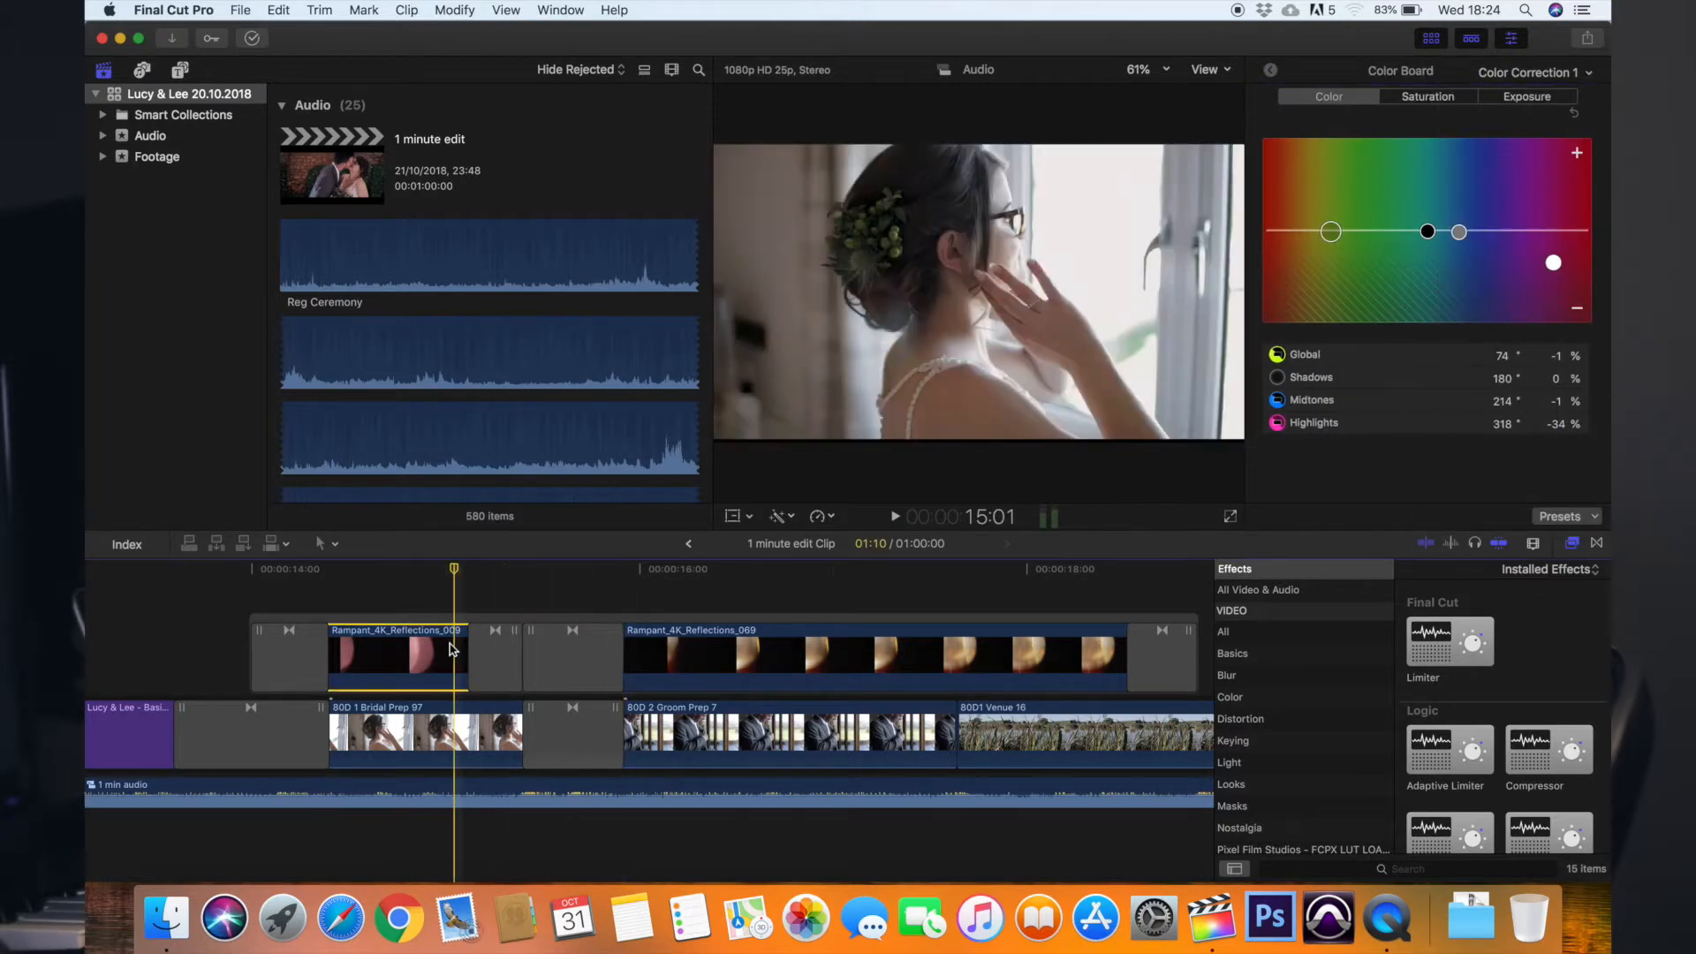